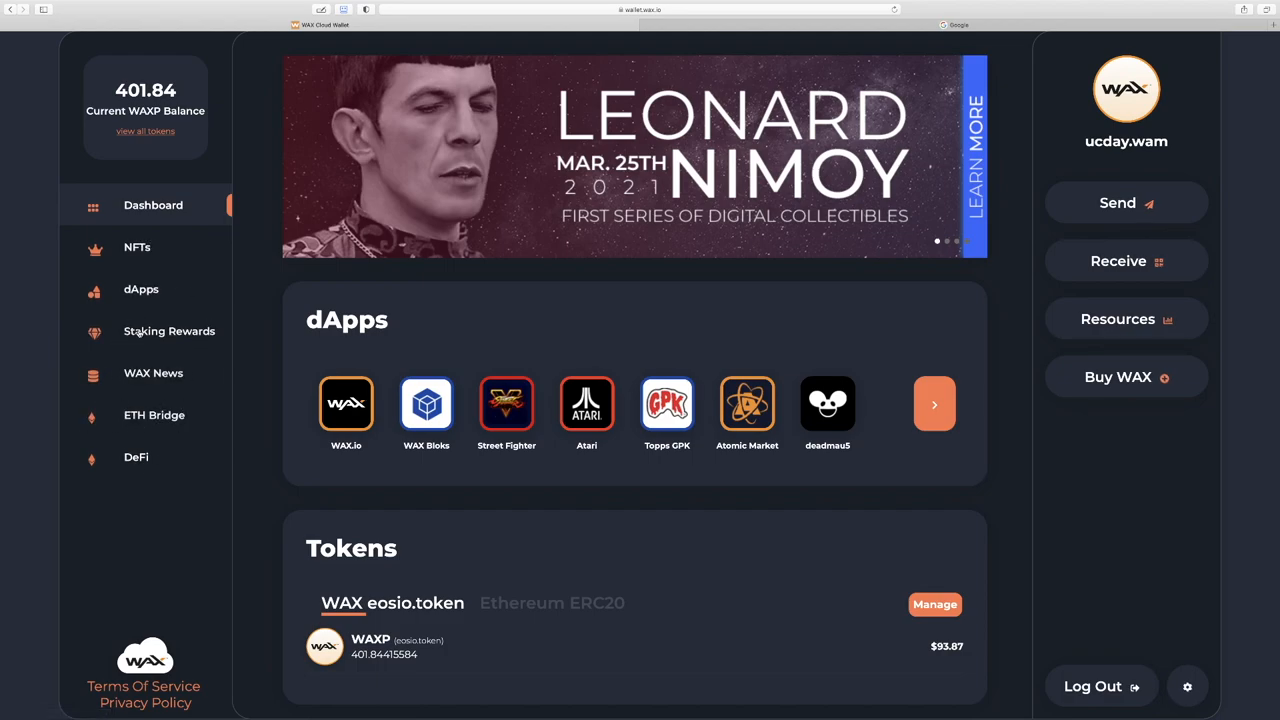
{"action": "mouse_move", "coordinate": [400, 236]}
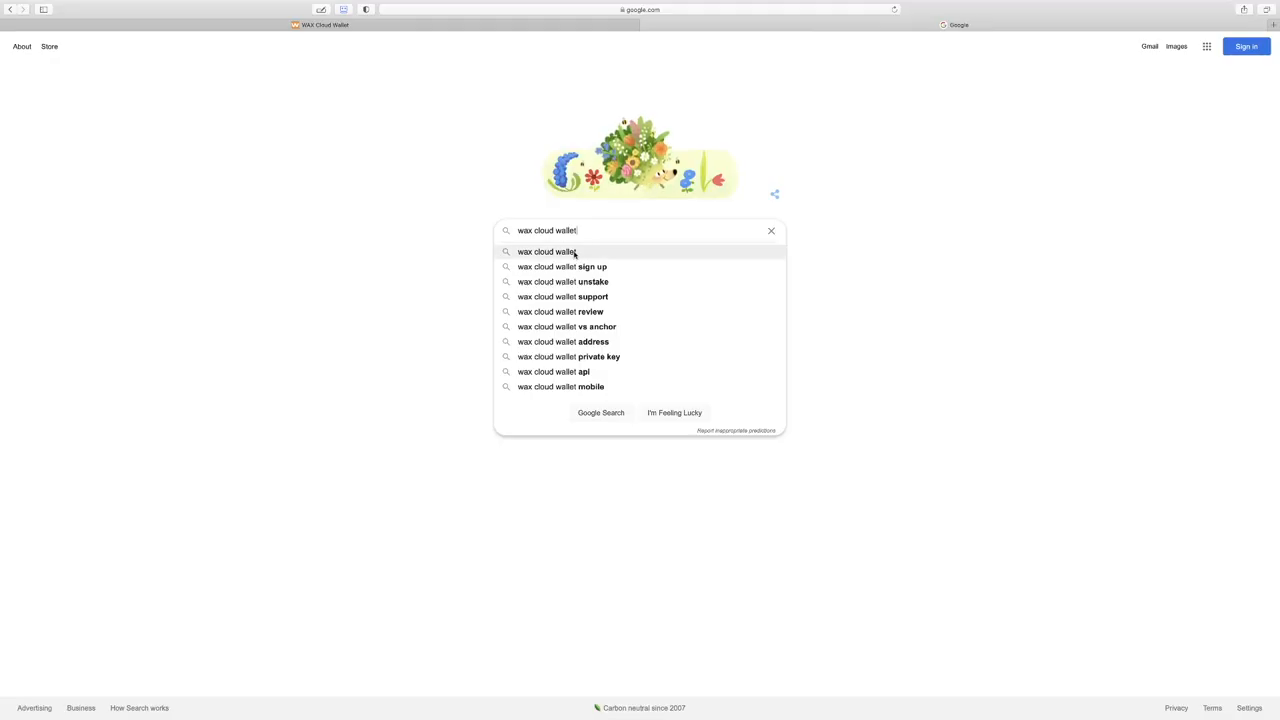
{"action": "mouse_move", "coordinate": [548, 252]}
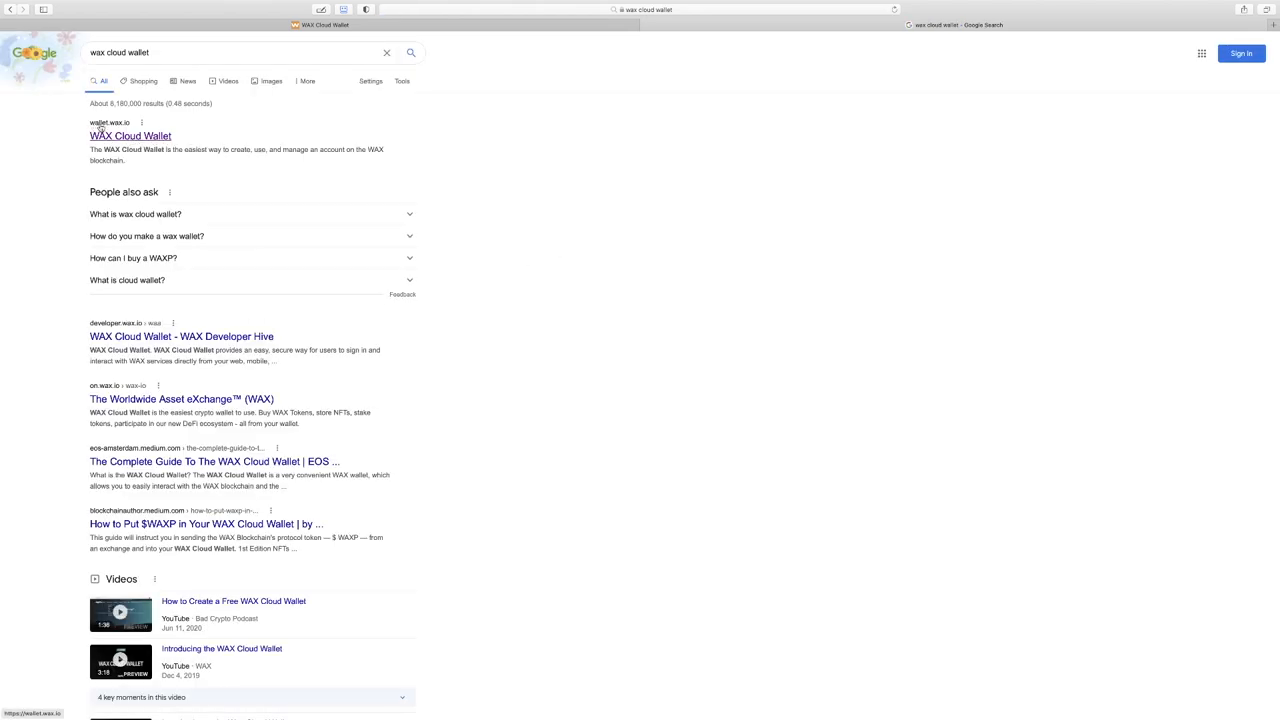
Step: Sign in to WAX Cloud Wallet via social login to reach the 401.84 WAXP dashboard
{"action": "left_click", "coordinate": [130, 136]}
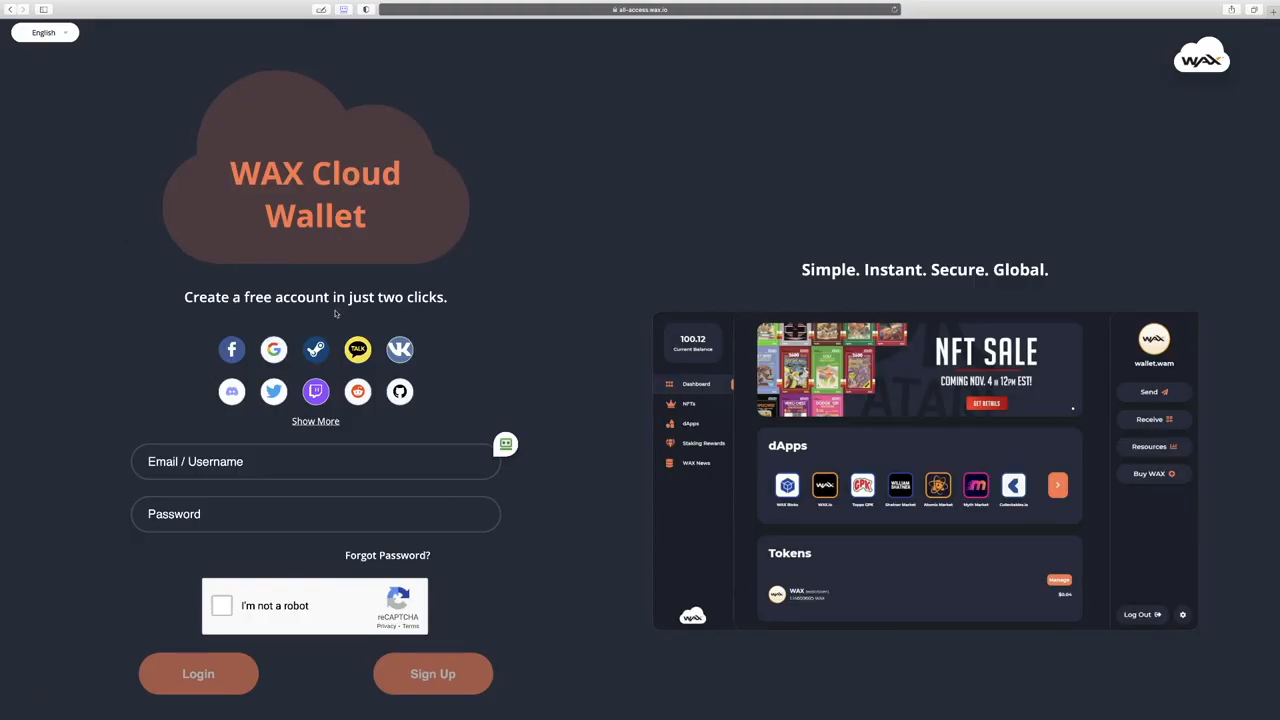
{"action": "mouse_move", "coordinate": [484, 312]}
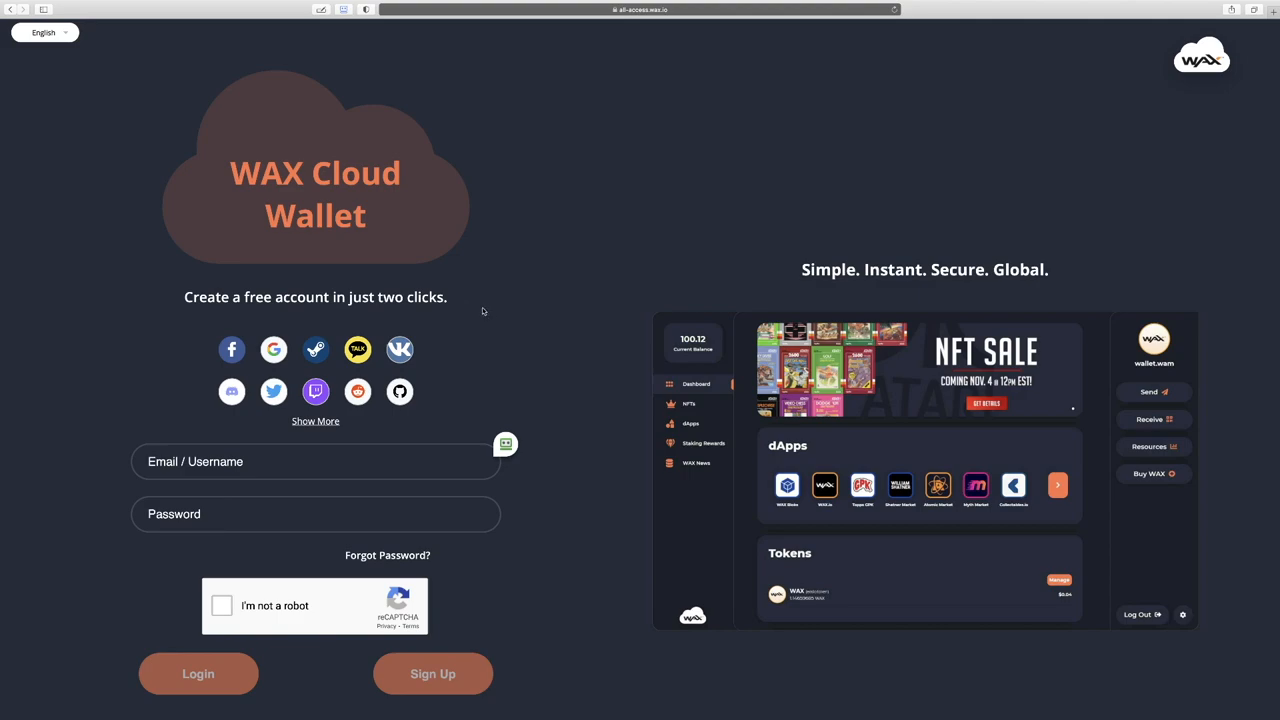
{"action": "mouse_move", "coordinate": [160, 350]}
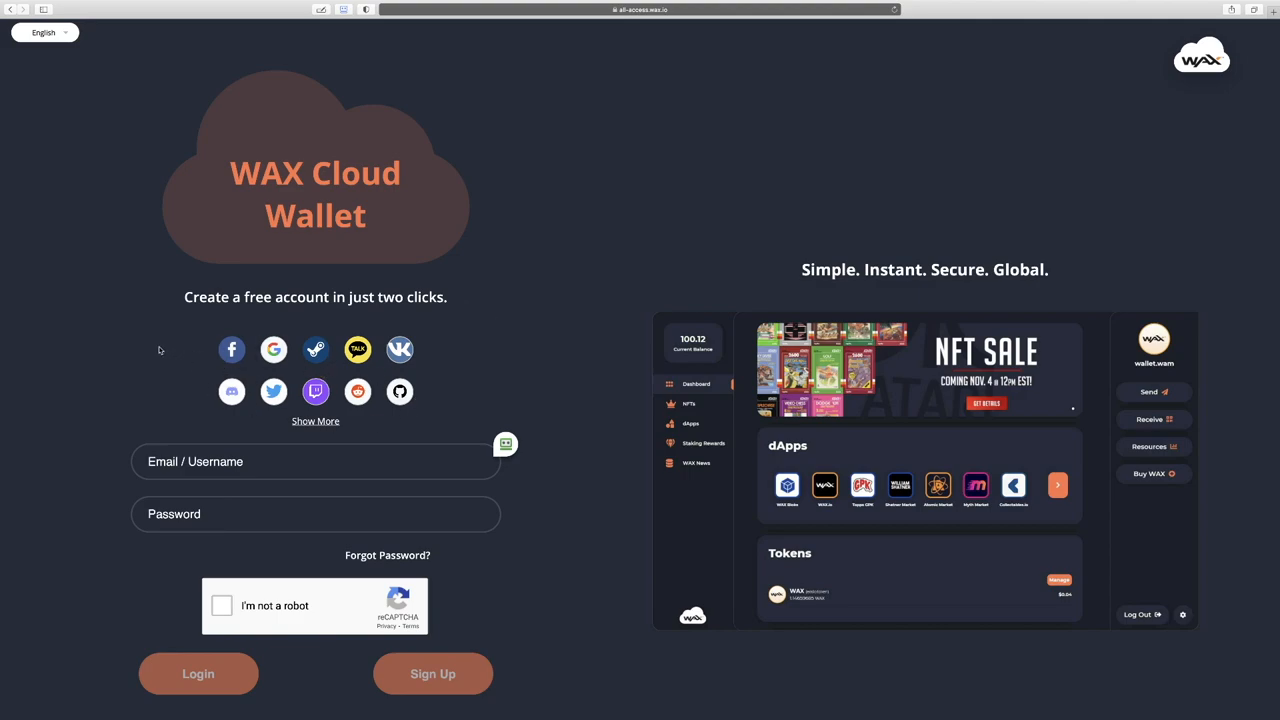
{"action": "mouse_move", "coordinate": [294, 380]}
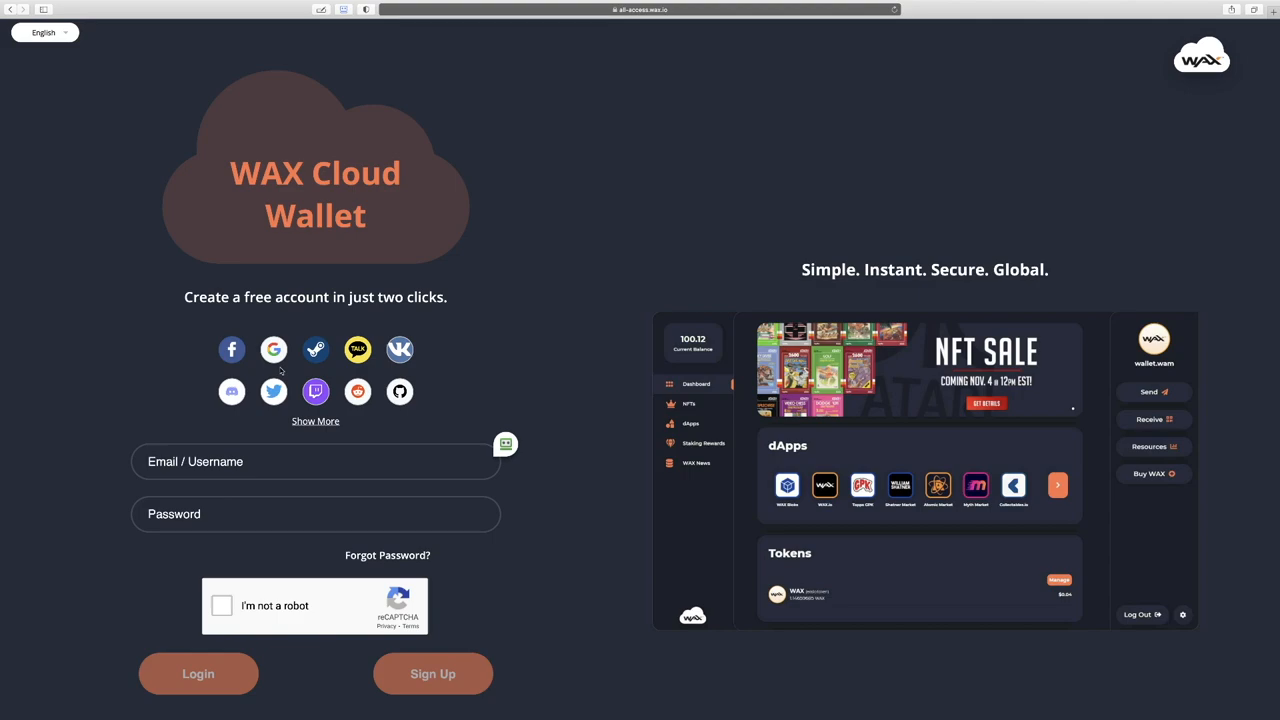
{"action": "left_click", "coordinate": [198, 672]}
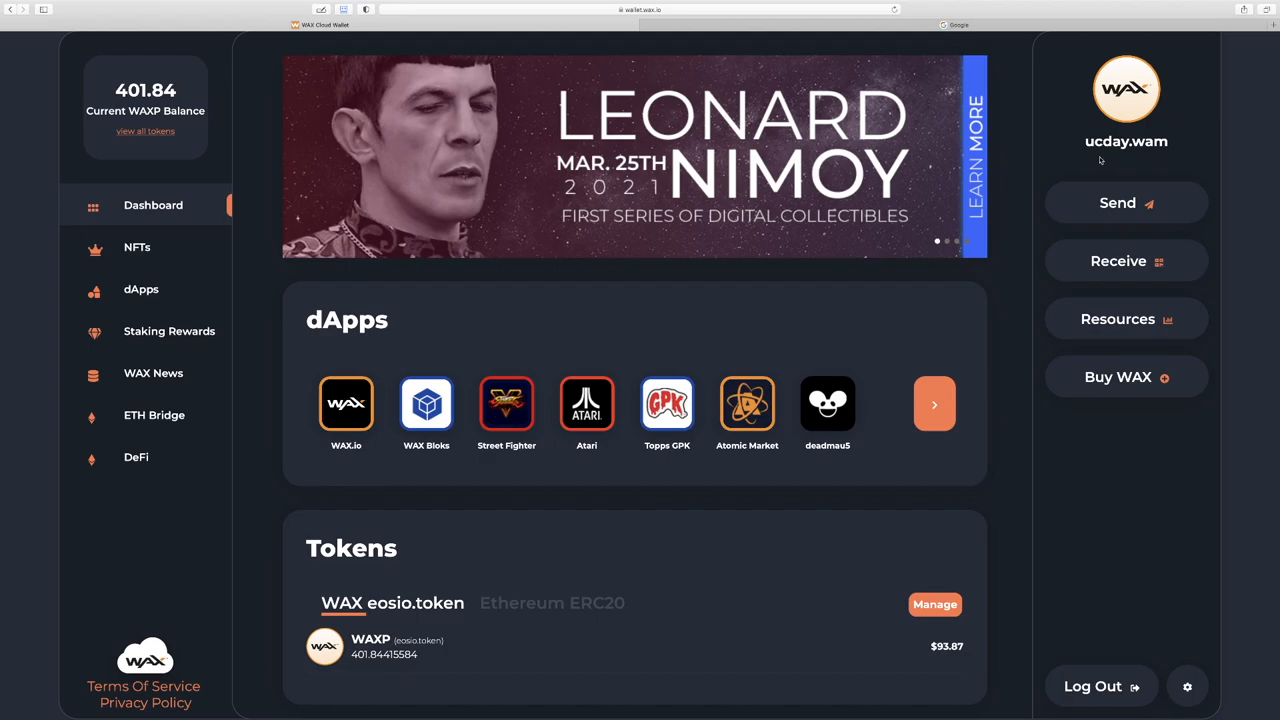
{"action": "double_click", "coordinate": [1126, 140]}
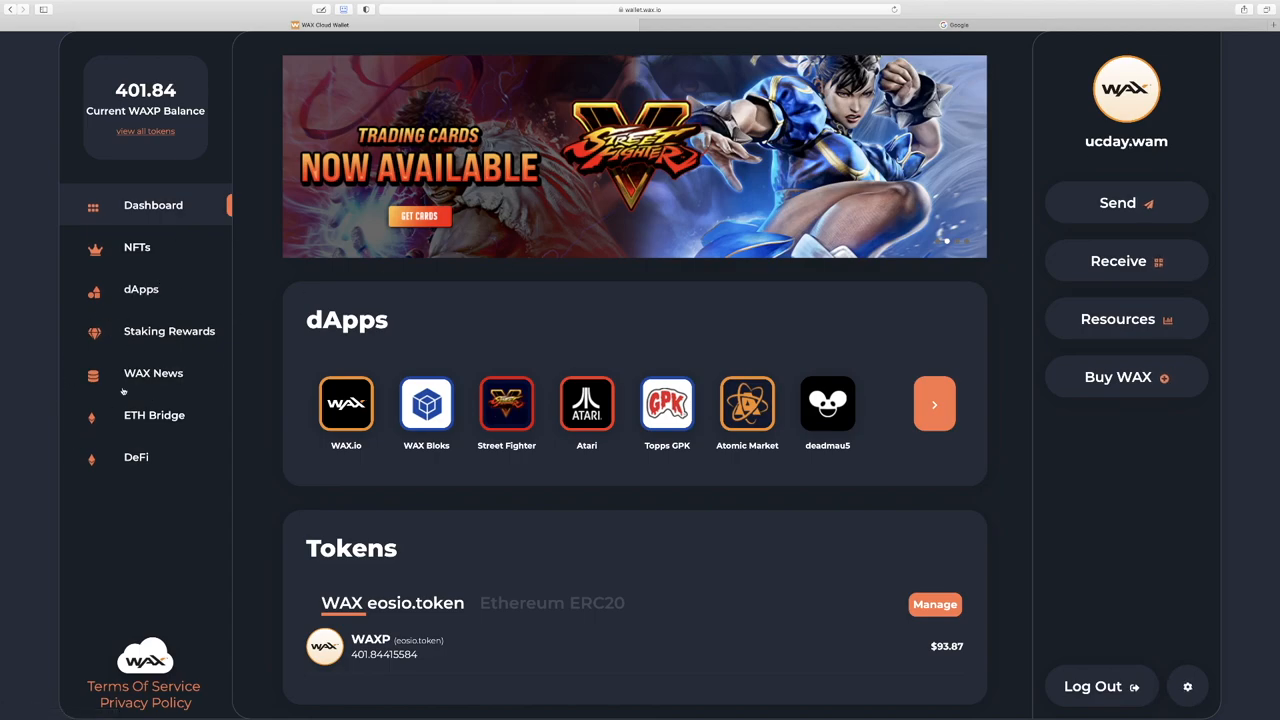
{"action": "mouse_move", "coordinate": [1084, 122]}
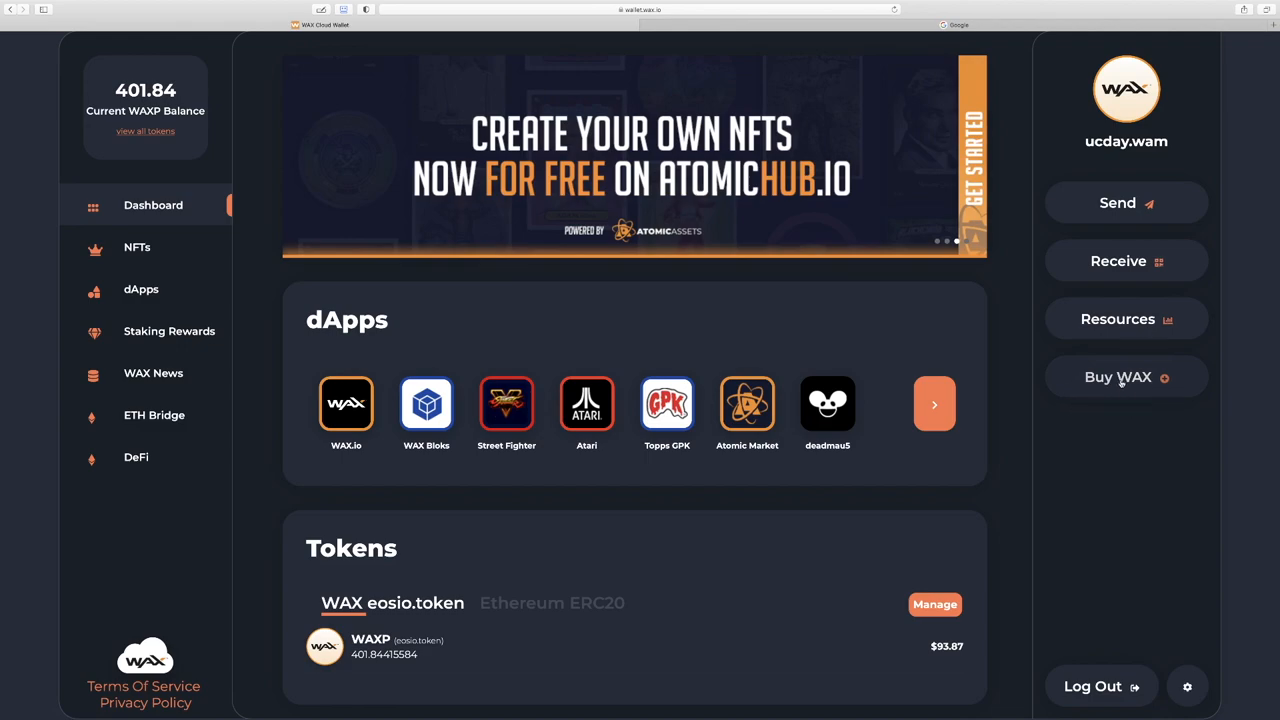
{"action": "left_click", "coordinate": [1116, 376]}
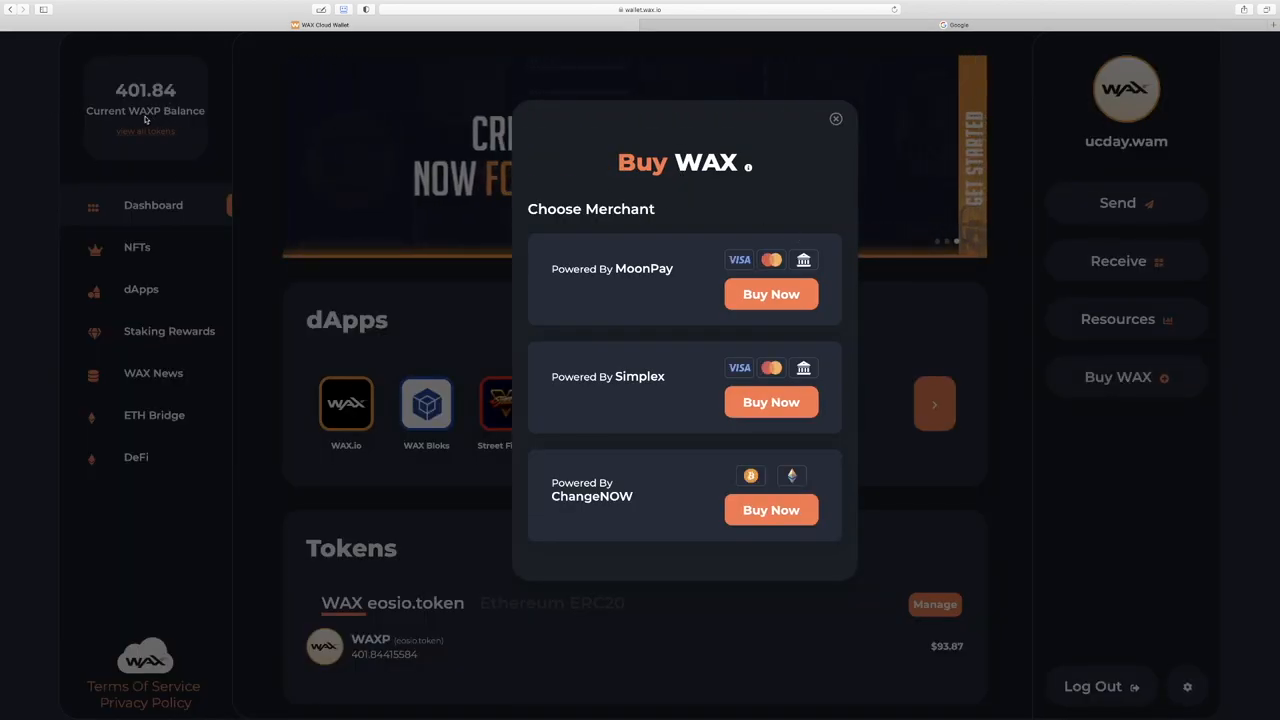
{"action": "mouse_move", "coordinate": [704, 180]}
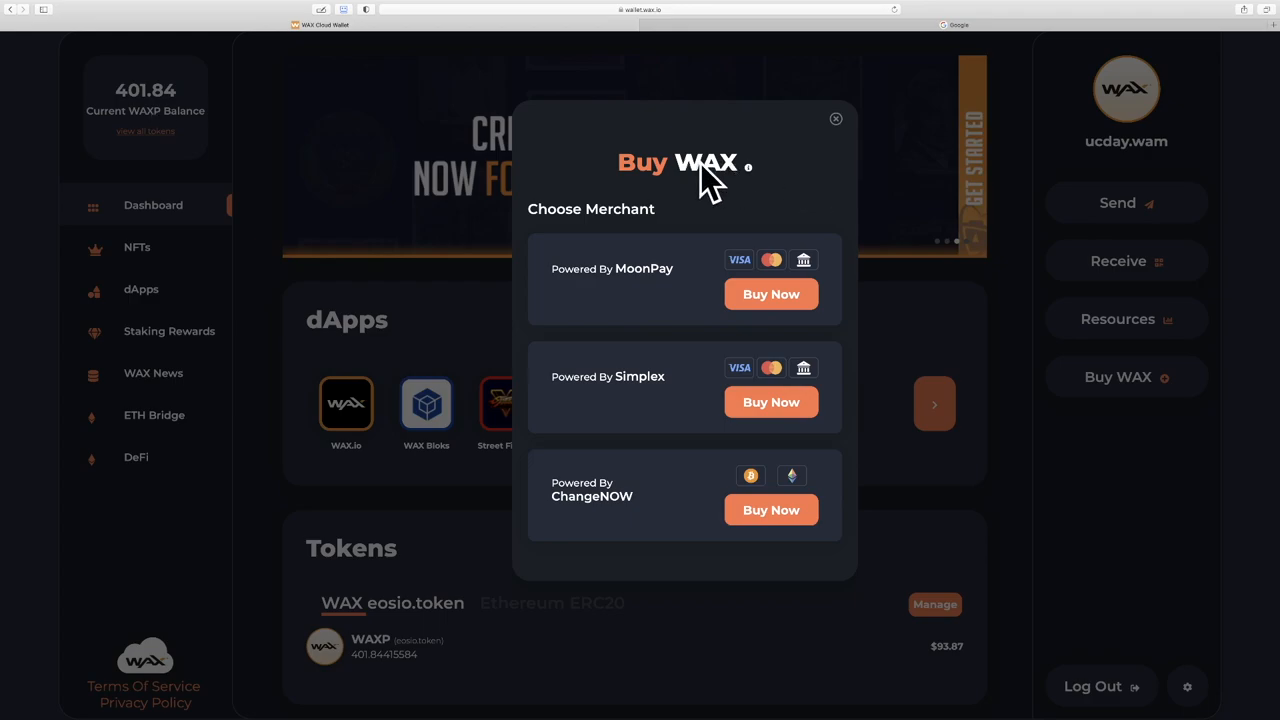
{"action": "mouse_move", "coordinate": [144, 114]}
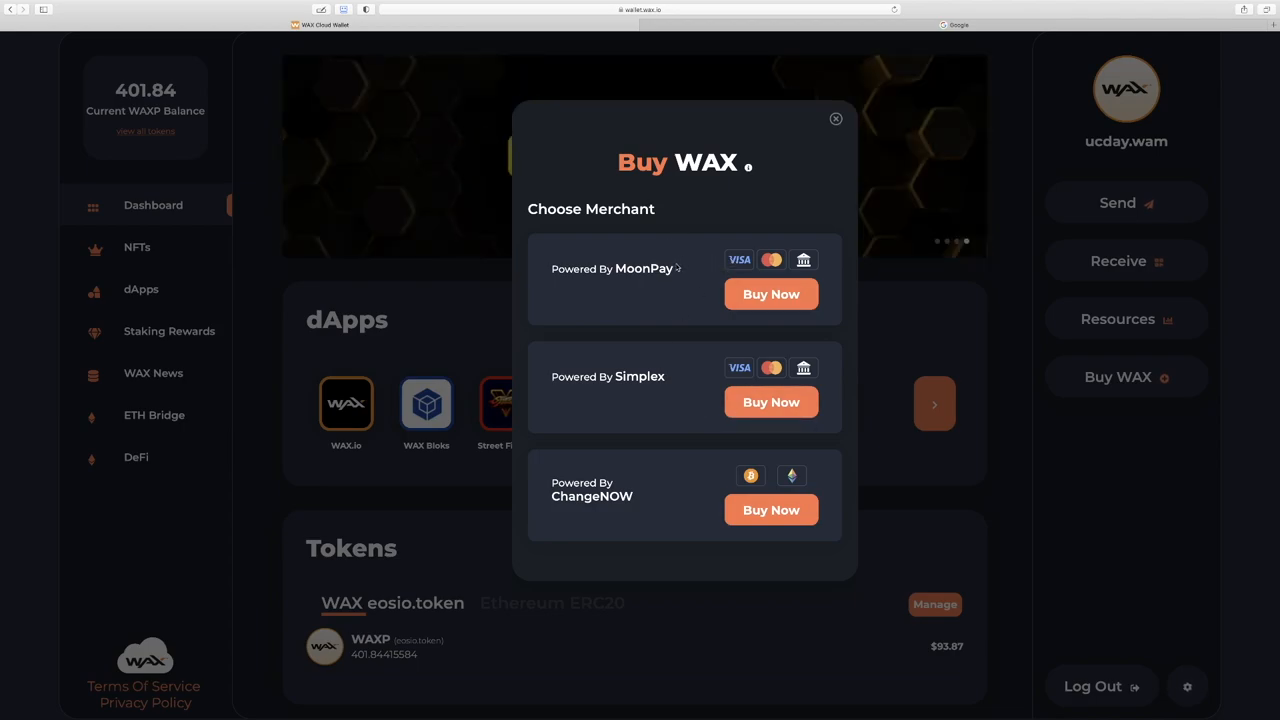
{"action": "mouse_move", "coordinate": [764, 360]}
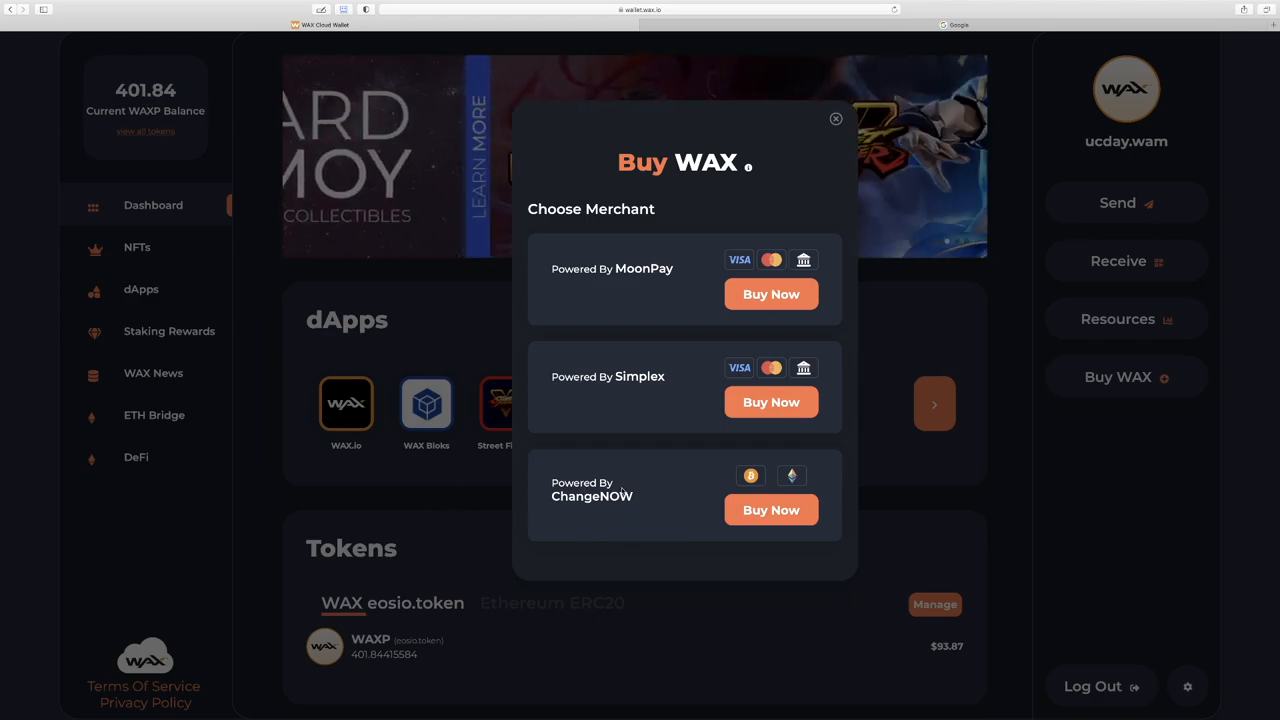
{"action": "left_click", "coordinate": [836, 120]}
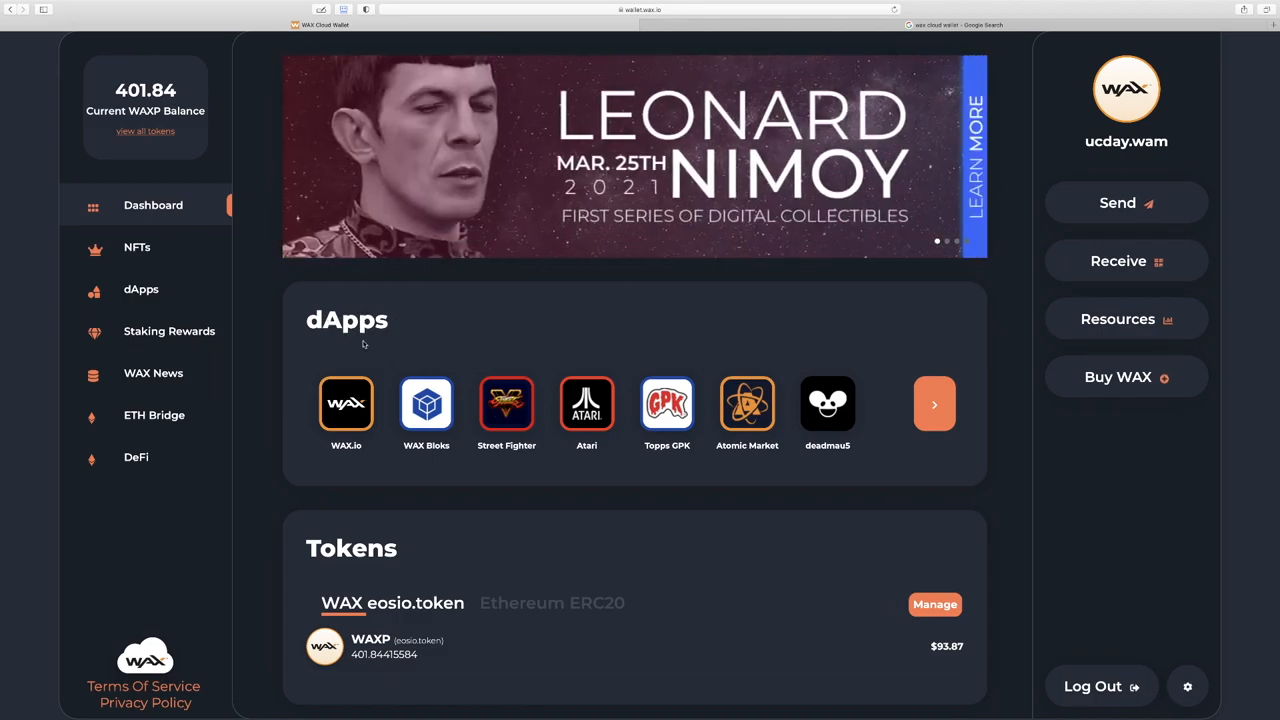
{"action": "mouse_move", "coordinate": [398, 336]}
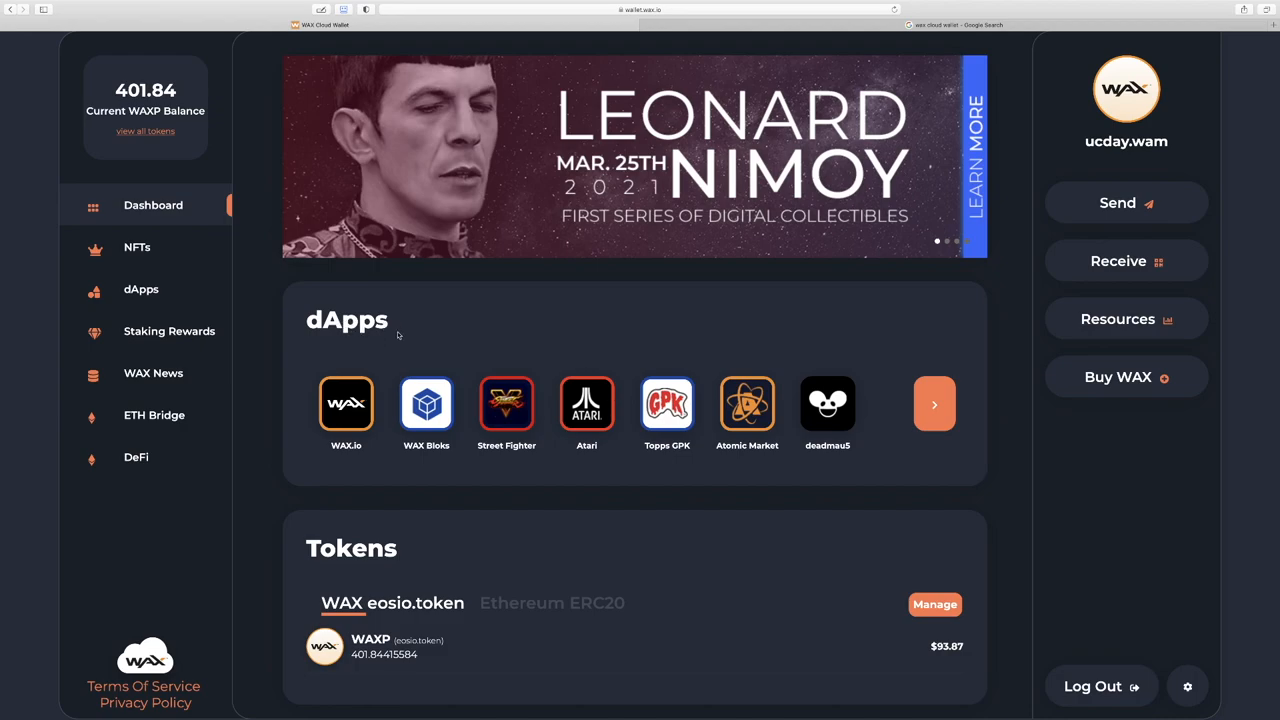
Step: Browse the dApps directory and launch Atomic Market from it
{"action": "left_click", "coordinate": [140, 288]}
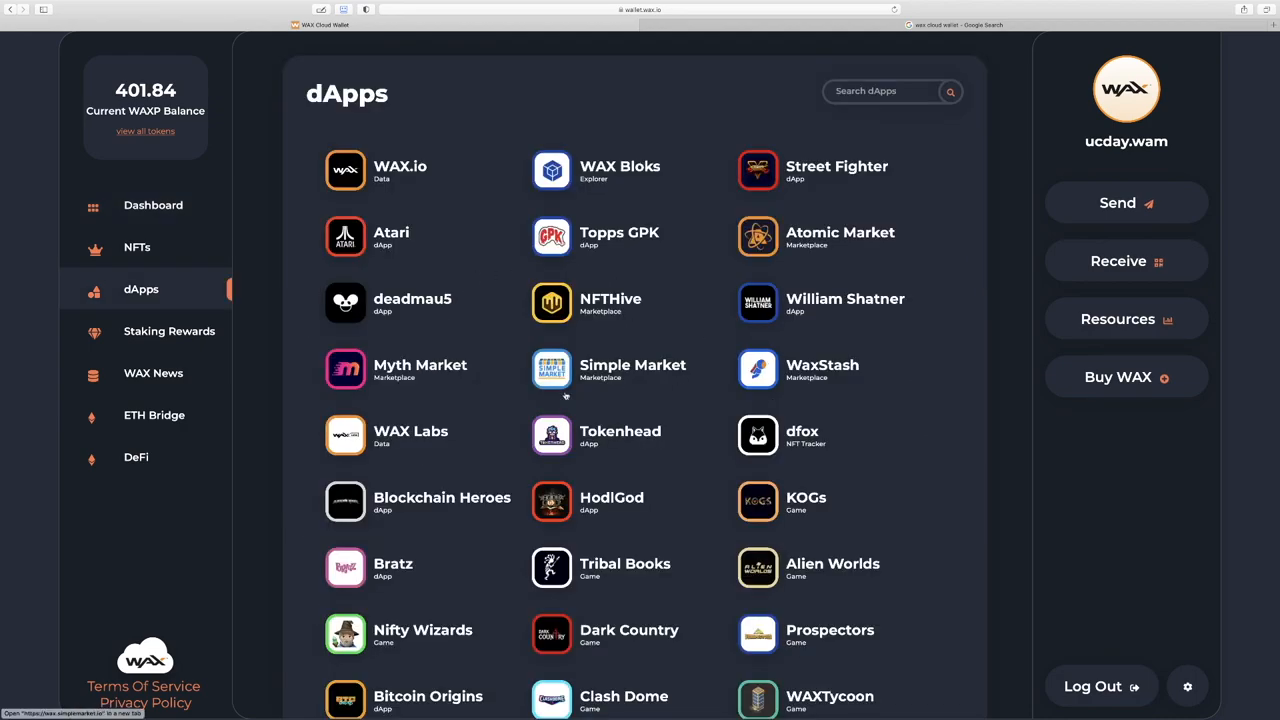
{"action": "scroll", "scroll_direction": "down", "scroll_amount": 3}
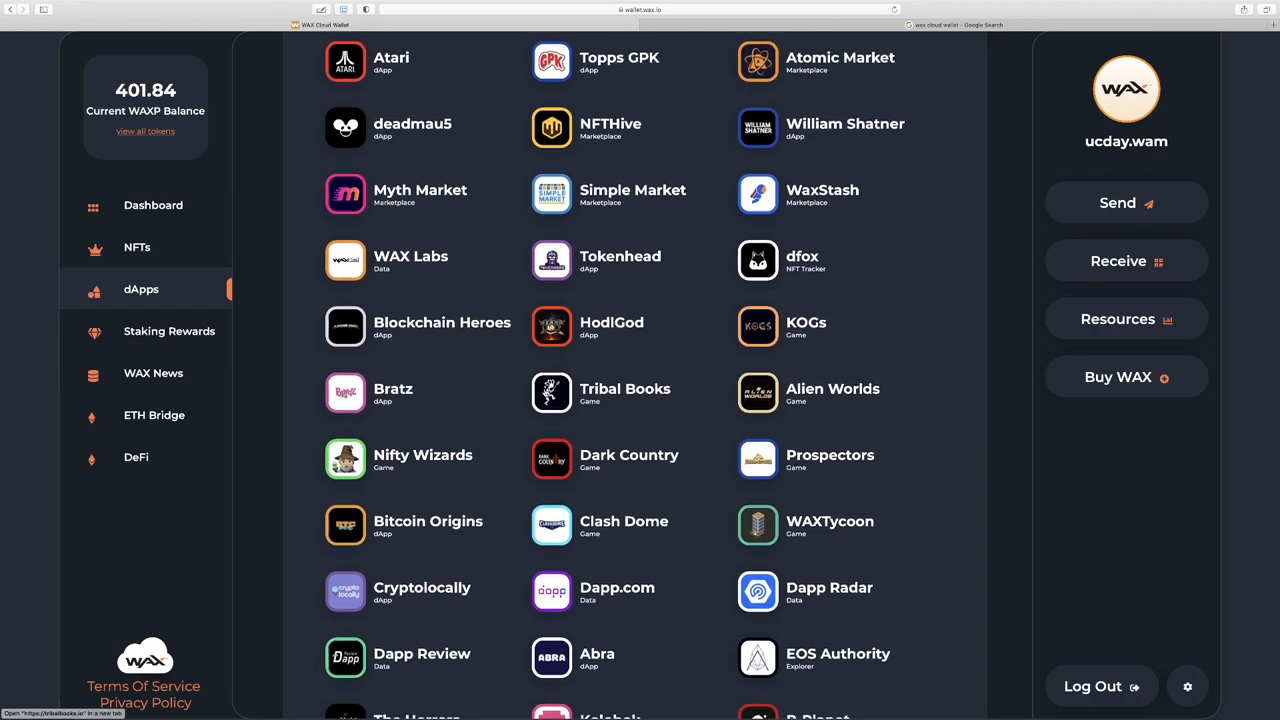
{"action": "scroll", "scroll_direction": "up", "scroll_amount": 3}
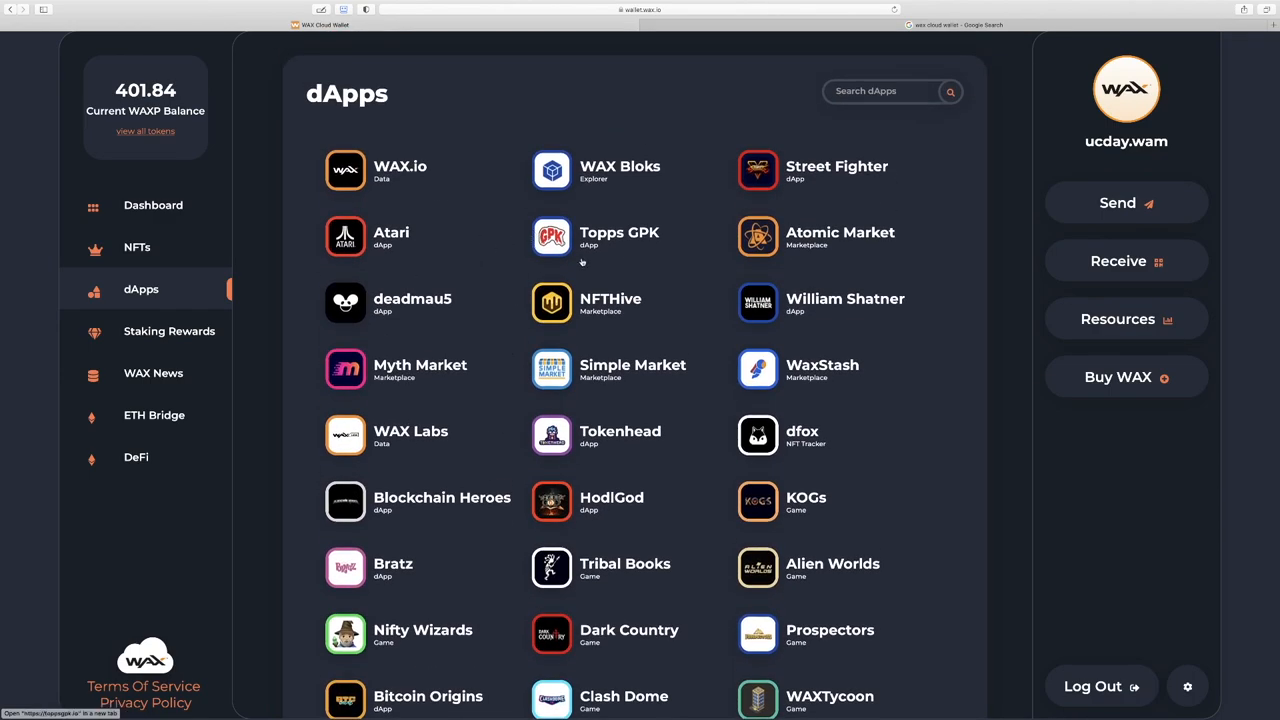
{"action": "mouse_move", "coordinate": [758, 236]}
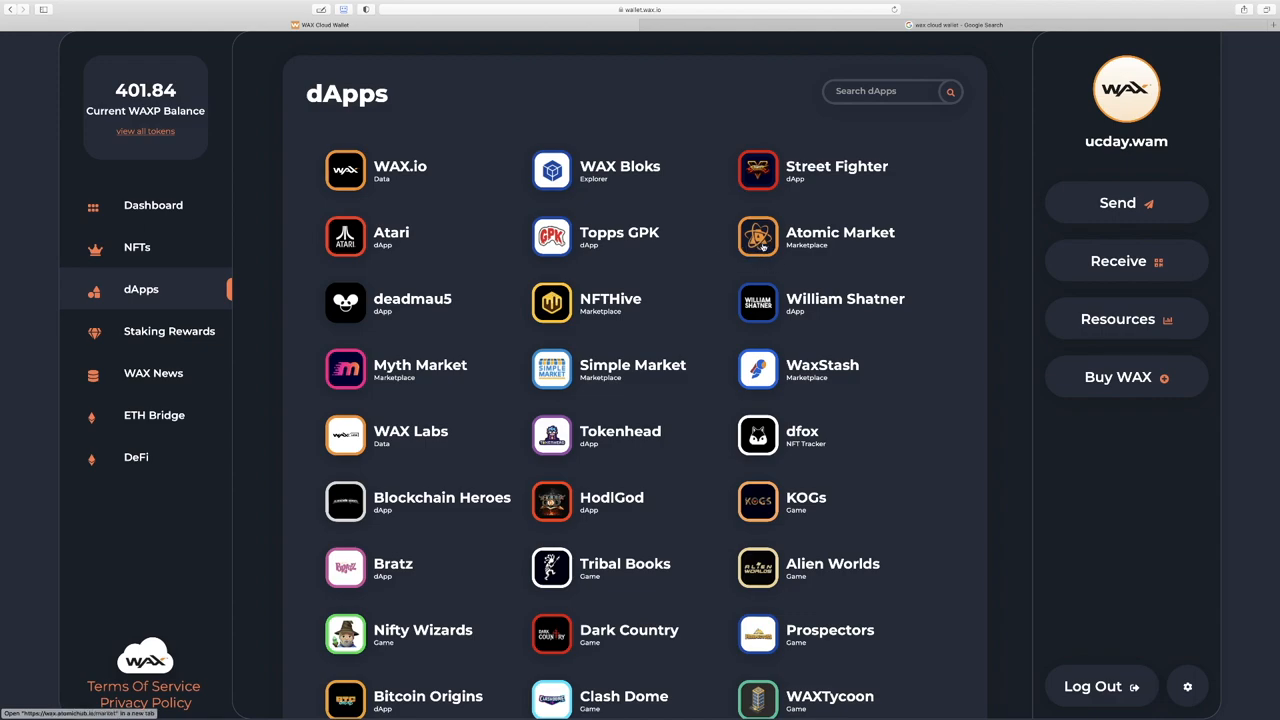
{"action": "mouse_move", "coordinate": [758, 236]}
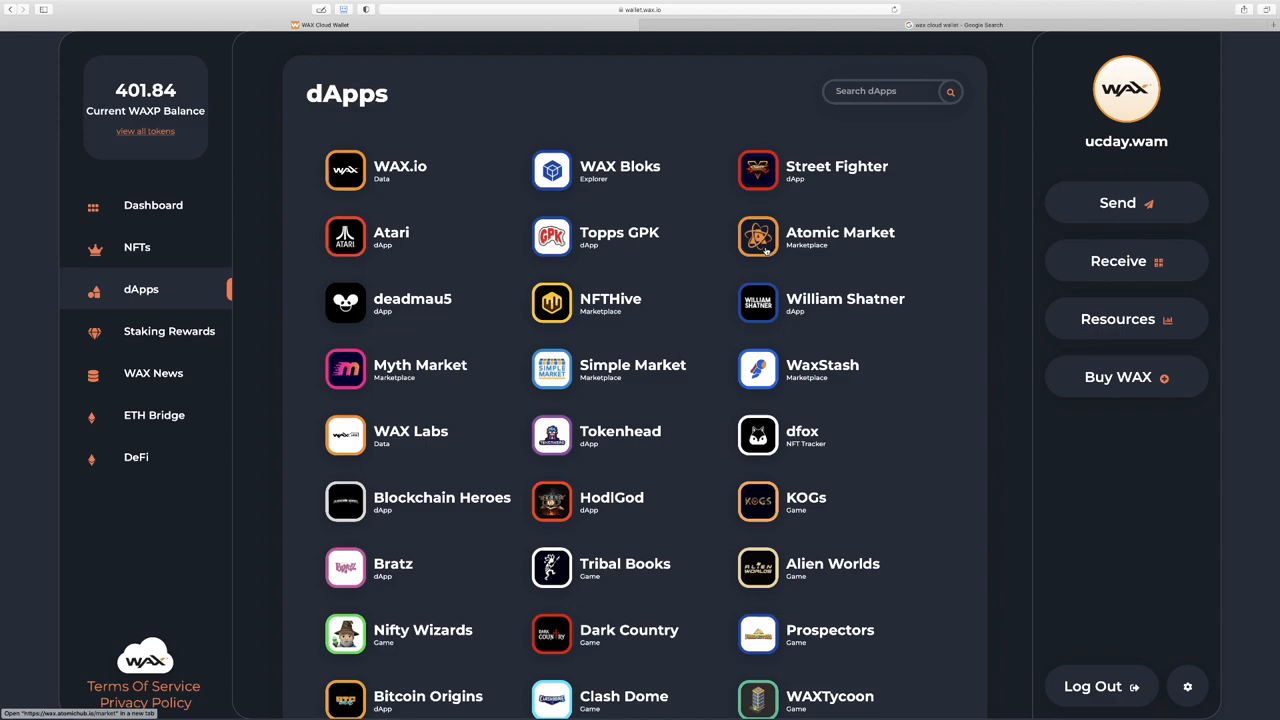
{"action": "left_click", "coordinate": [758, 236]}
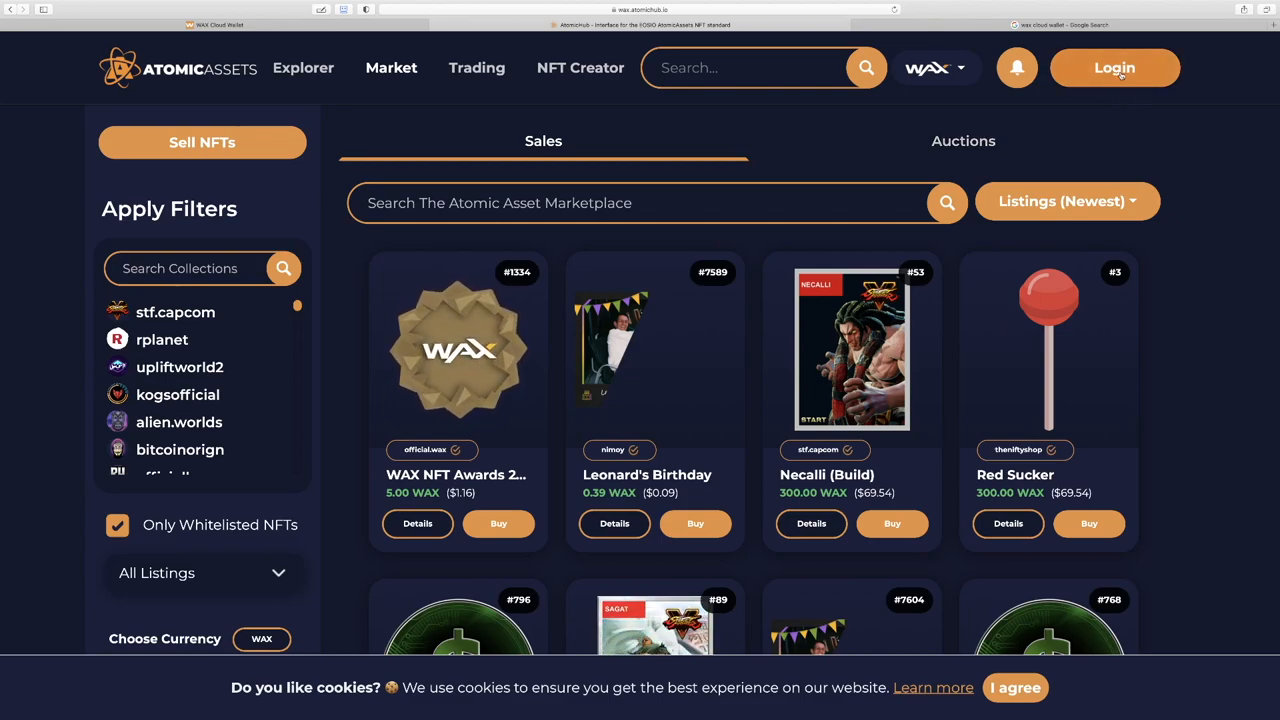
{"action": "mouse_move", "coordinate": [216, 24]}
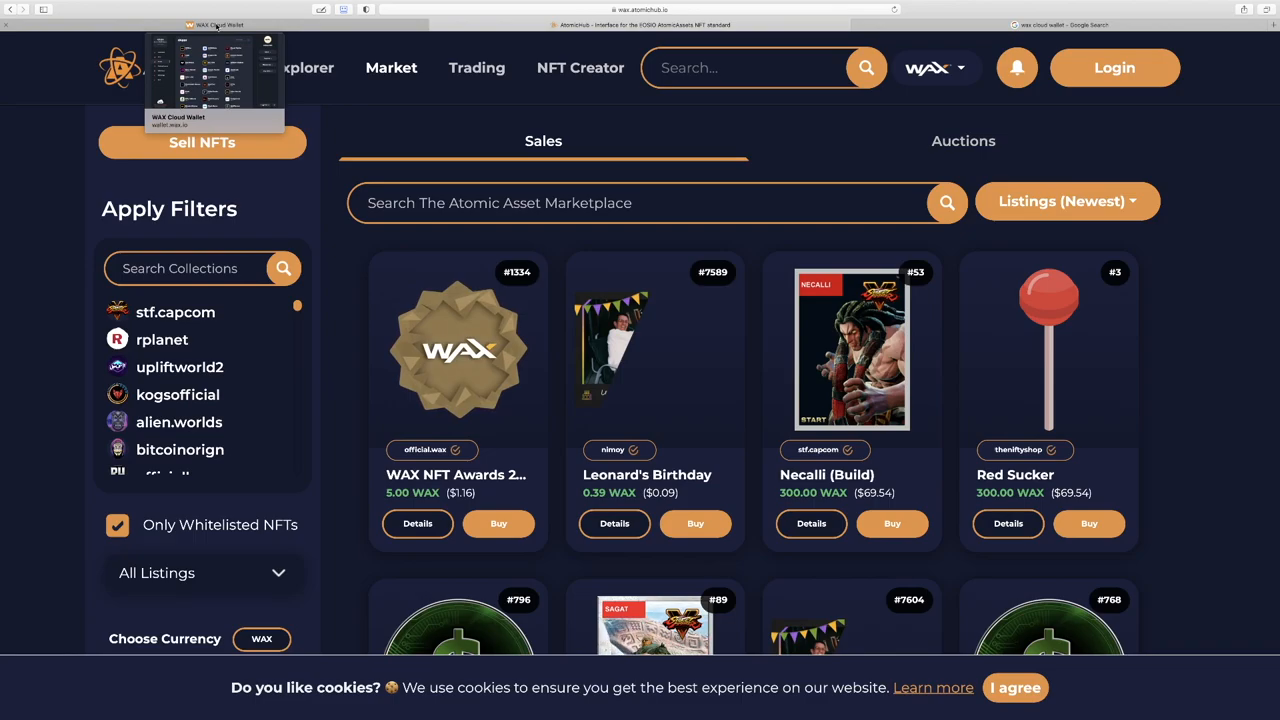
Step: Start AtomicHub login choosing WAX Cloud Wallet as the sign-in method
{"action": "left_click", "coordinate": [1114, 68]}
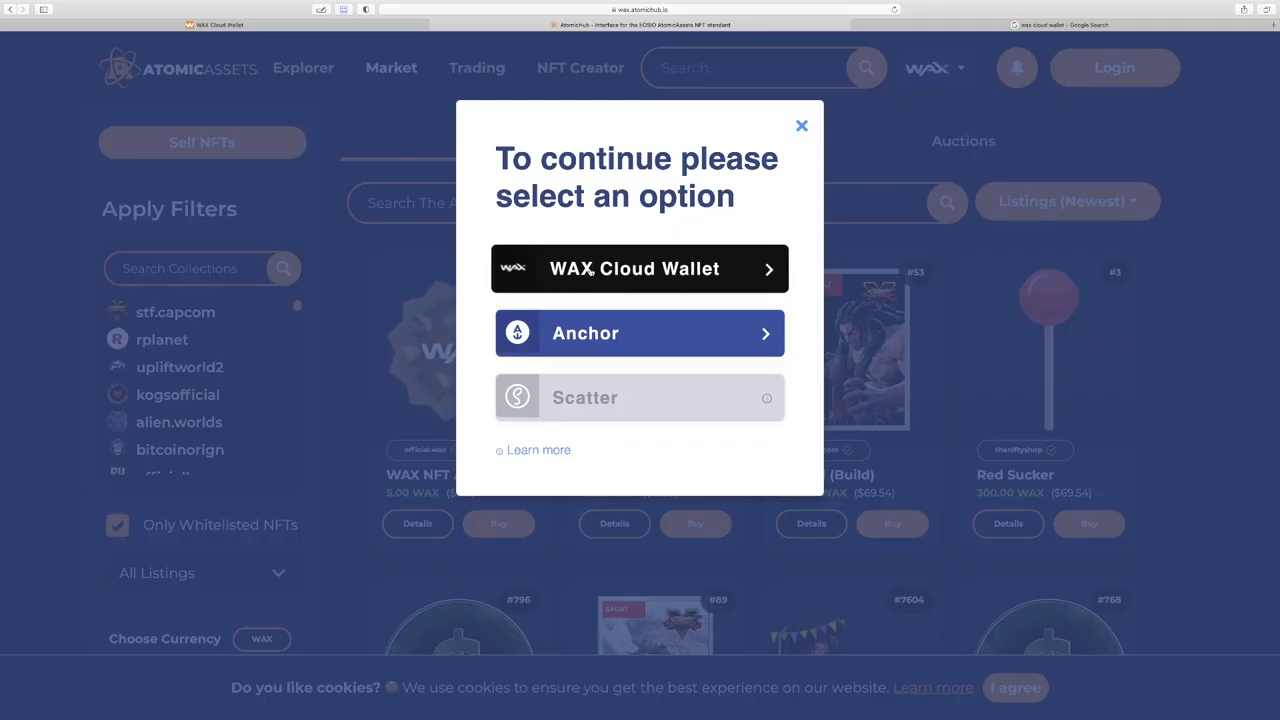
{"action": "left_click", "coordinate": [640, 268]}
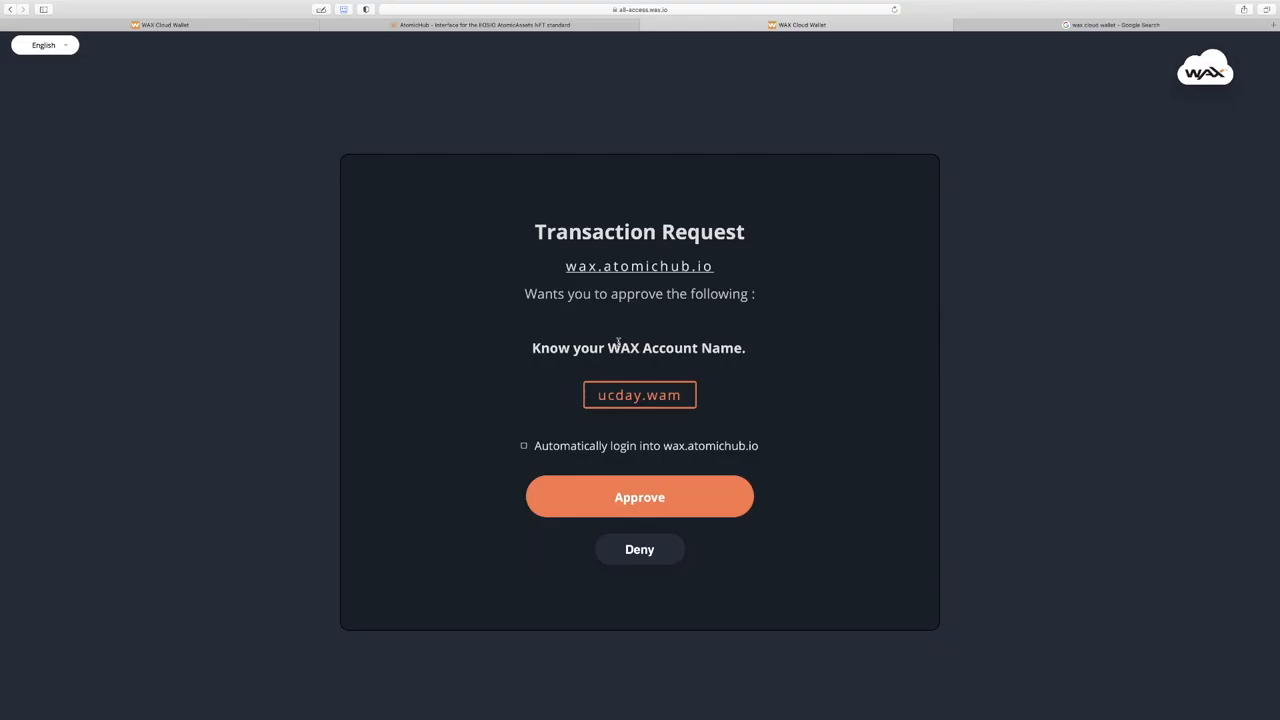
{"action": "mouse_move", "coordinate": [704, 396]}
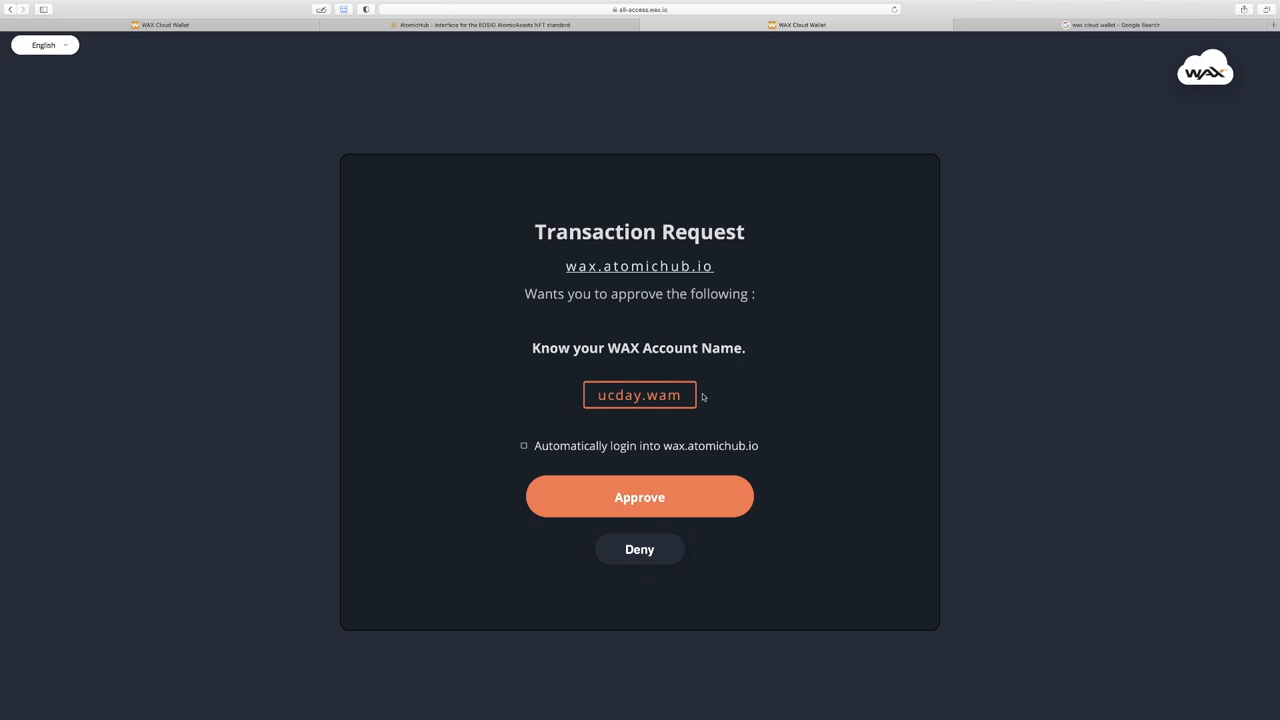
{"action": "mouse_move", "coordinate": [696, 368]}
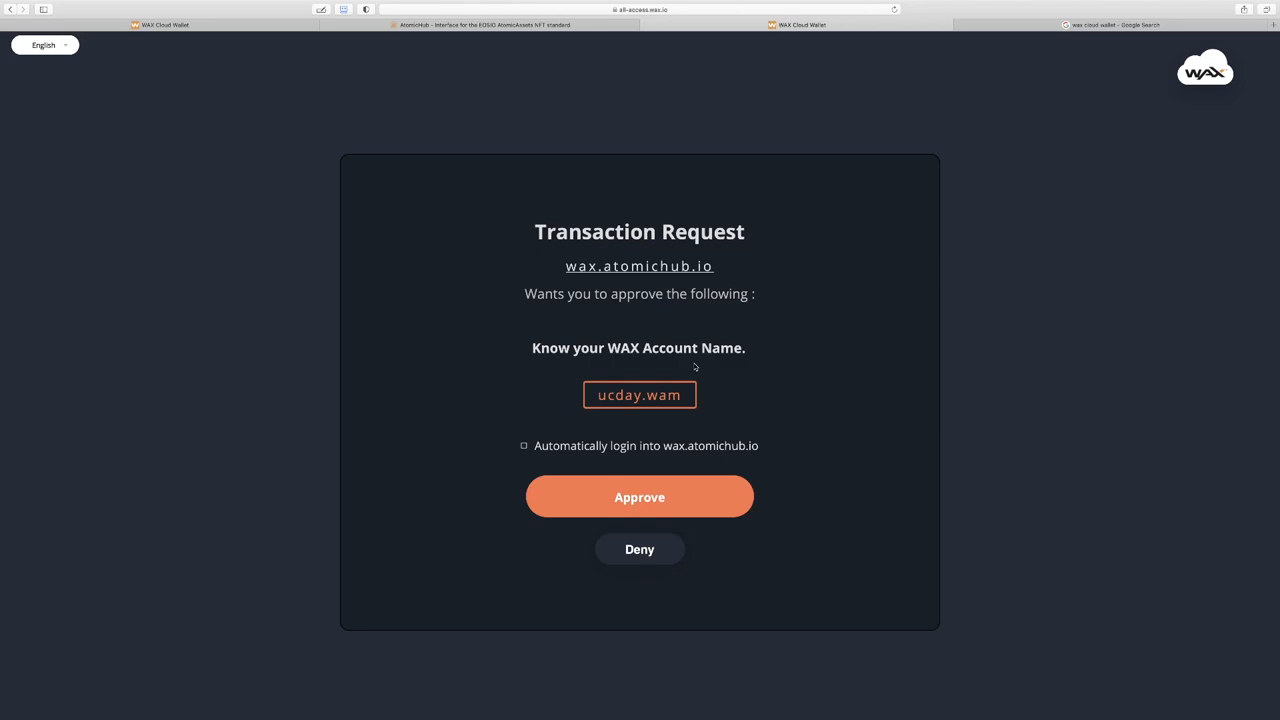
Step: Approve sharing the account name with wax.atomichub.io, leaving automatic login unchecked
{"action": "left_click", "coordinate": [524, 444]}
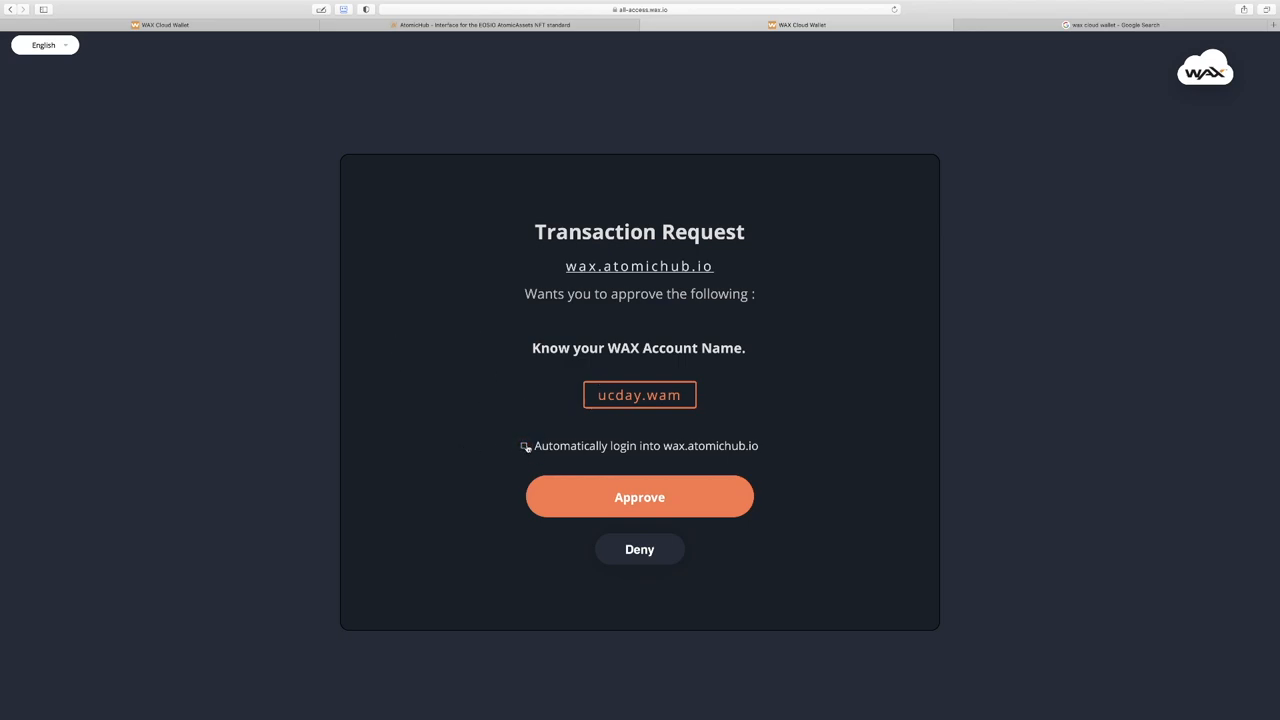
{"action": "left_click", "coordinate": [524, 444]}
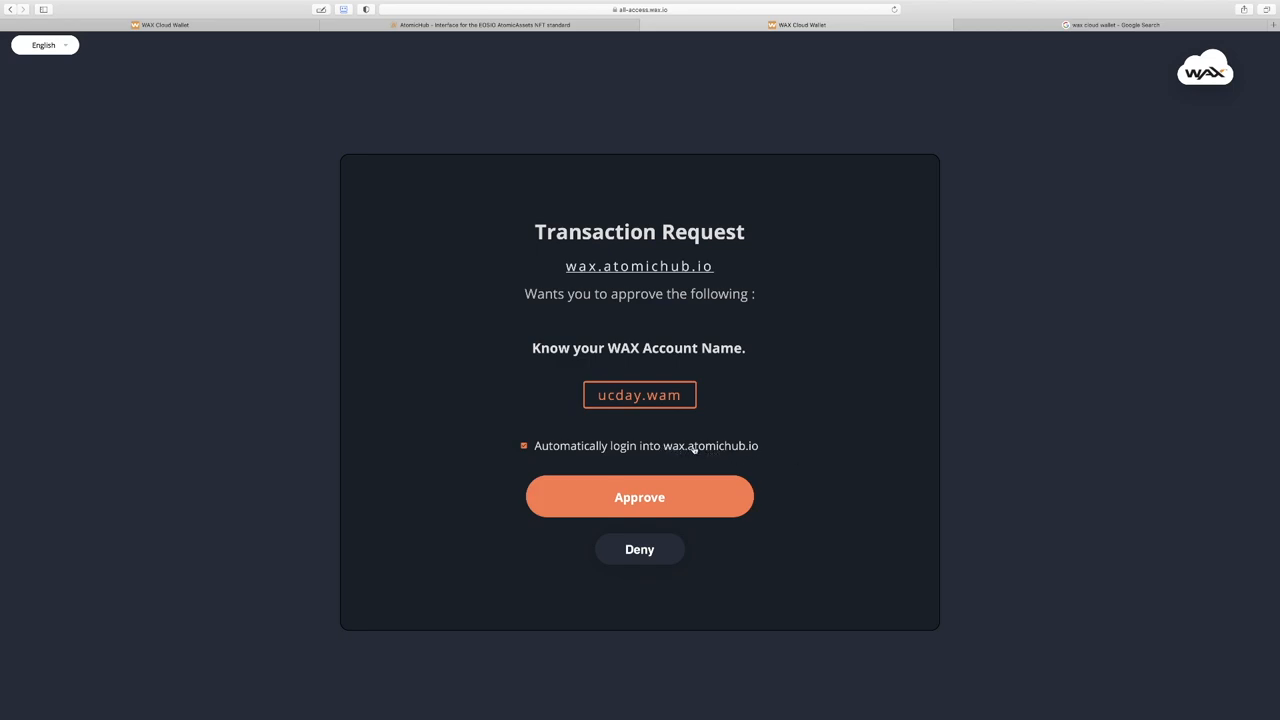
{"action": "mouse_move", "coordinate": [494, 444]}
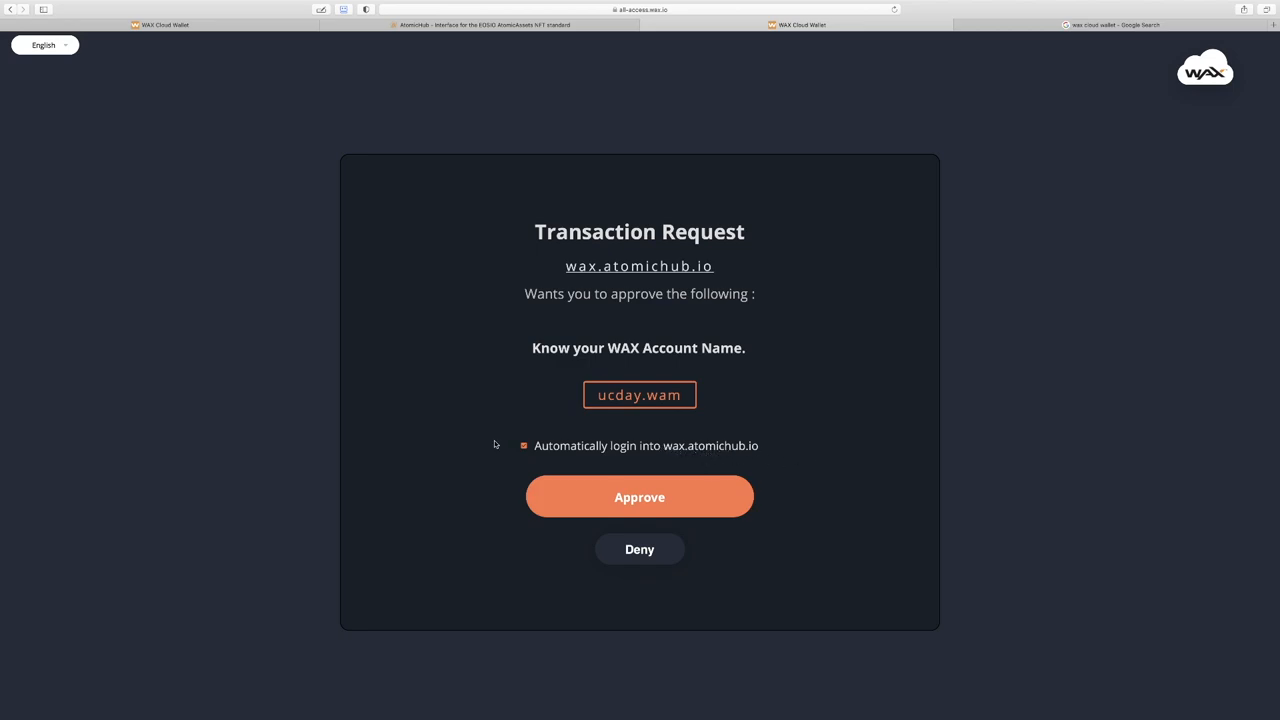
{"action": "mouse_move", "coordinate": [648, 454]}
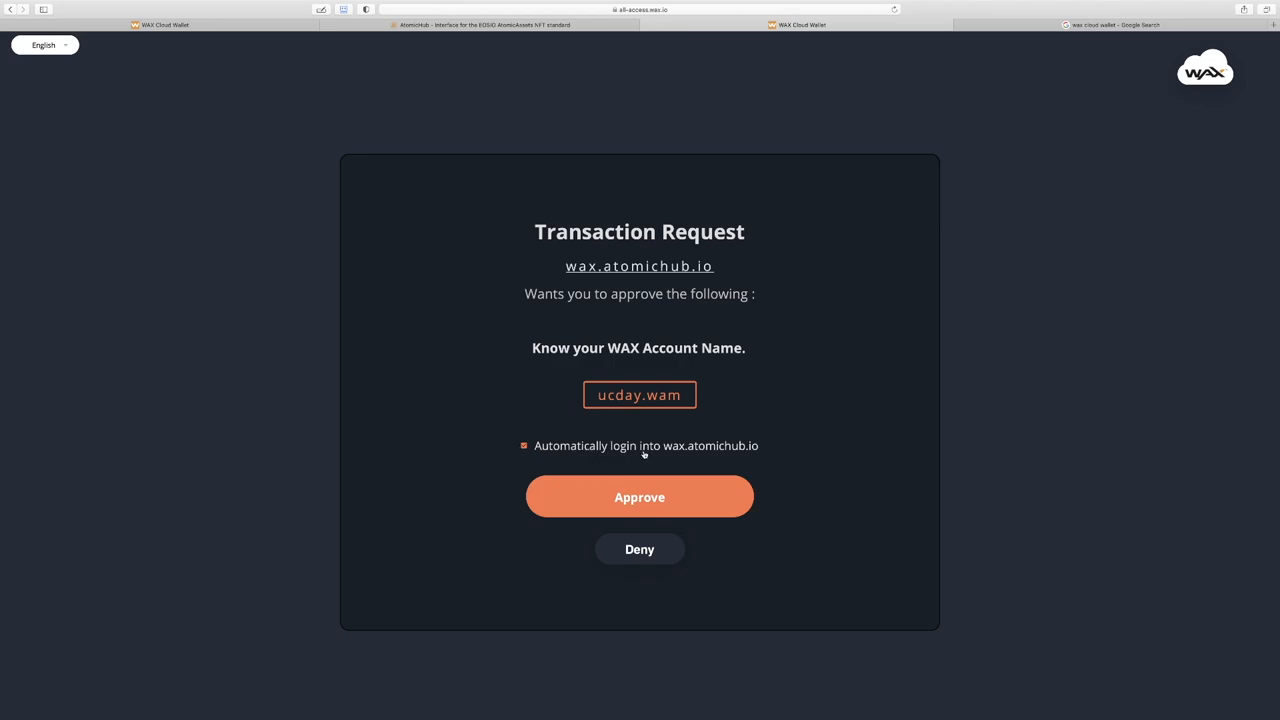
{"action": "left_click", "coordinate": [524, 444]}
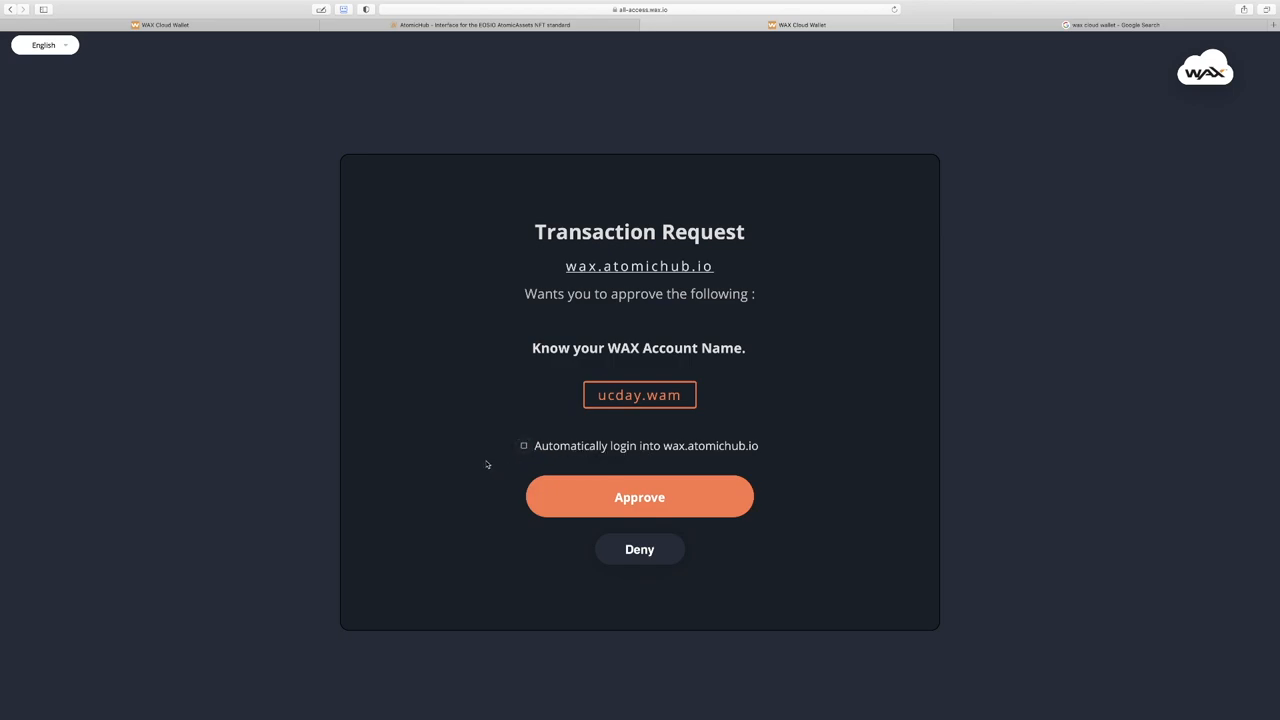
{"action": "mouse_move", "coordinate": [548, 430]}
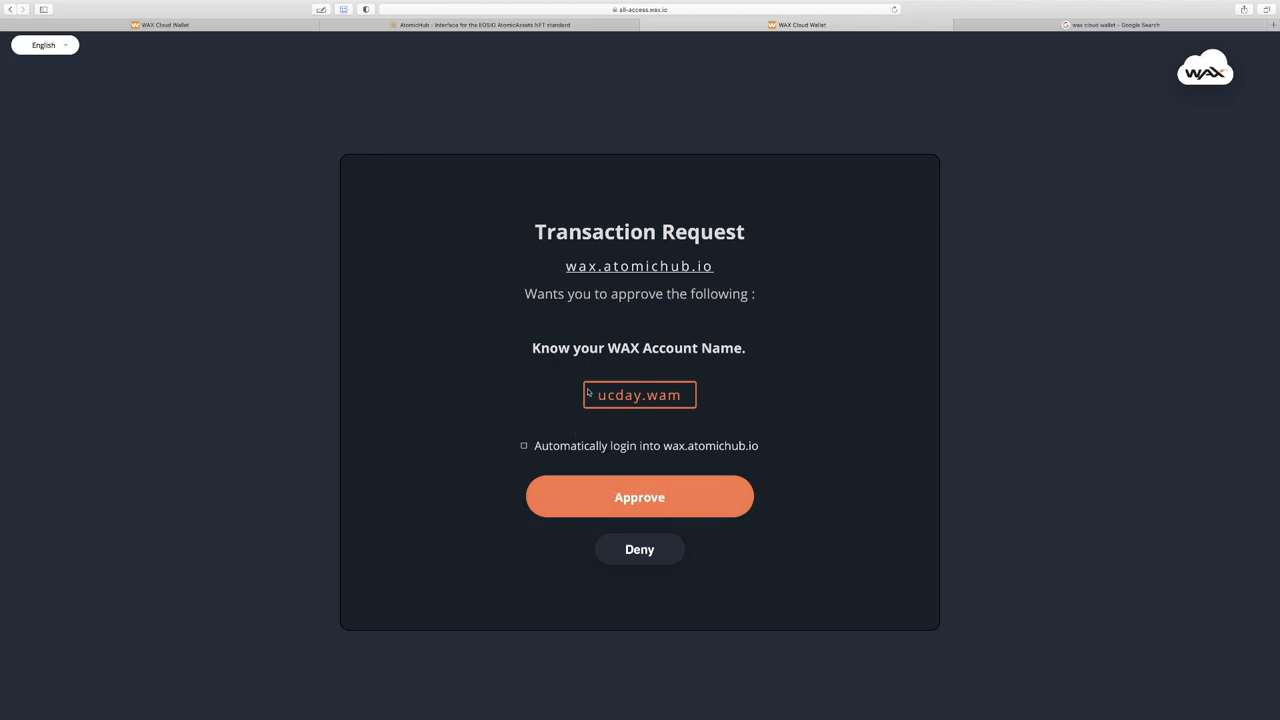
{"action": "left_click", "coordinate": [640, 496]}
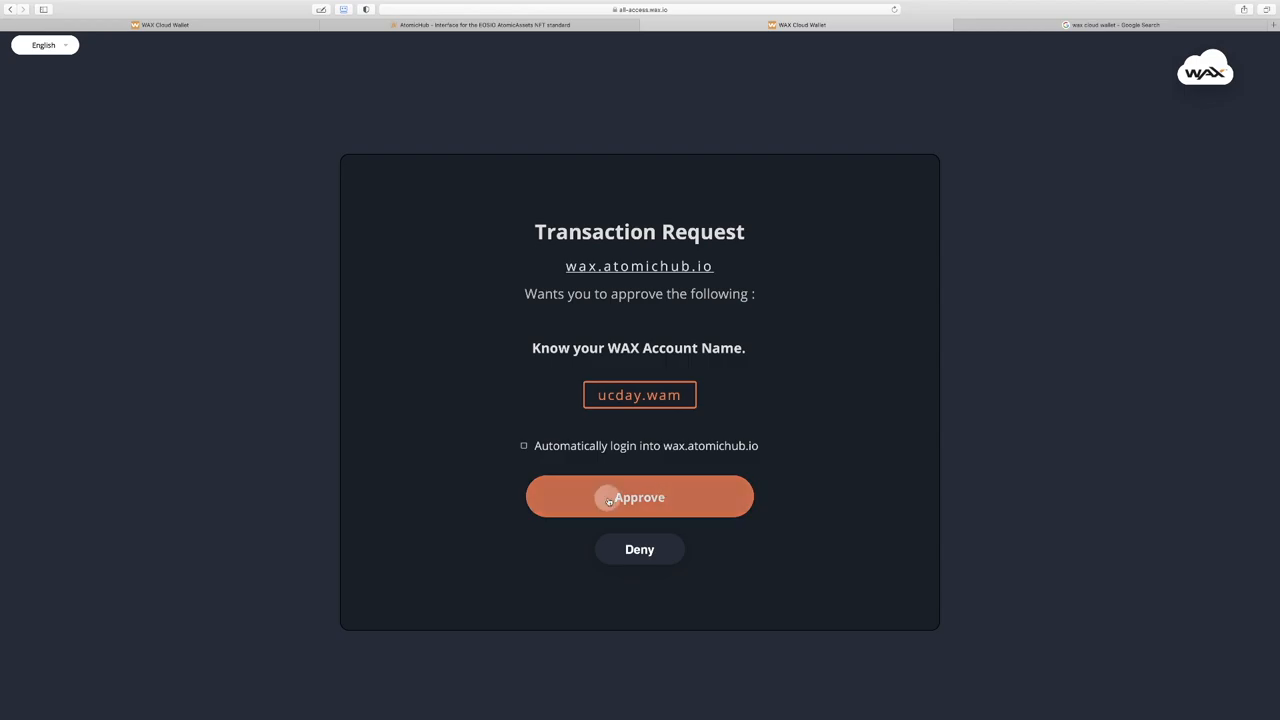
{"action": "left_click", "coordinate": [640, 496]}
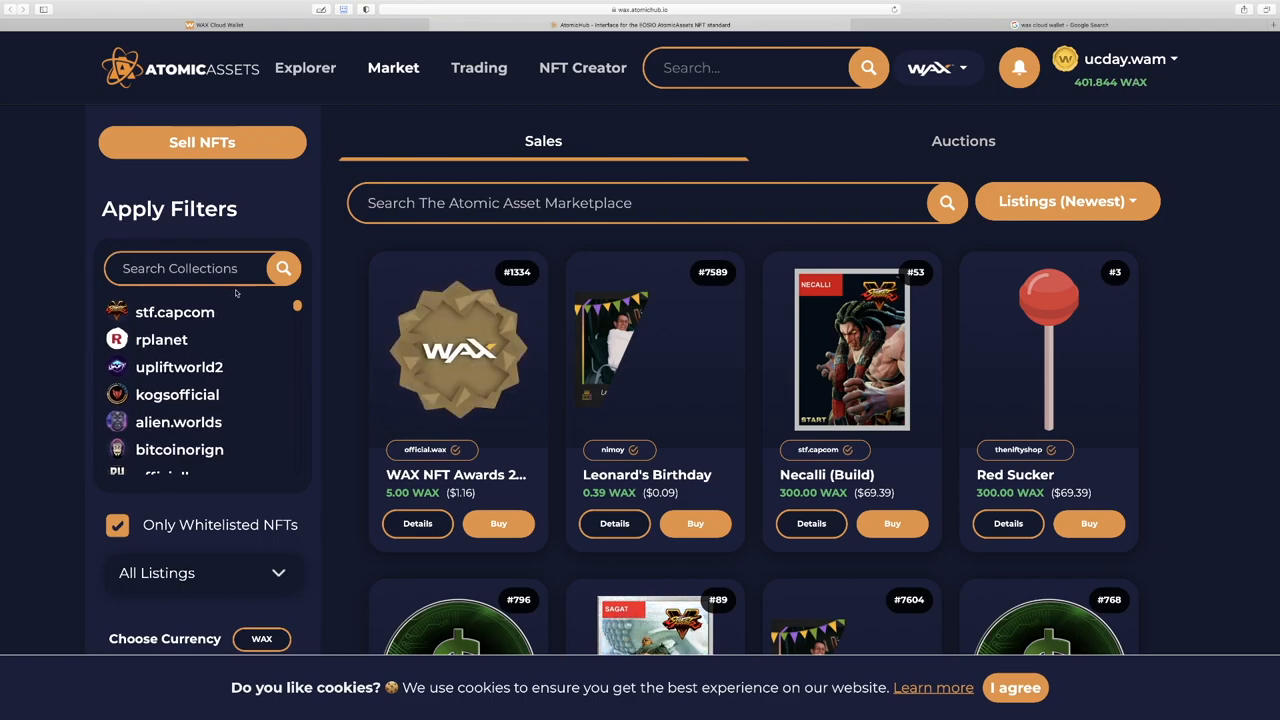
Step: Filter the market listings to the gpk.topps collection
{"action": "scroll", "scroll_direction": "down", "scroll_amount": 3}
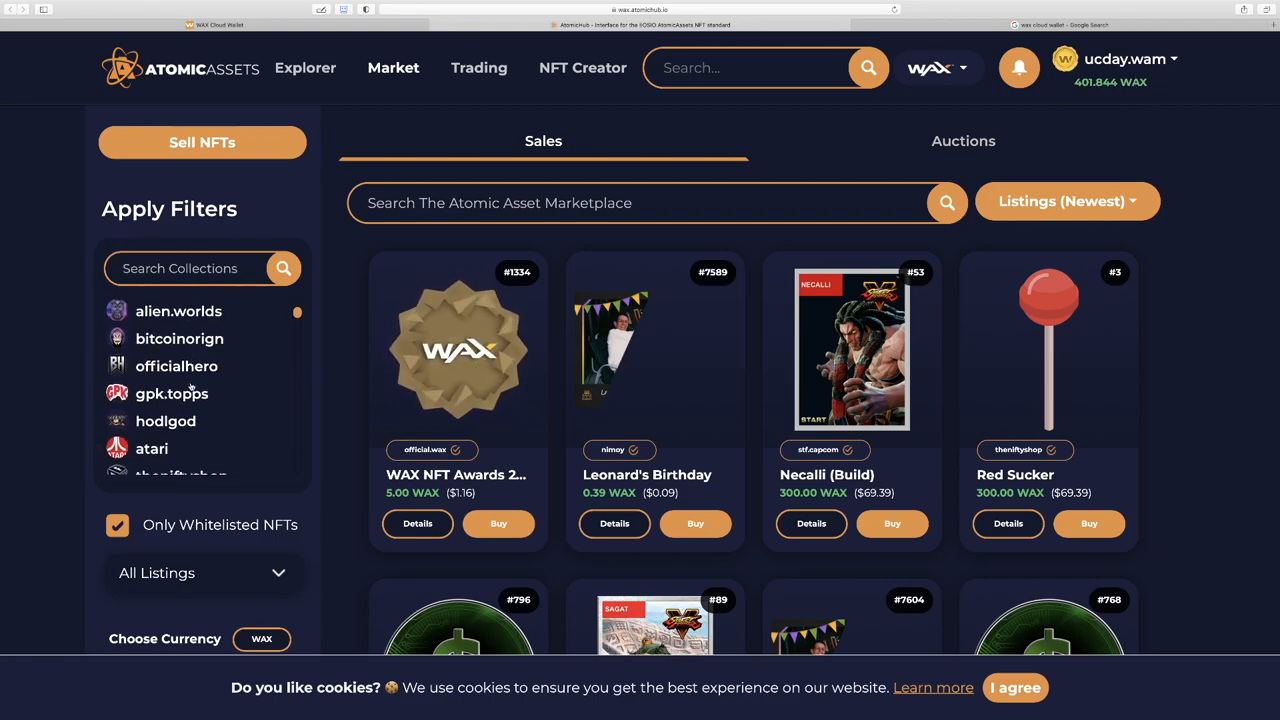
{"action": "scroll", "scroll_direction": "down", "scroll_amount": 3}
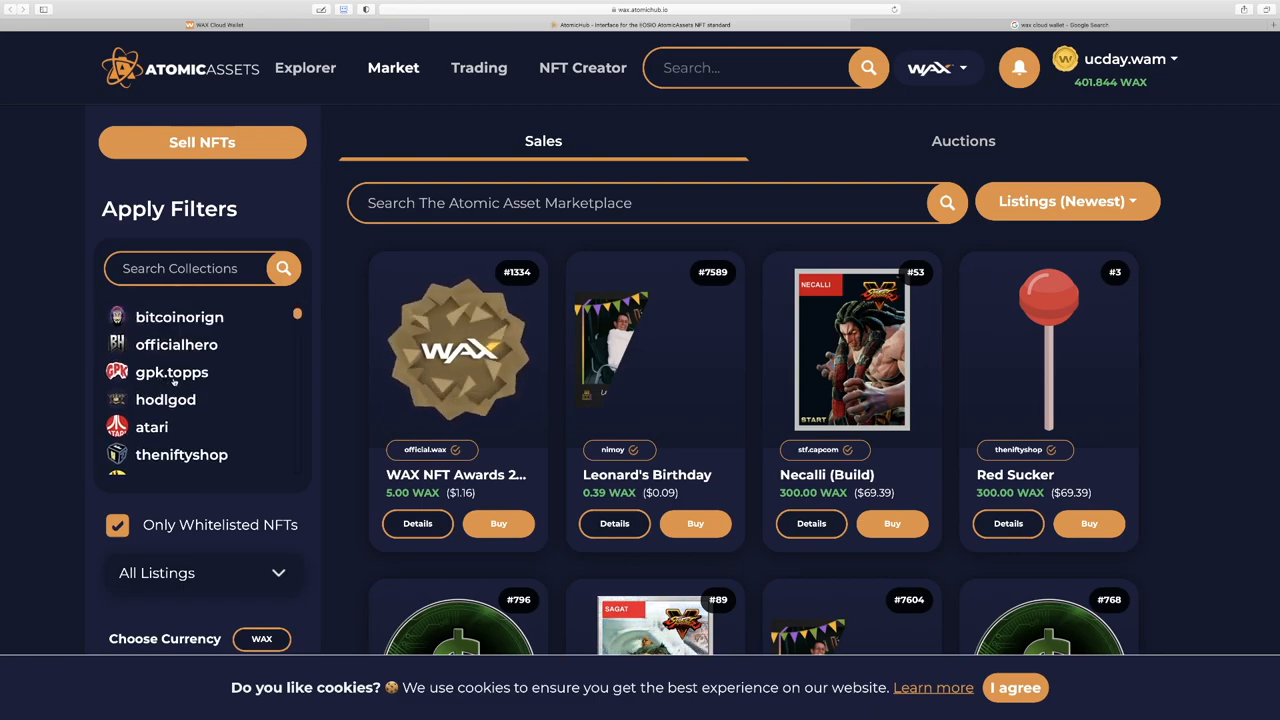
{"action": "left_click", "coordinate": [172, 372]}
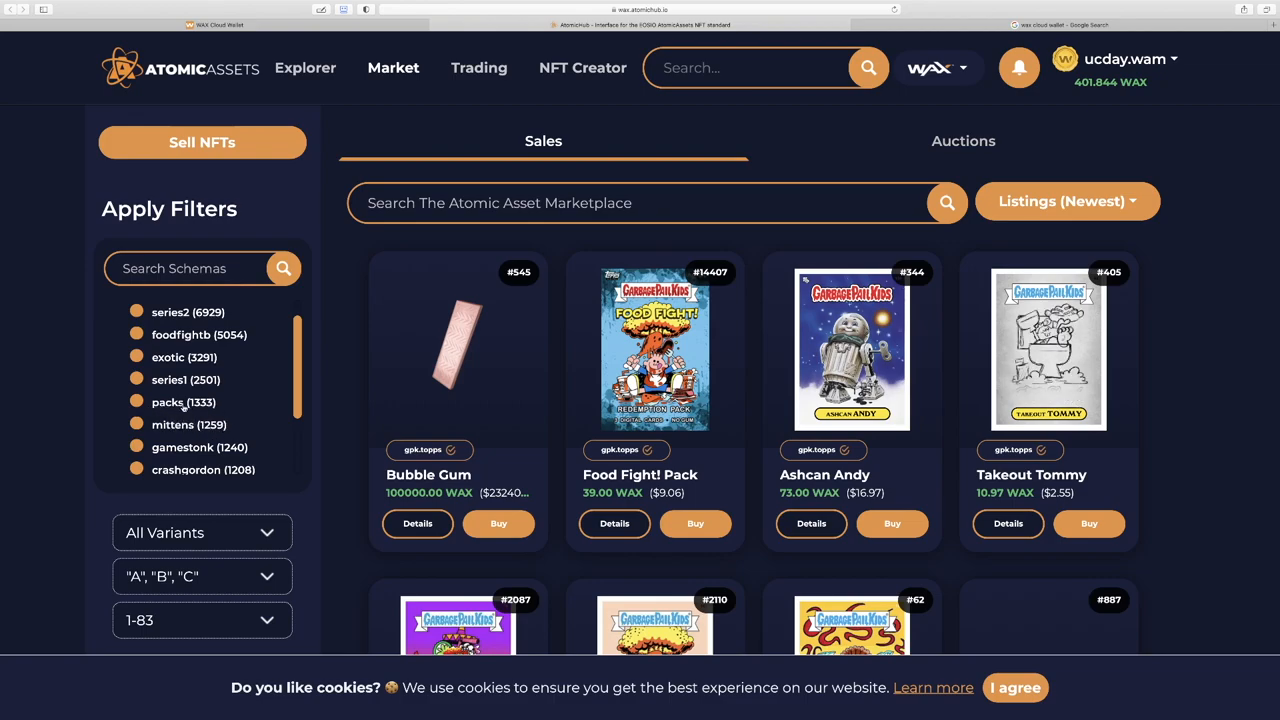
Step: Open the Revolting Vultan listing priced at 7.00 WAX
{"action": "left_click", "coordinate": [204, 468]}
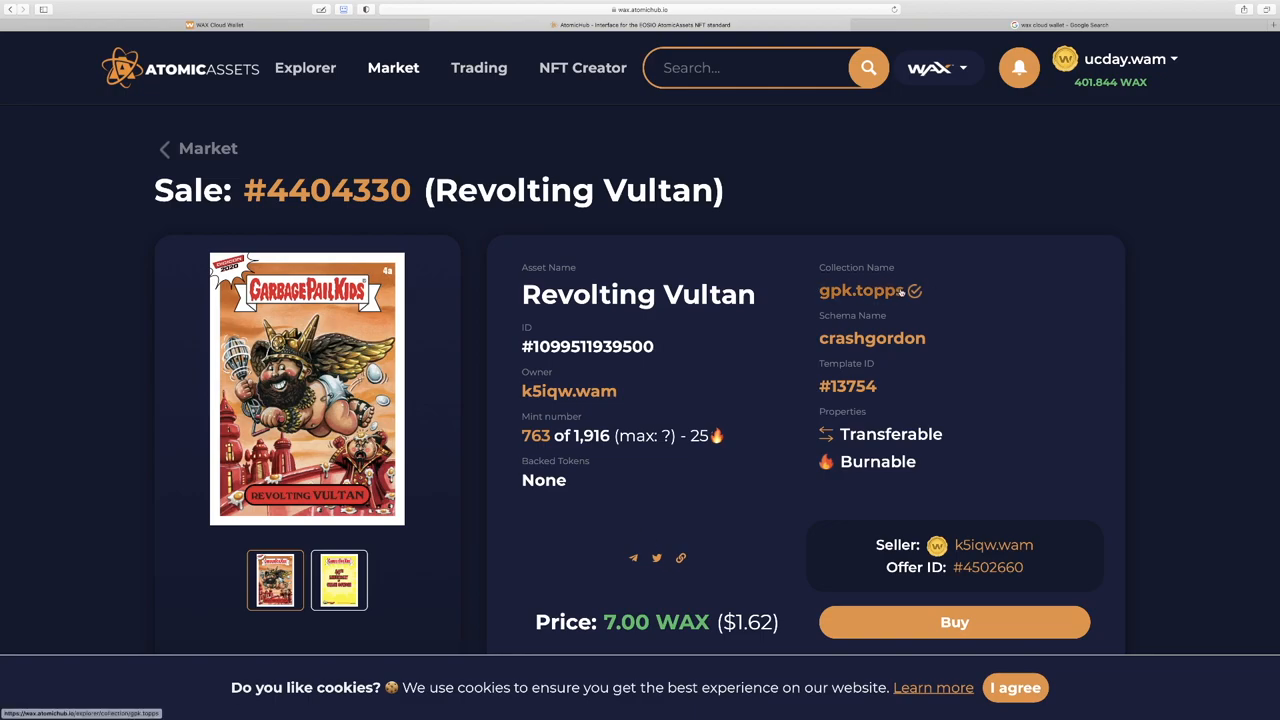
{"action": "mouse_move", "coordinate": [910, 296]}
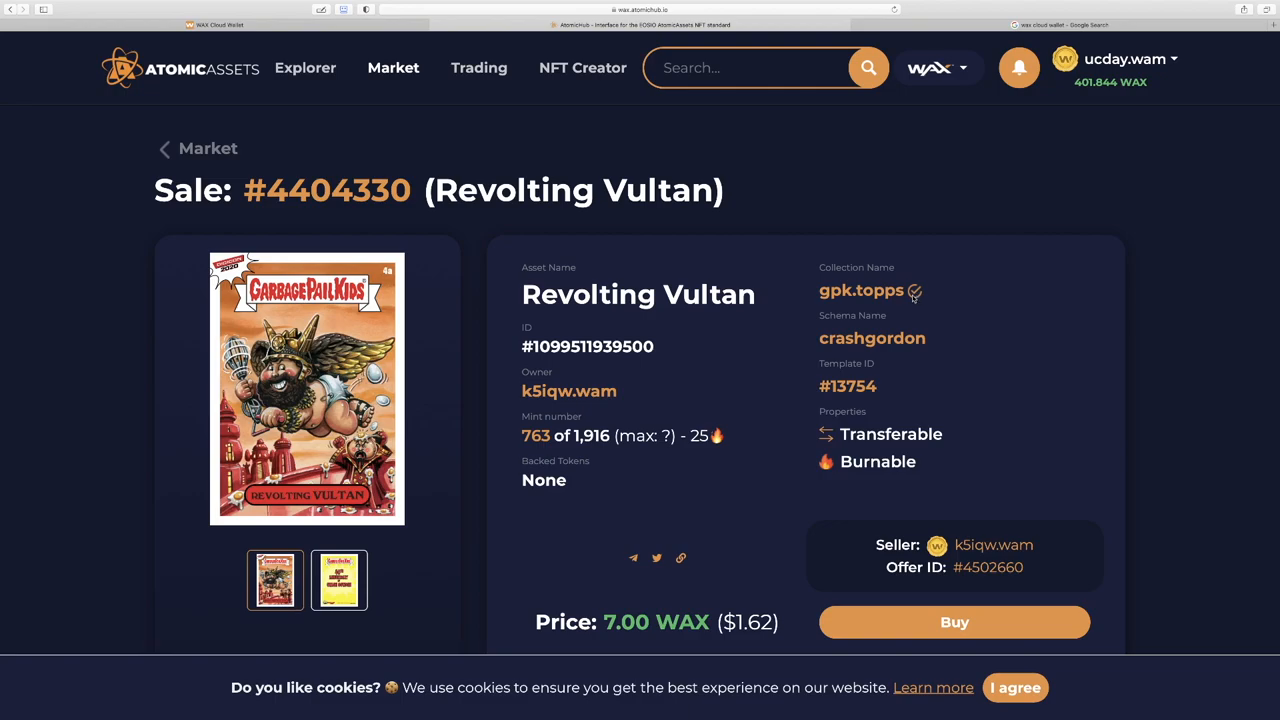
{"action": "mouse_move", "coordinate": [864, 290]}
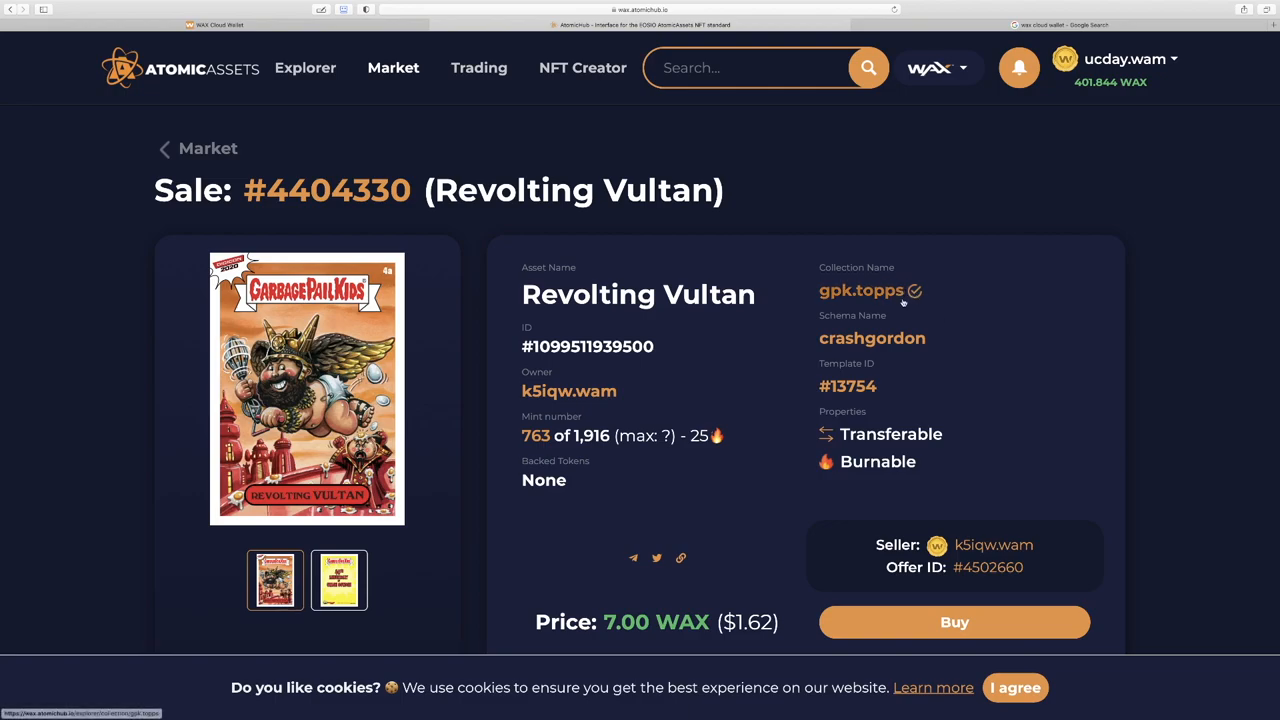
{"action": "mouse_move", "coordinate": [568, 390]}
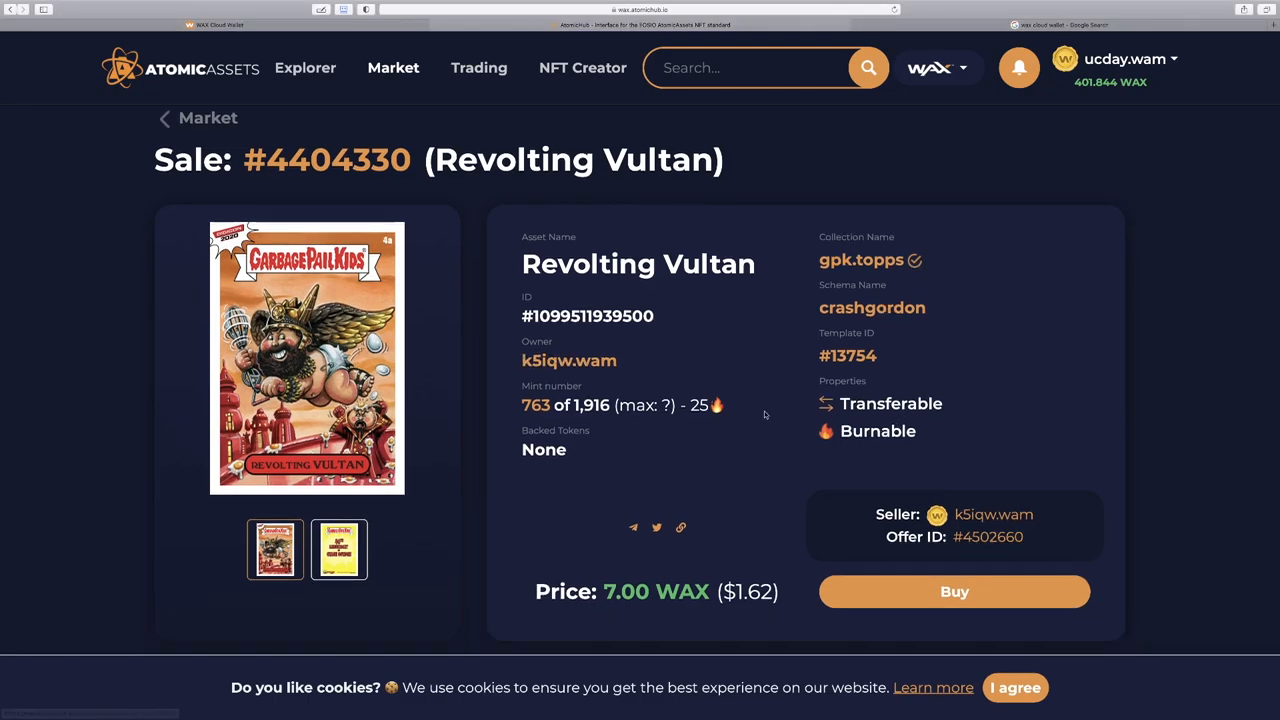
{"action": "mouse_move", "coordinate": [628, 396]}
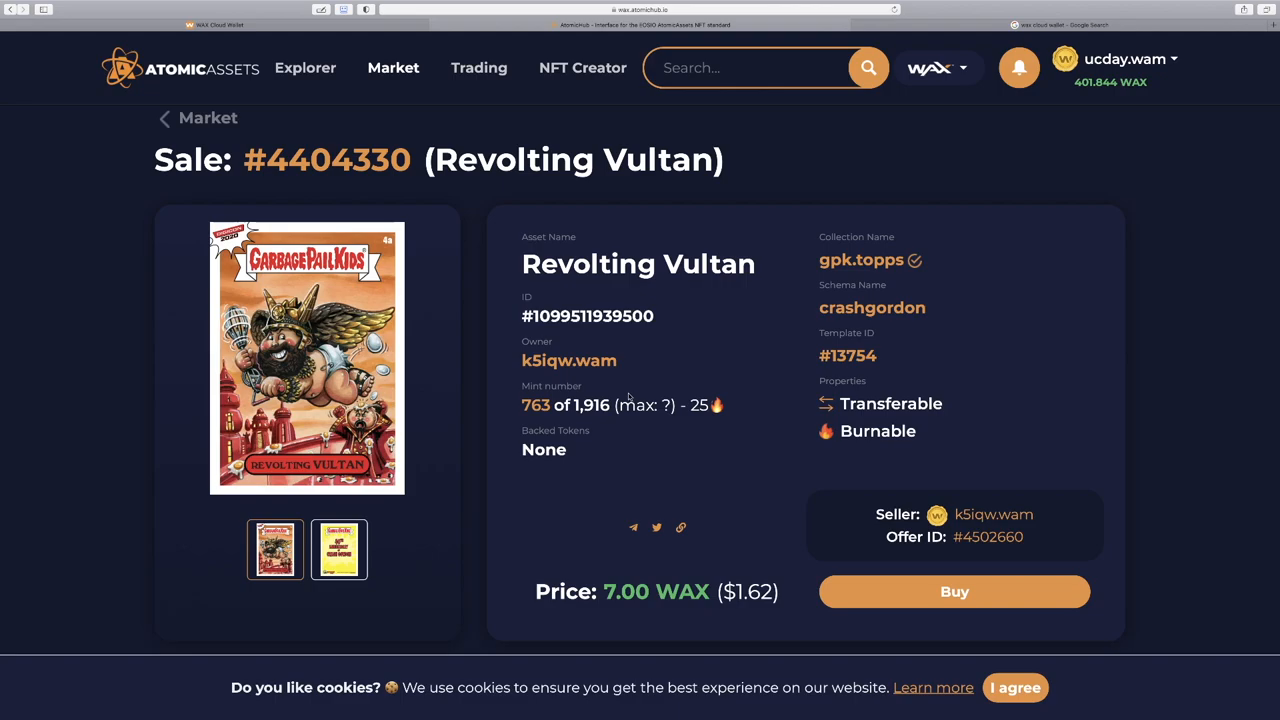
{"action": "mouse_move", "coordinate": [572, 448]}
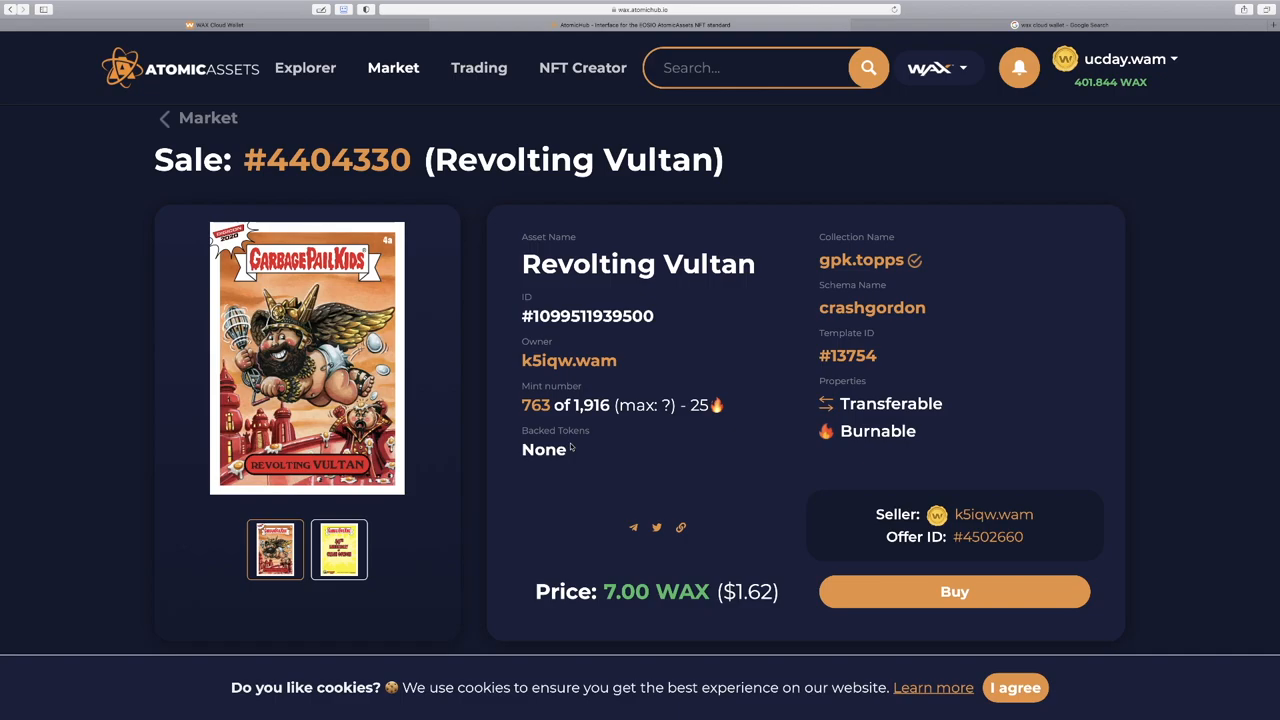
{"action": "scroll", "scroll_direction": "down", "scroll_amount": 3}
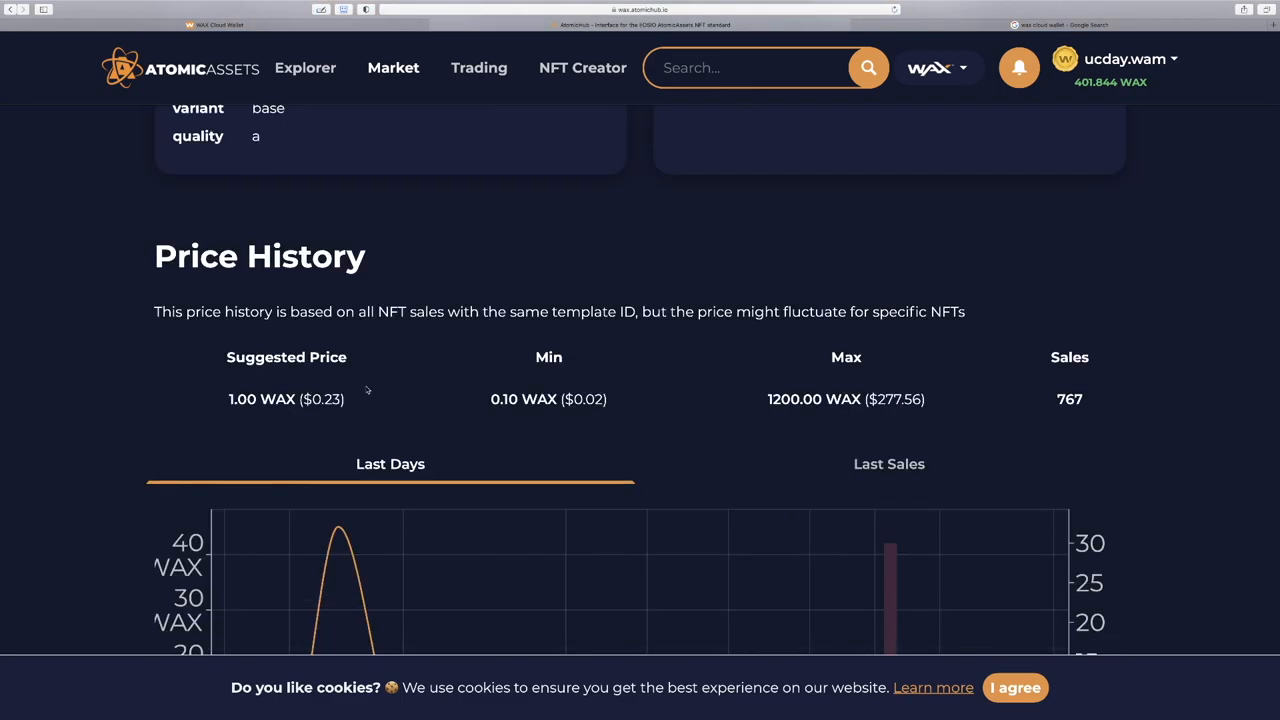
{"action": "mouse_move", "coordinate": [264, 392]}
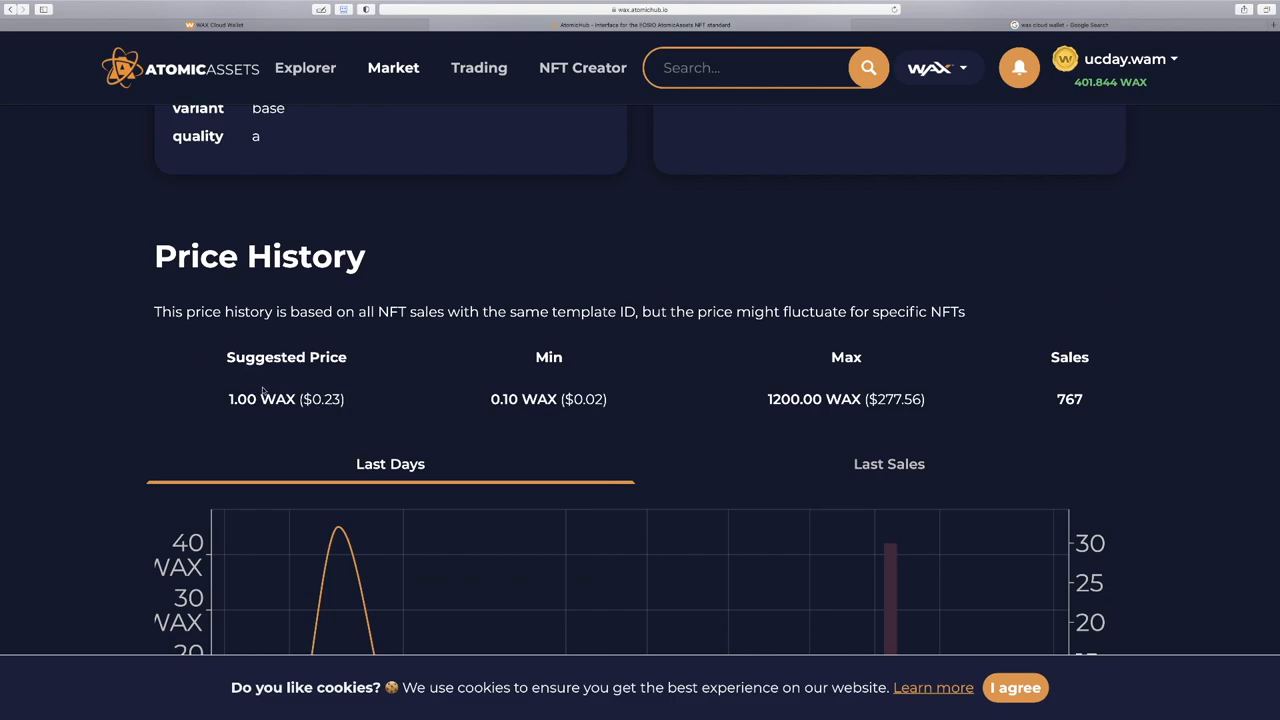
{"action": "mouse_move", "coordinate": [510, 396]}
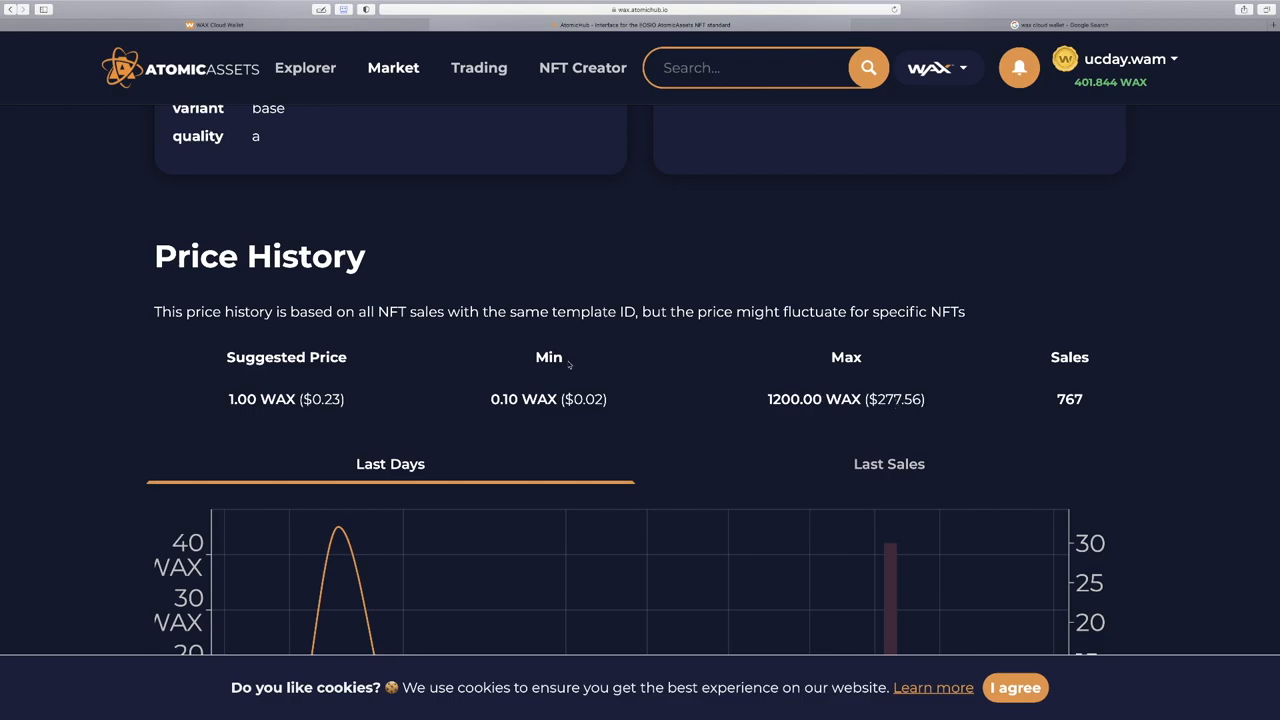
{"action": "scroll", "scroll_direction": "up", "scroll_amount": 3}
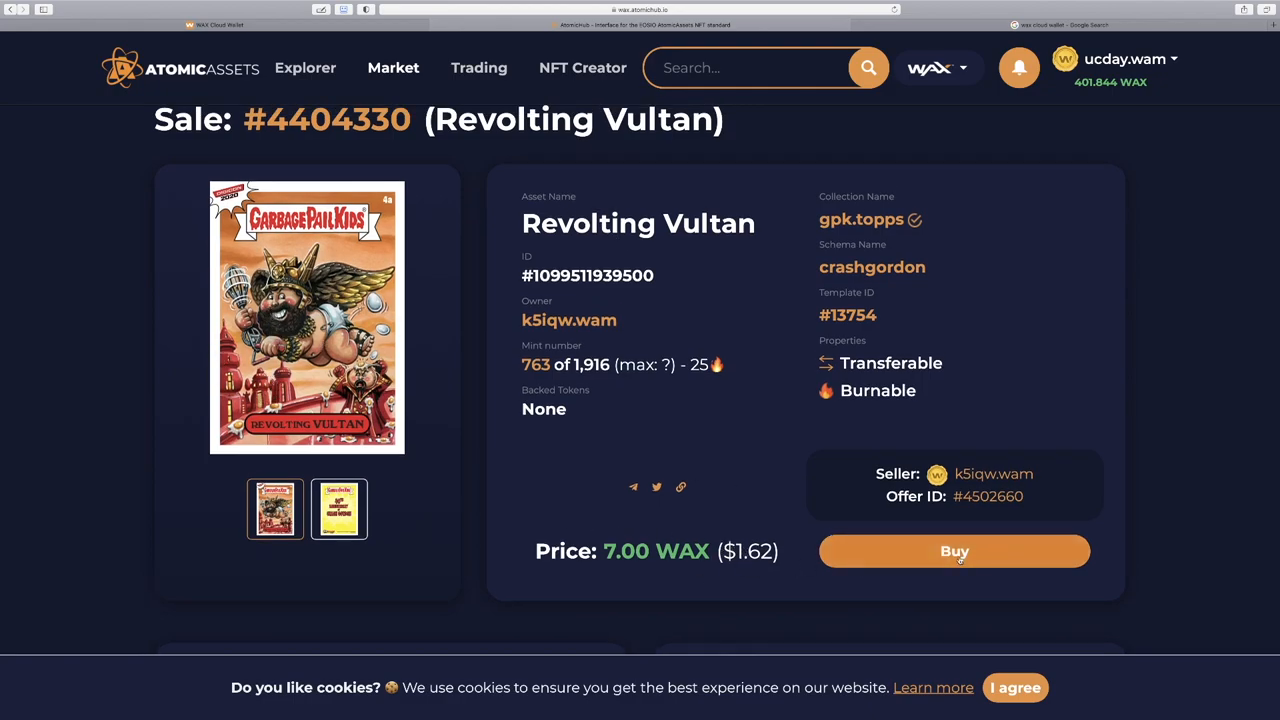
Step: Buy Revolting Vultan for 7.00 WAX, acknowledging the counterfeit NFT warning
{"action": "left_click", "coordinate": [954, 552]}
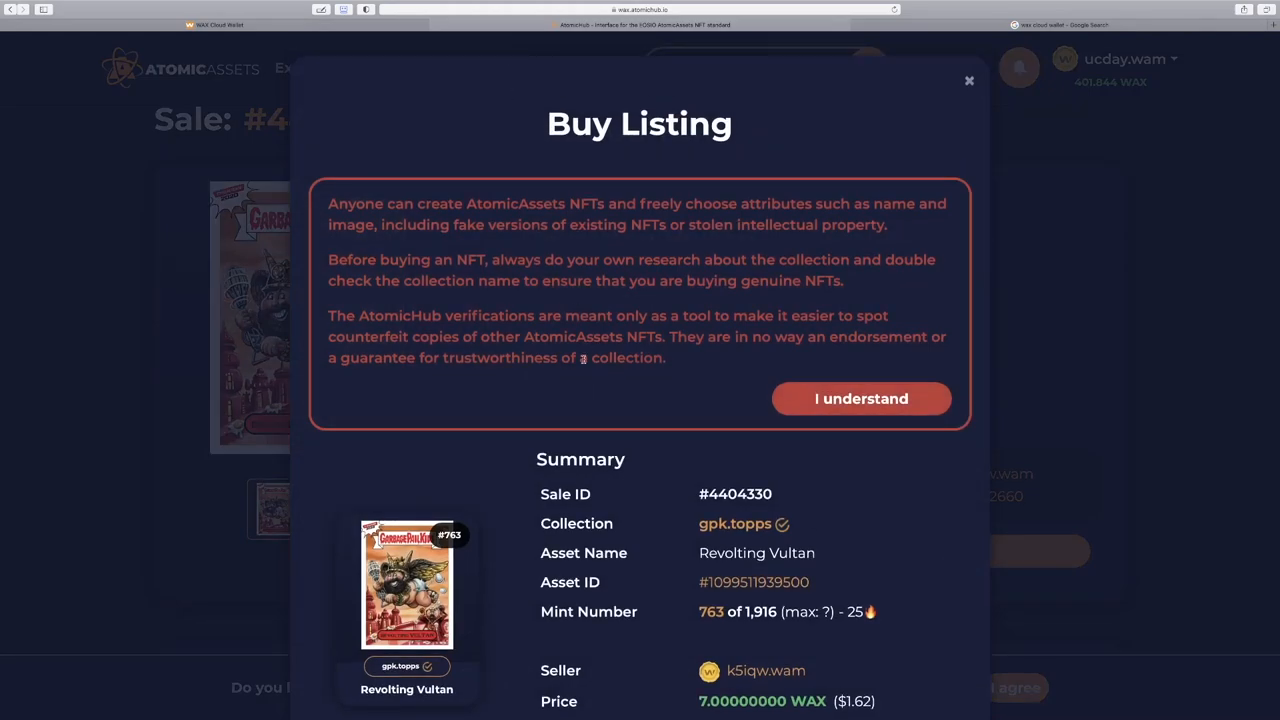
{"action": "mouse_move", "coordinate": [596, 288]}
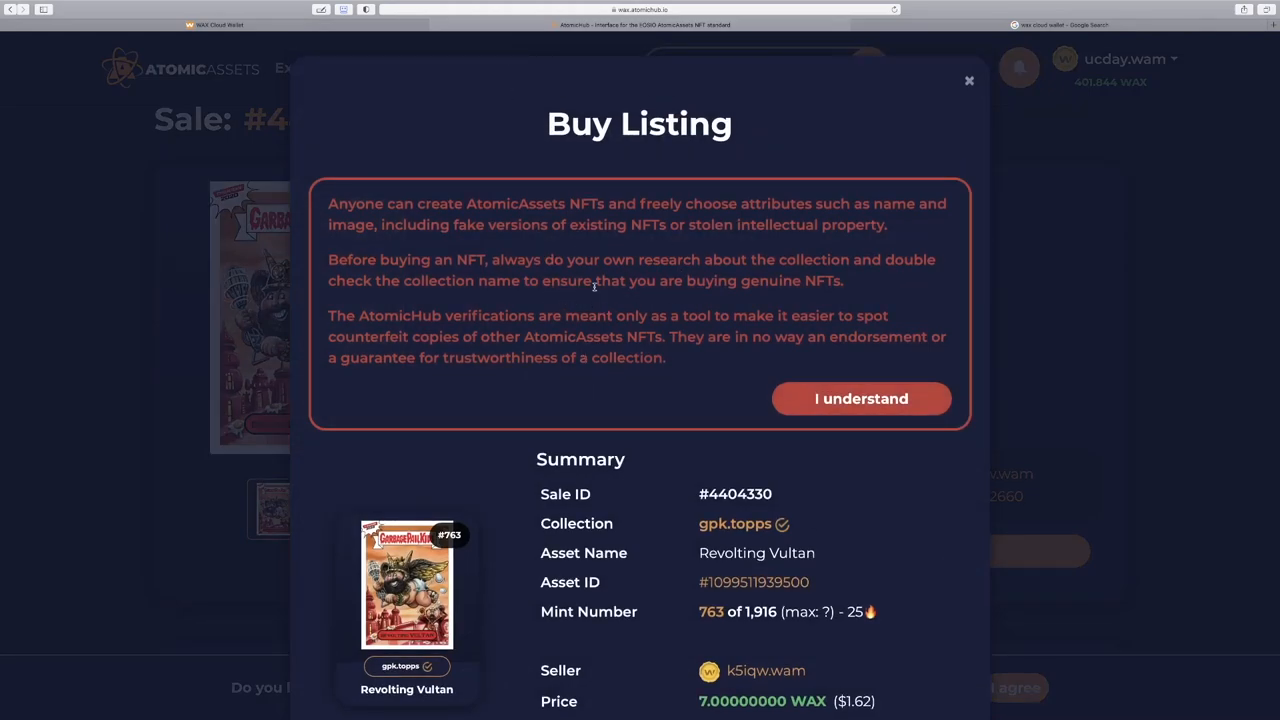
{"action": "mouse_move", "coordinate": [448, 492]}
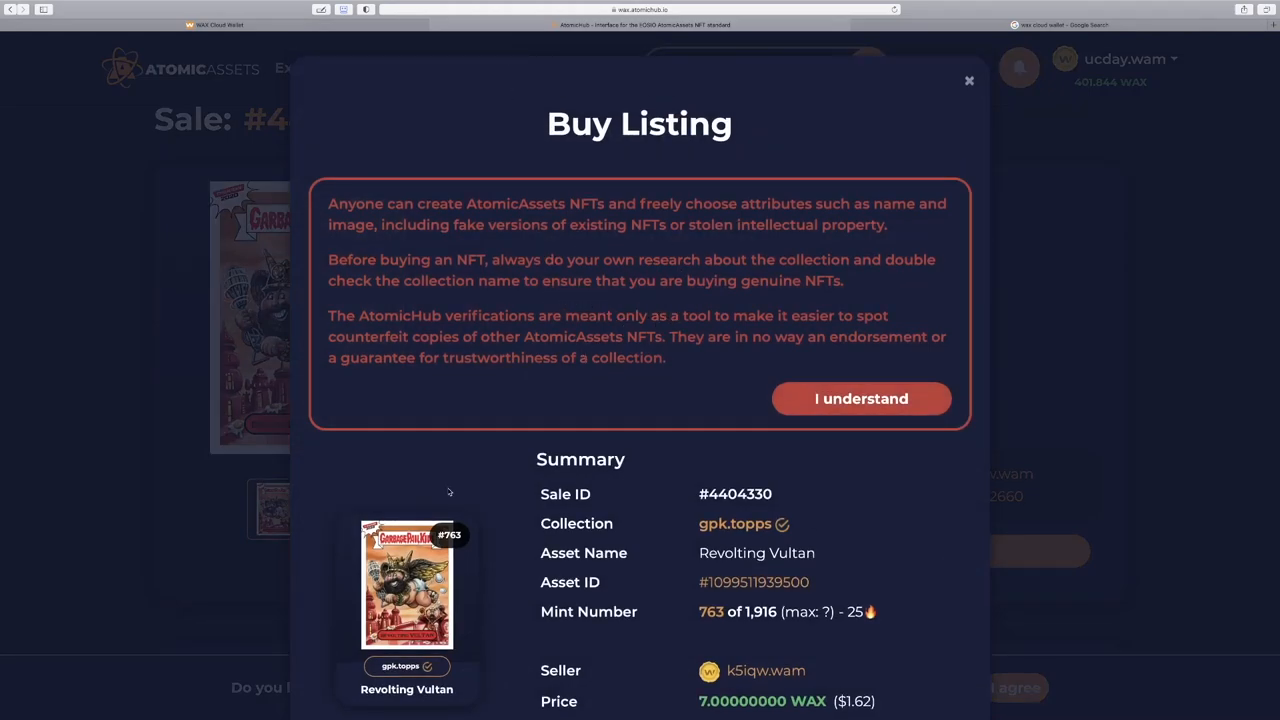
{"action": "mouse_move", "coordinate": [536, 370]}
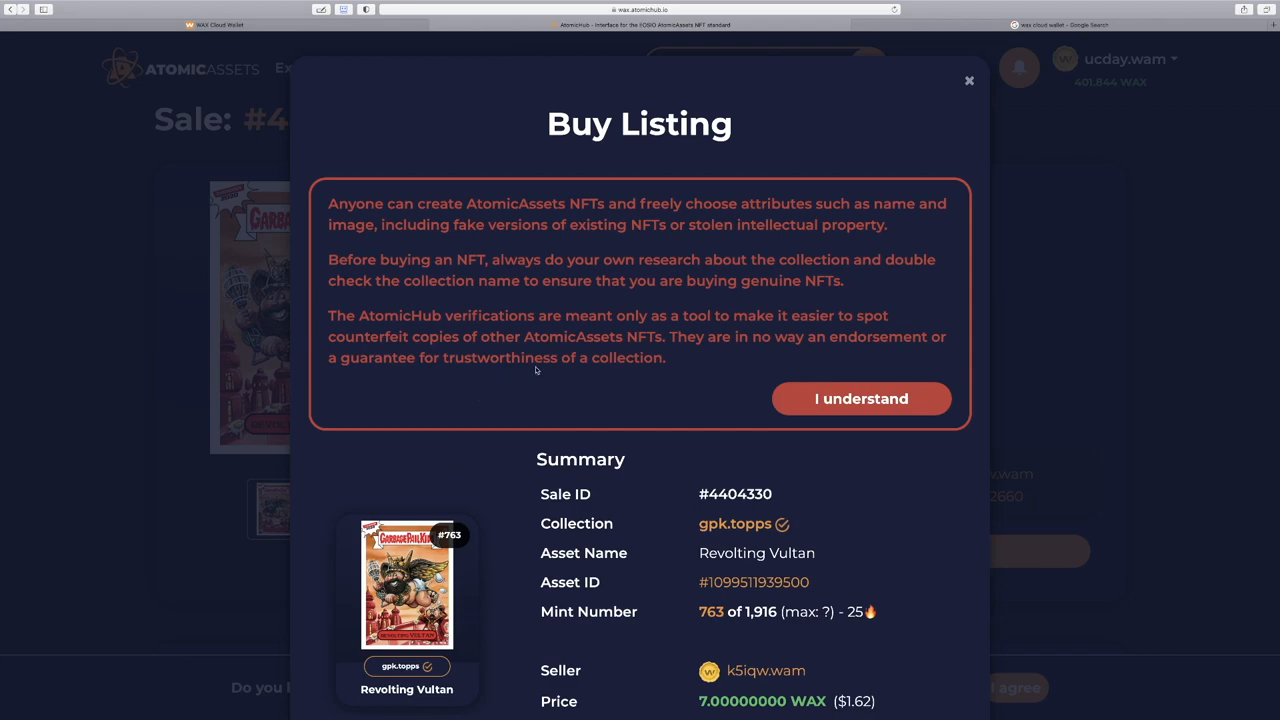
{"action": "mouse_move", "coordinate": [832, 374]}
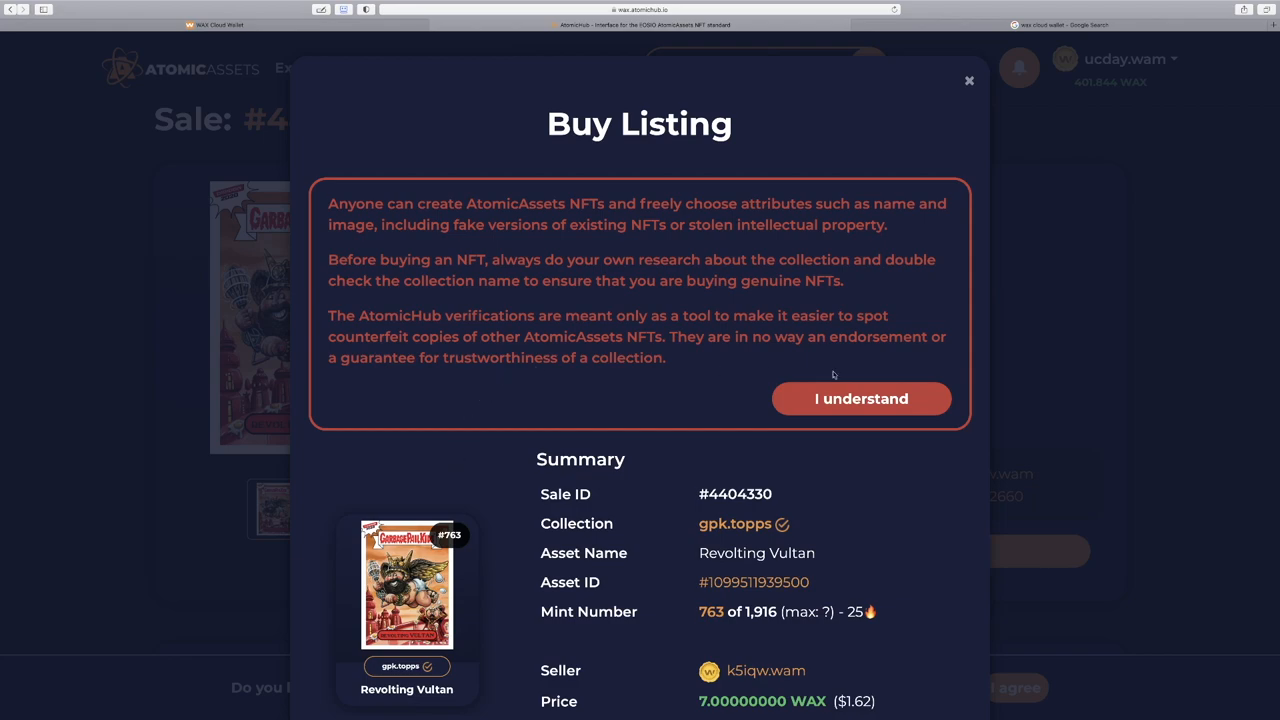
{"action": "left_click", "coordinate": [860, 398]}
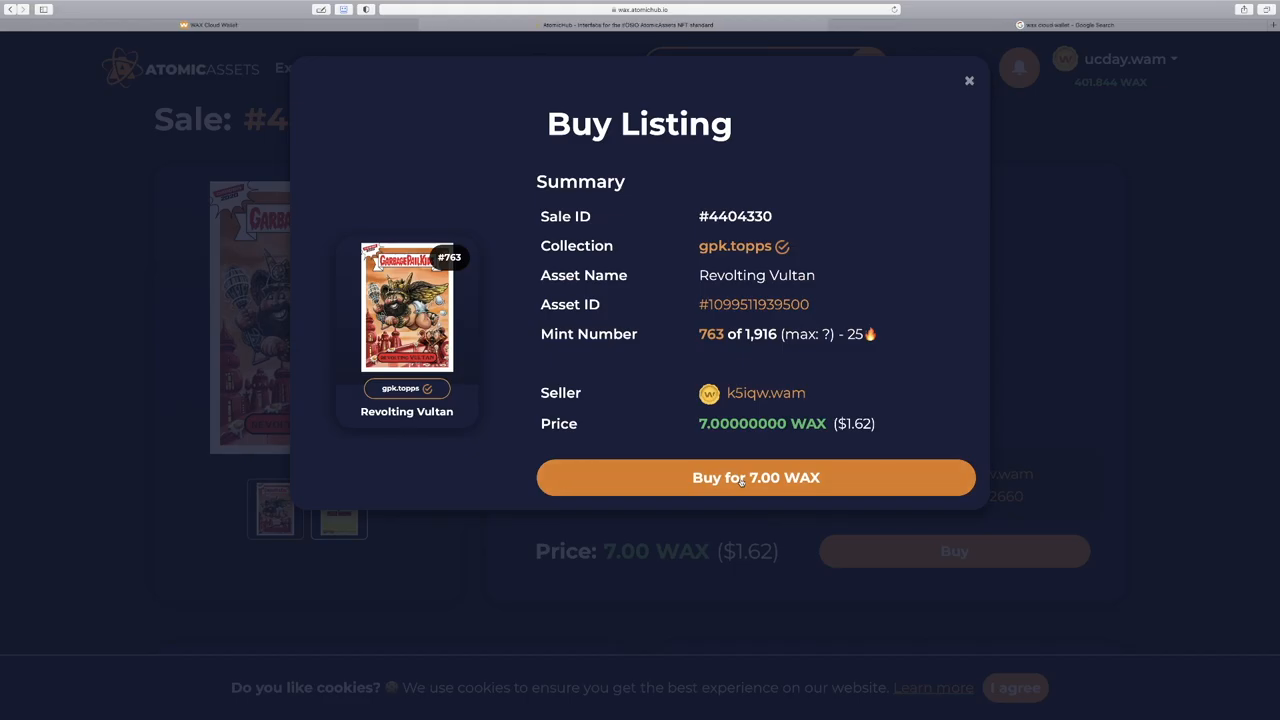
{"action": "left_click", "coordinate": [756, 476]}
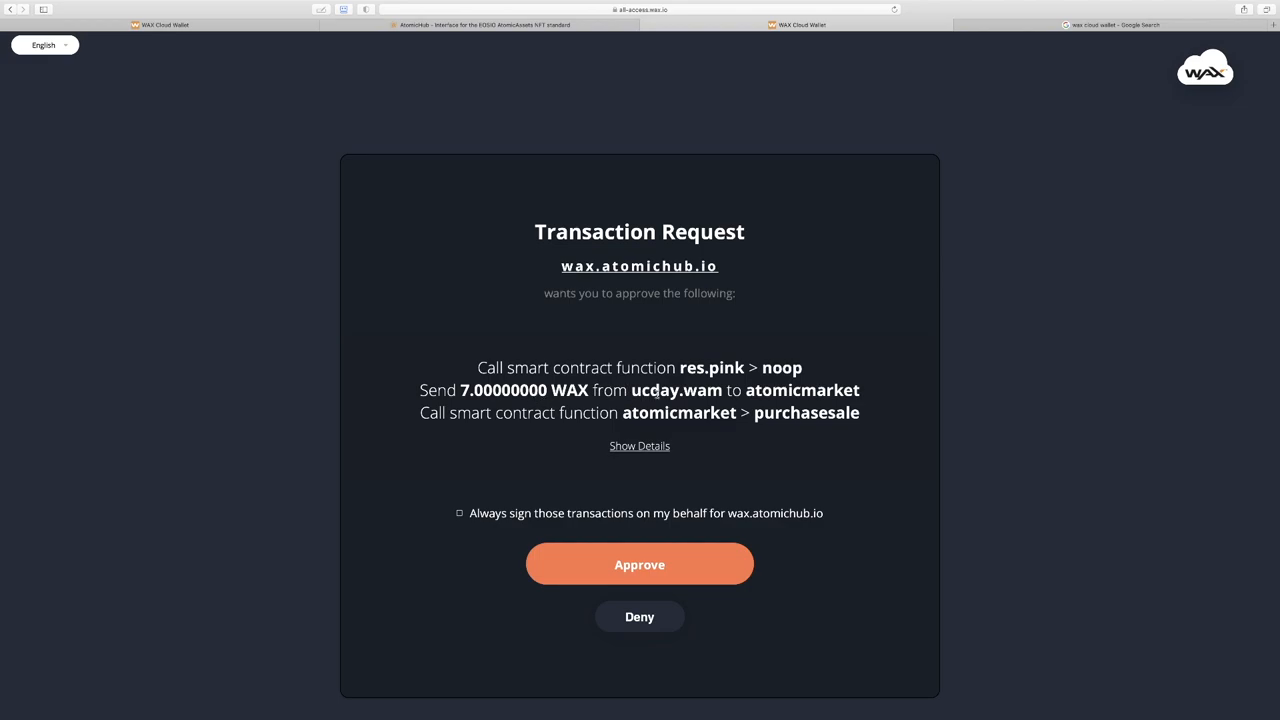
Step: Review and approve the 7 WAX transfer to atomicmarket for sale 4404330
{"action": "left_click", "coordinate": [640, 444]}
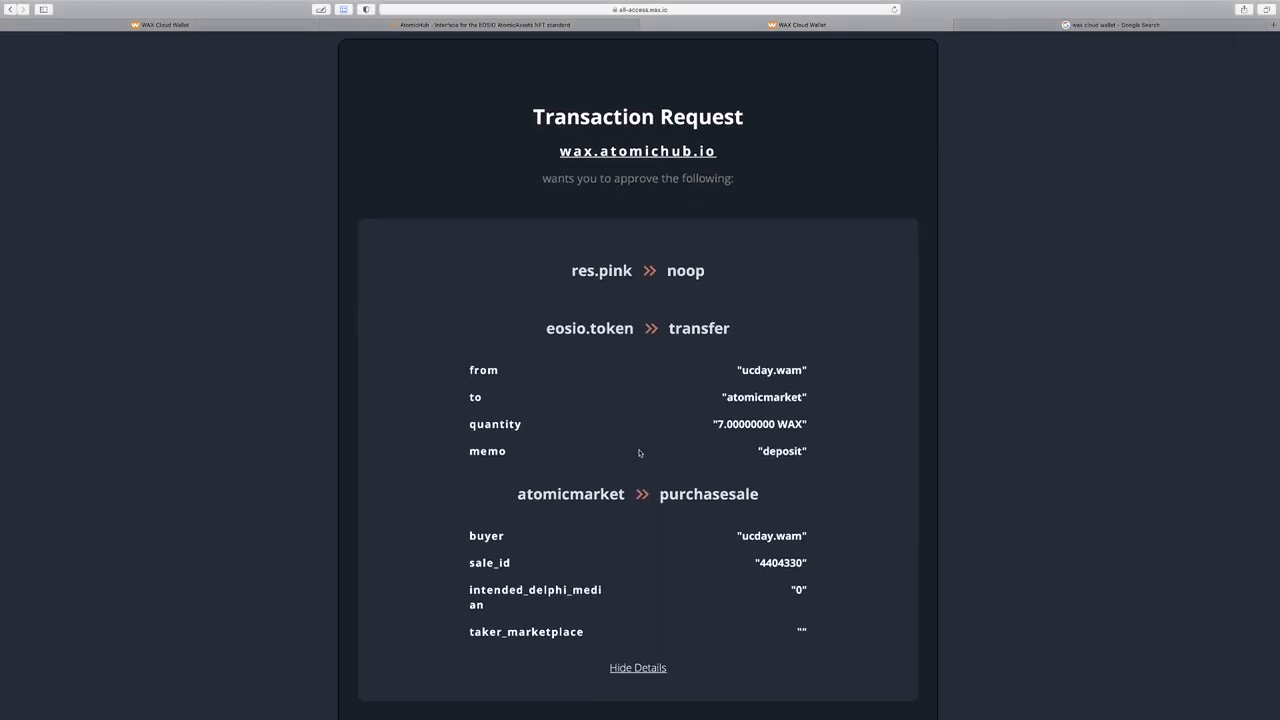
{"action": "scroll", "scroll_direction": "down", "scroll_amount": 3}
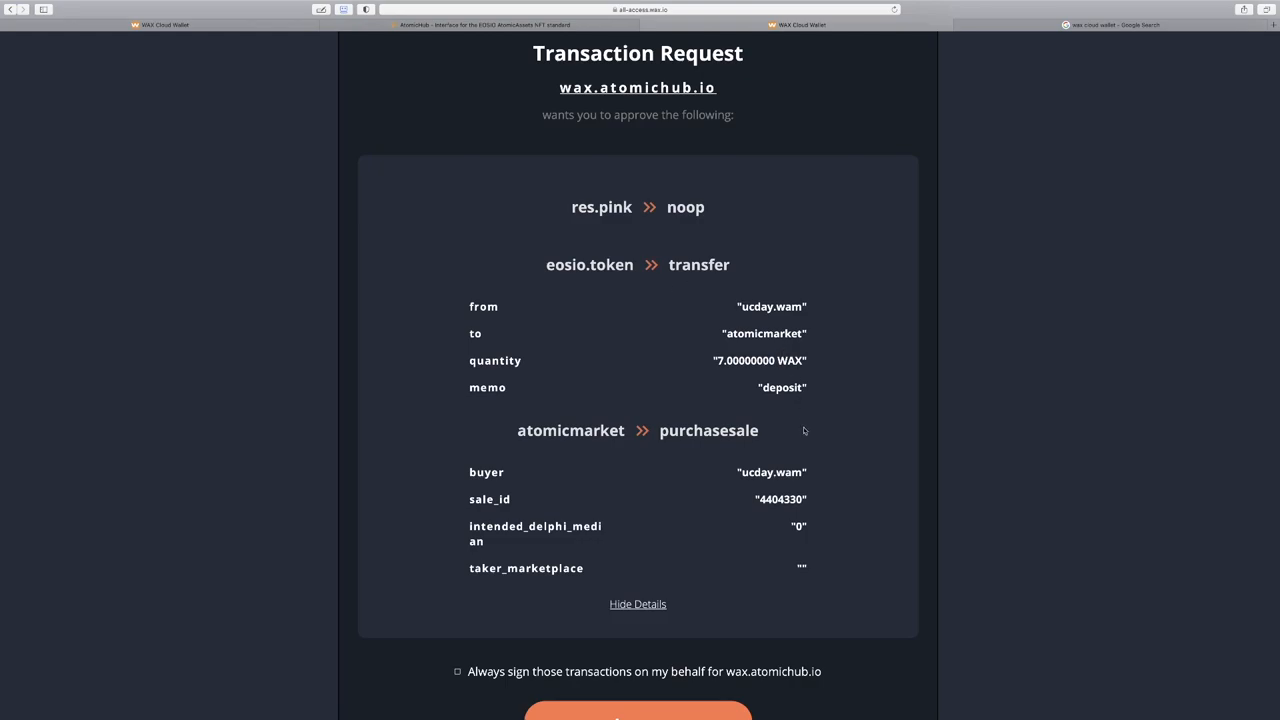
{"action": "scroll", "scroll_direction": "down", "scroll_amount": 3}
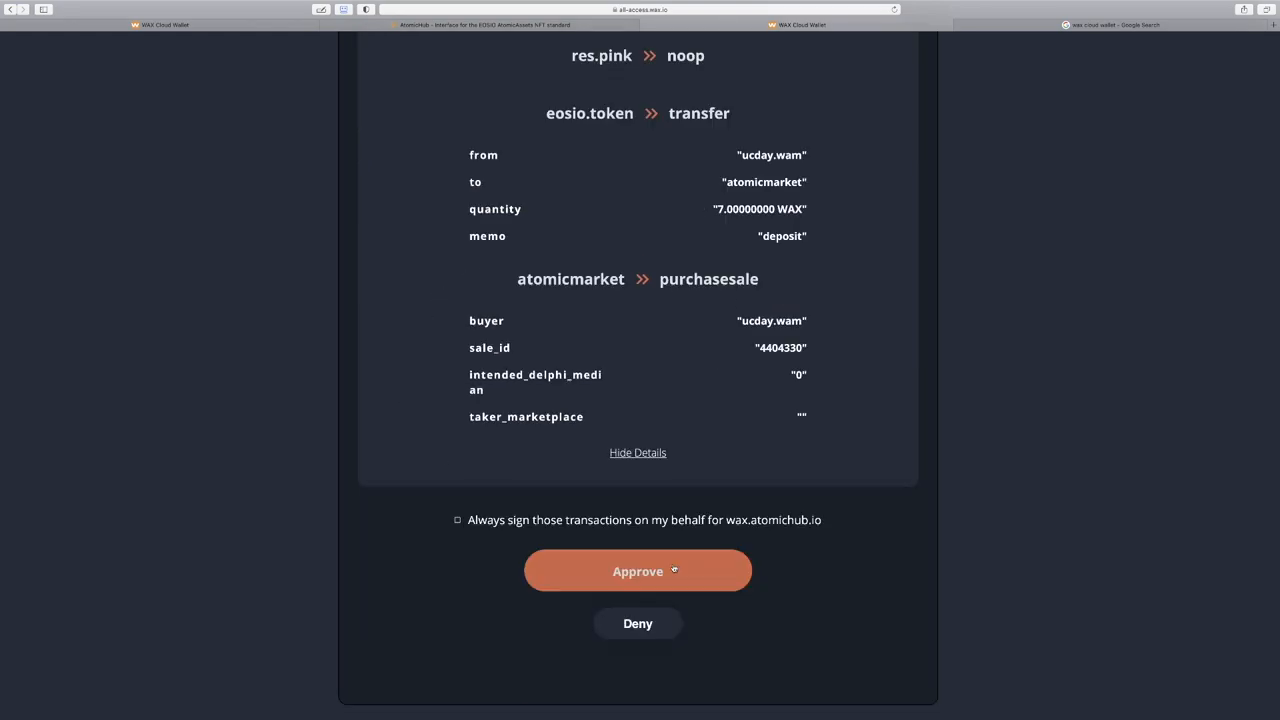
{"action": "left_click", "coordinate": [636, 572]}
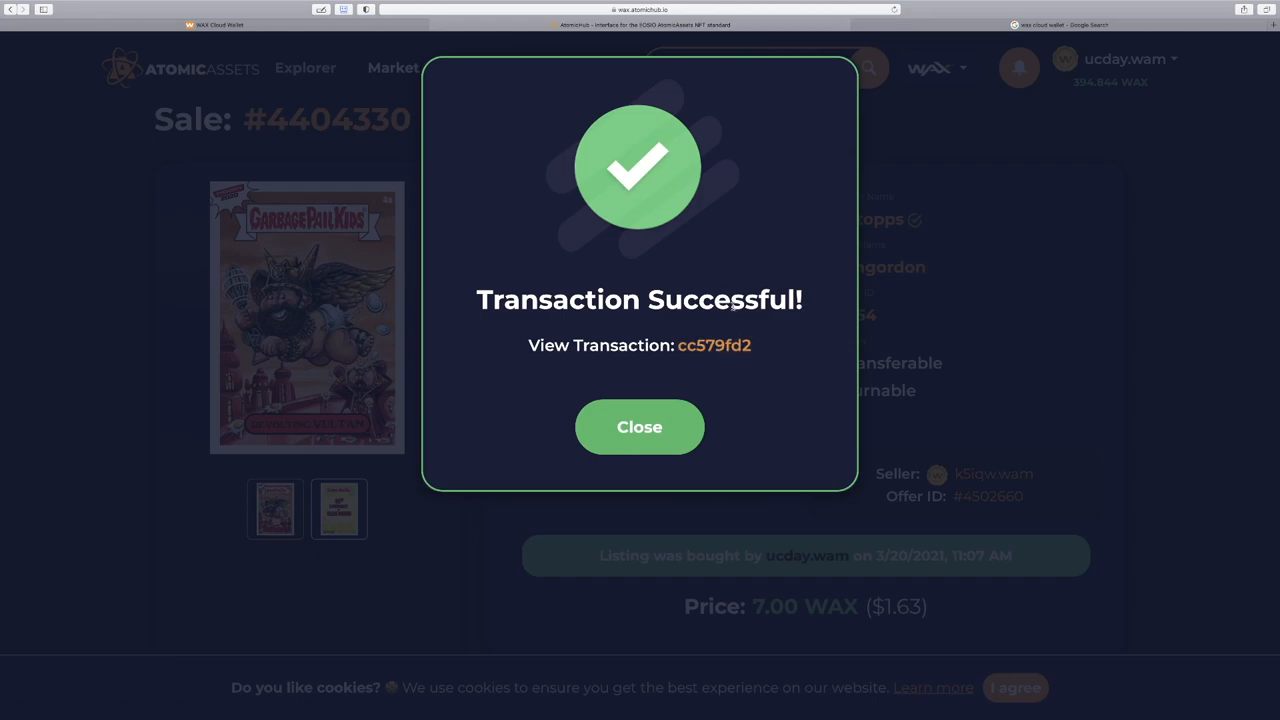
{"action": "mouse_move", "coordinate": [664, 320]}
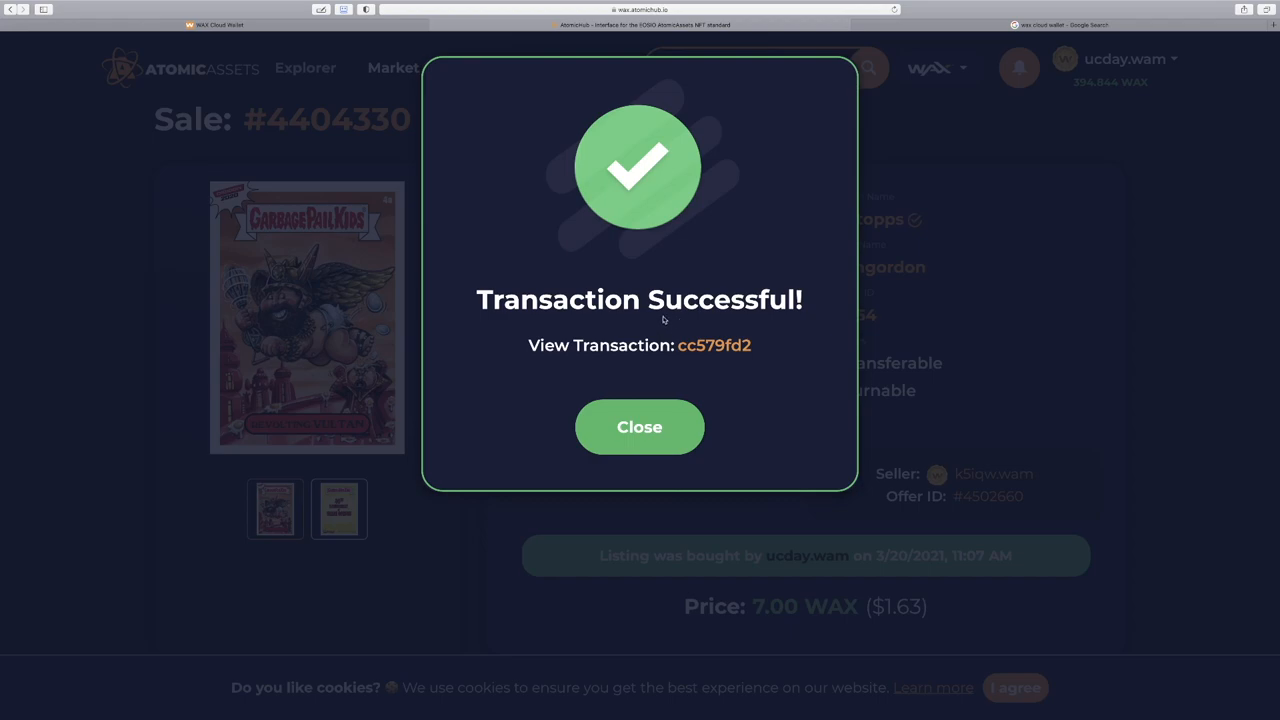
{"action": "mouse_move", "coordinate": [672, 326]}
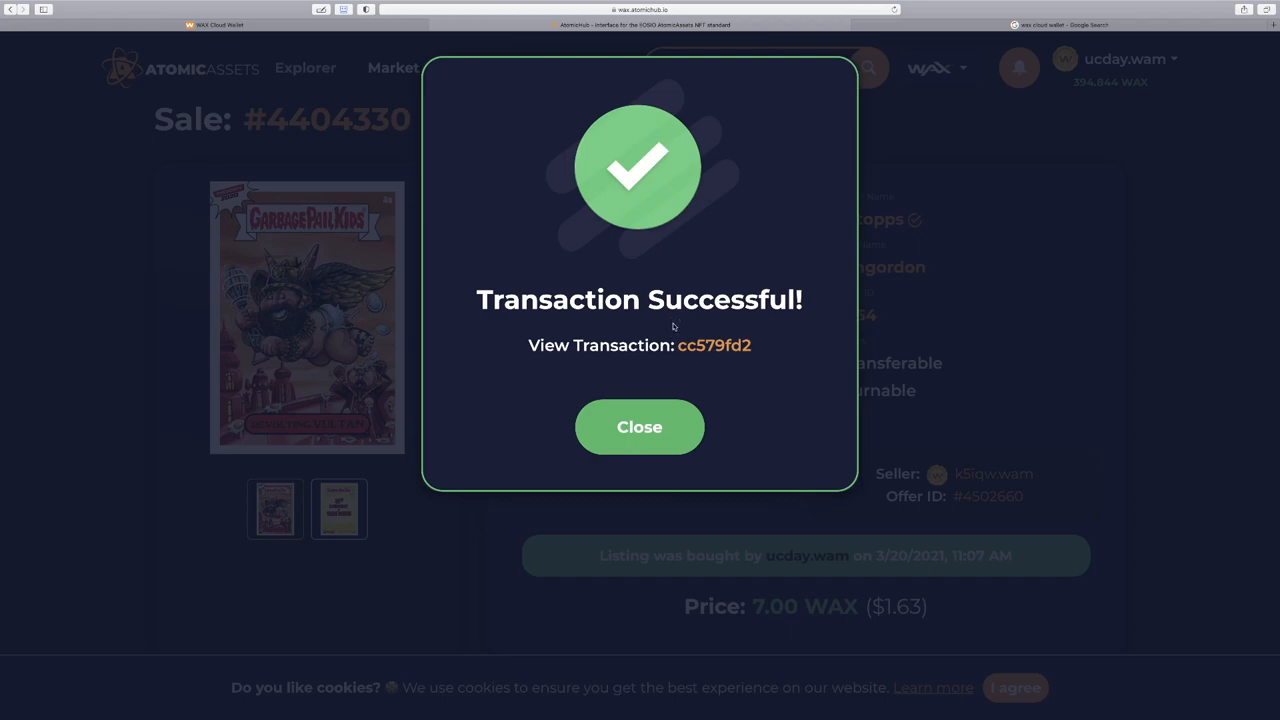
{"action": "mouse_move", "coordinate": [714, 344]}
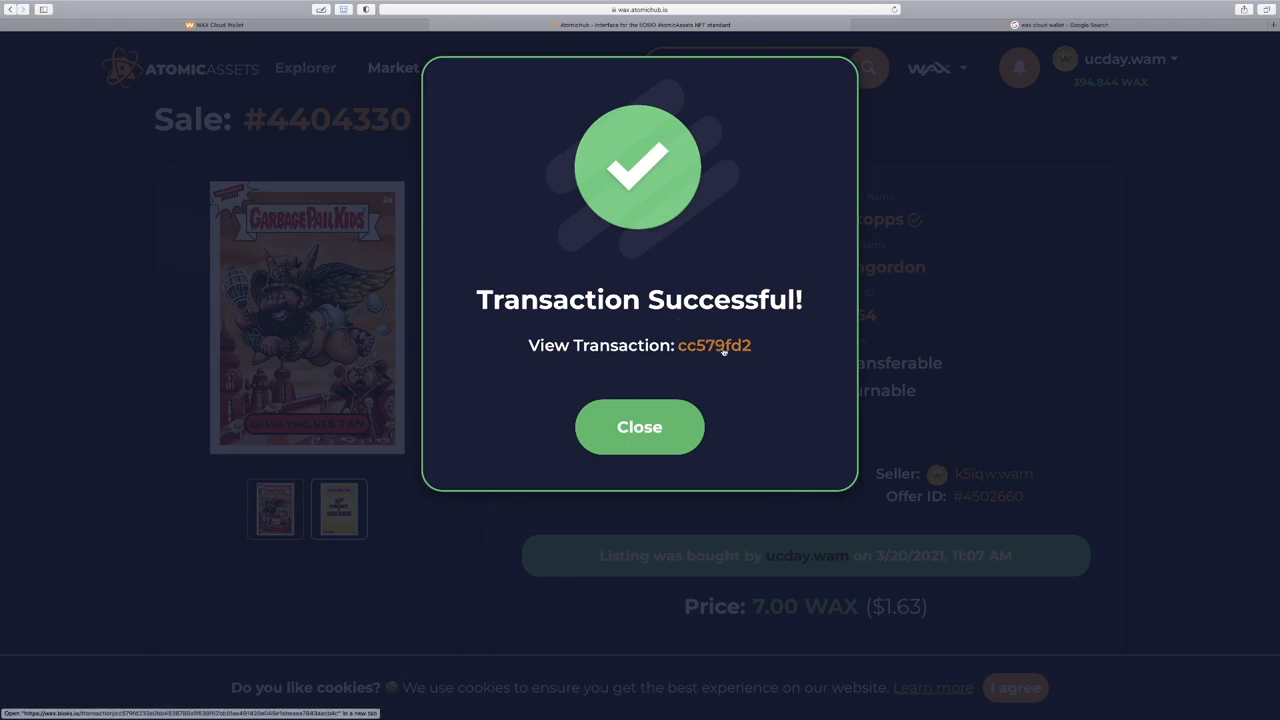
{"action": "left_click", "coordinate": [640, 428]}
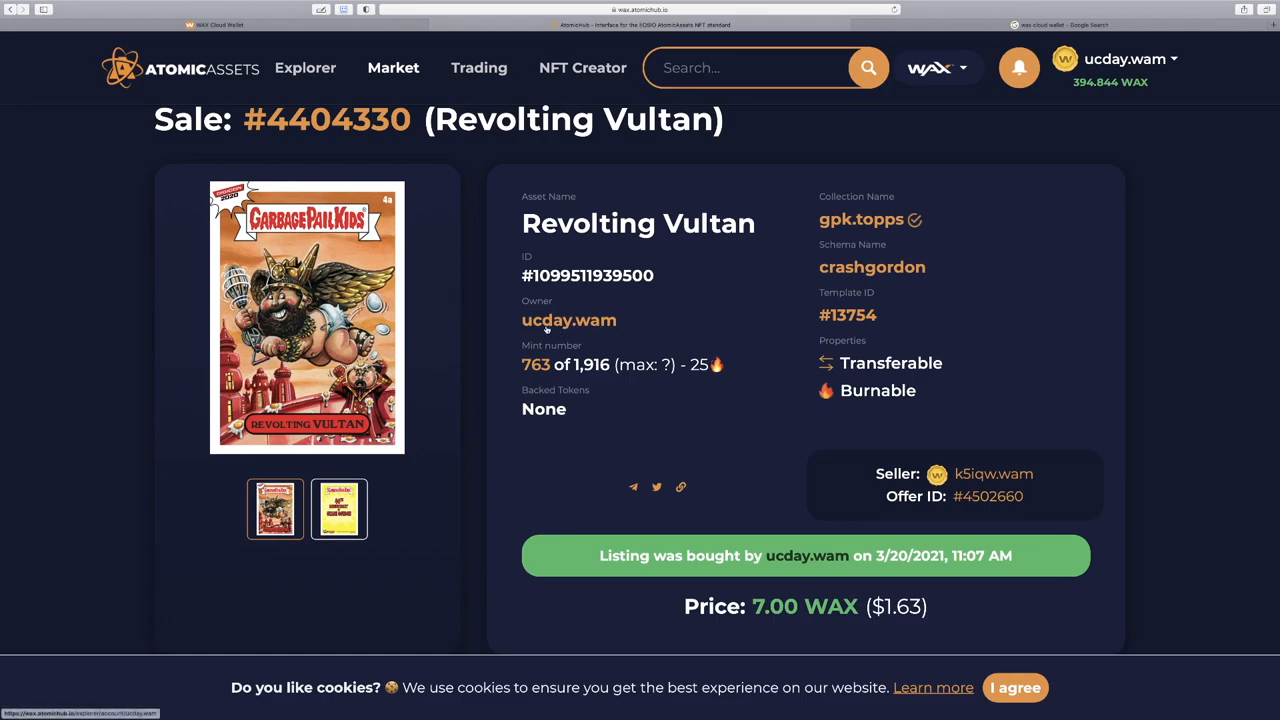
{"action": "mouse_move", "coordinate": [568, 324]}
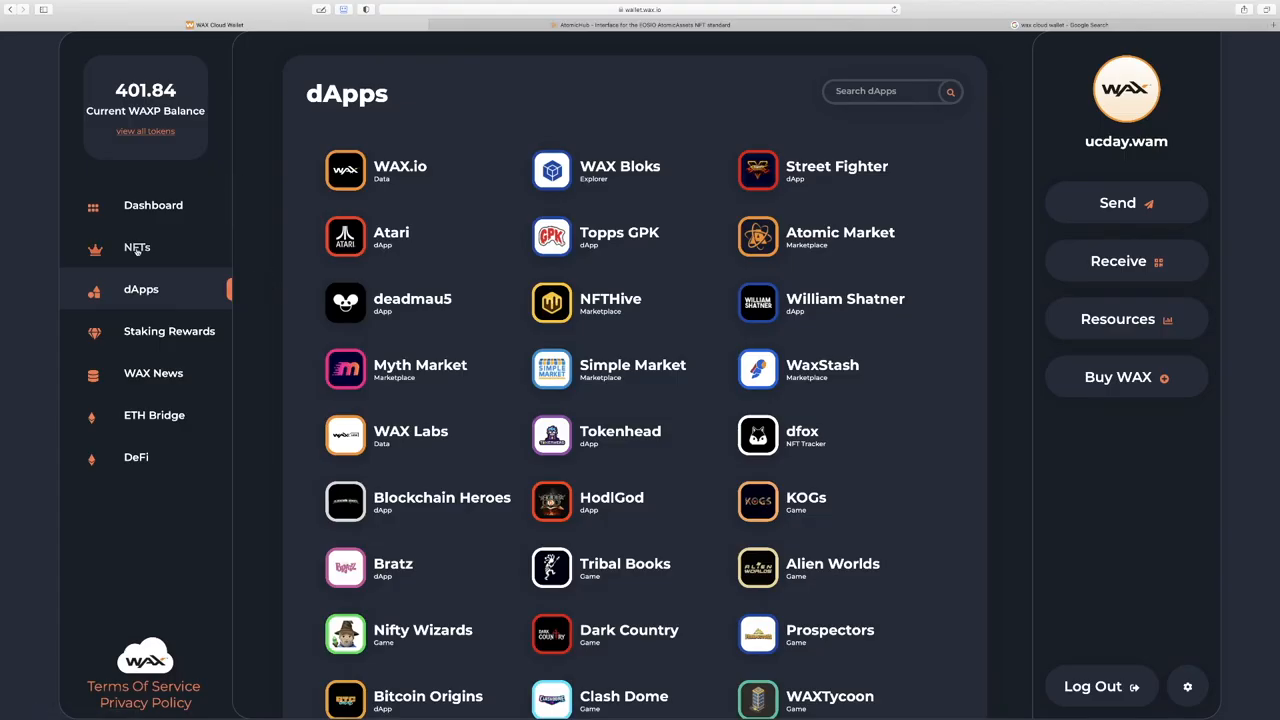
Step: View the wallet's NFT inventory showing Revolting Vultan alongside Long Lenny
{"action": "left_click", "coordinate": [136, 248]}
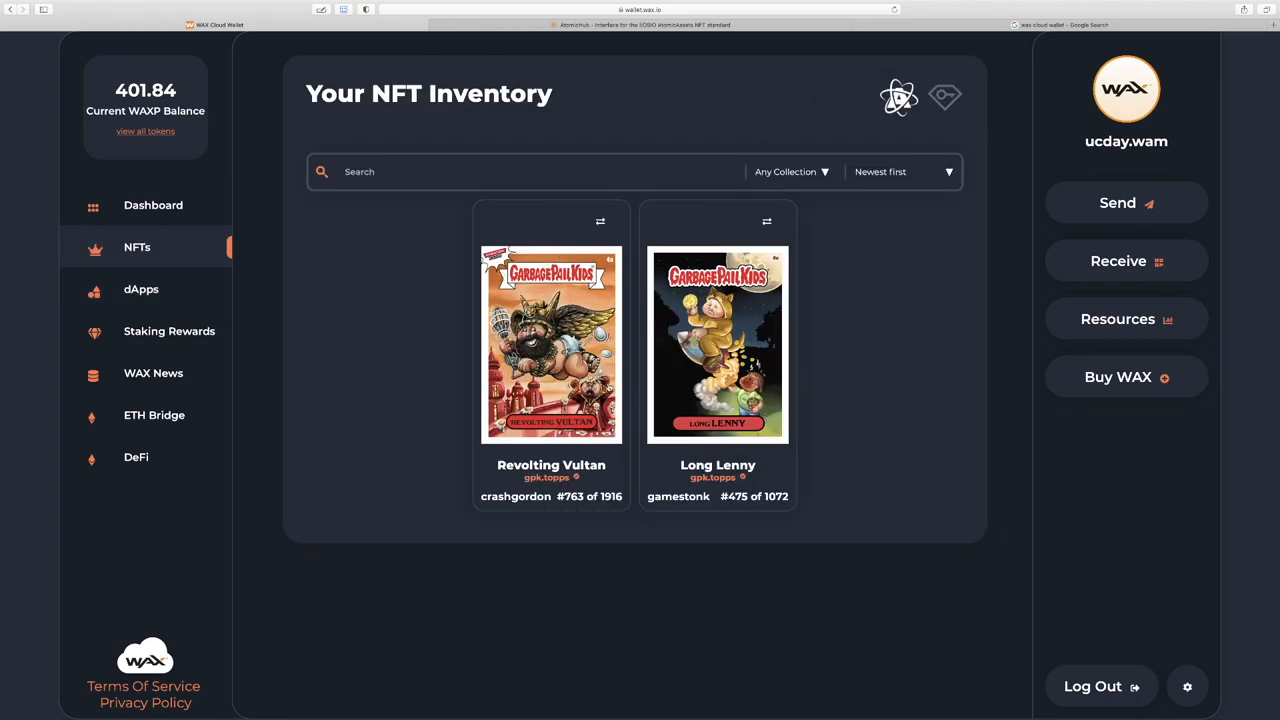
{"action": "mouse_move", "coordinate": [898, 96]}
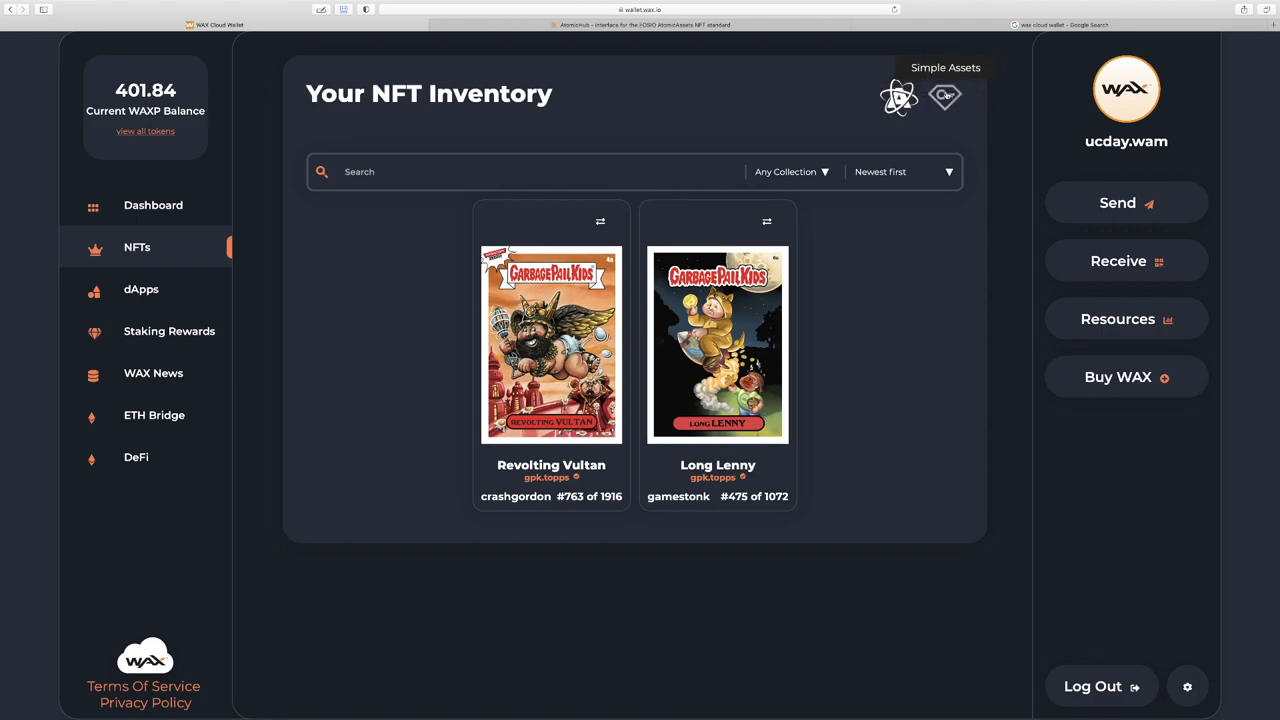
{"action": "mouse_move", "coordinate": [964, 154]}
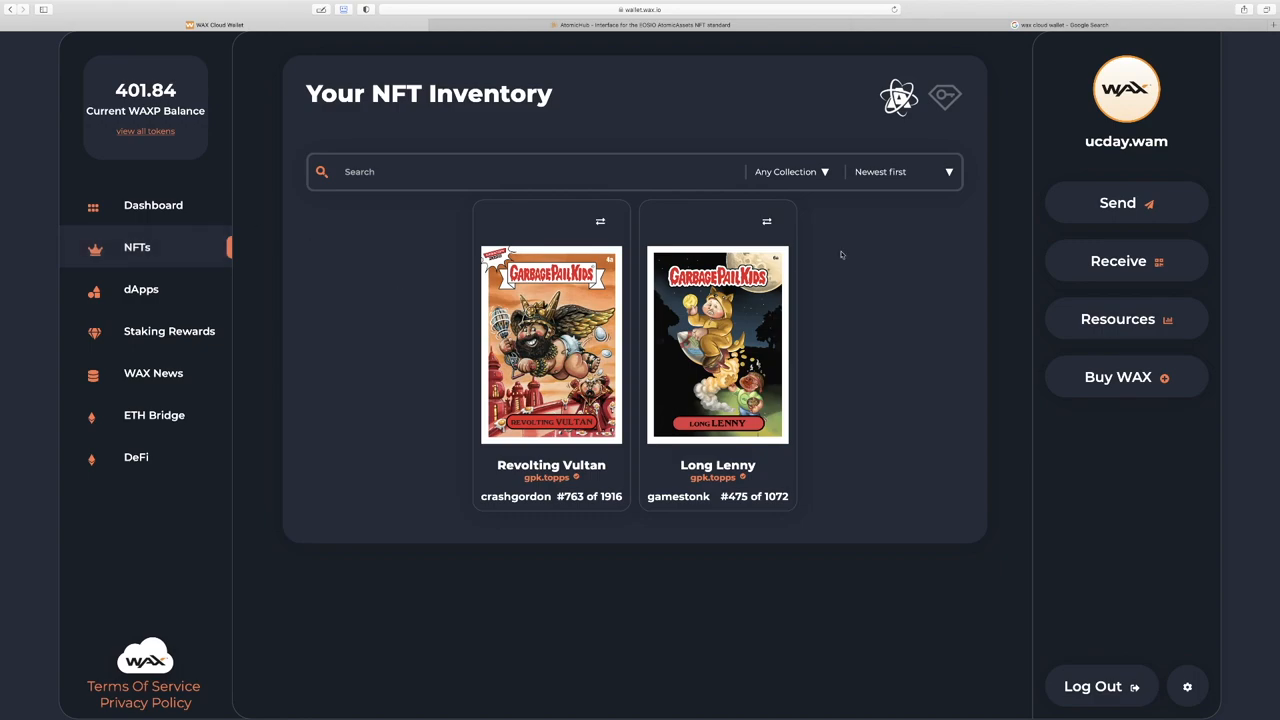
{"action": "left_click", "coordinate": [944, 96]}
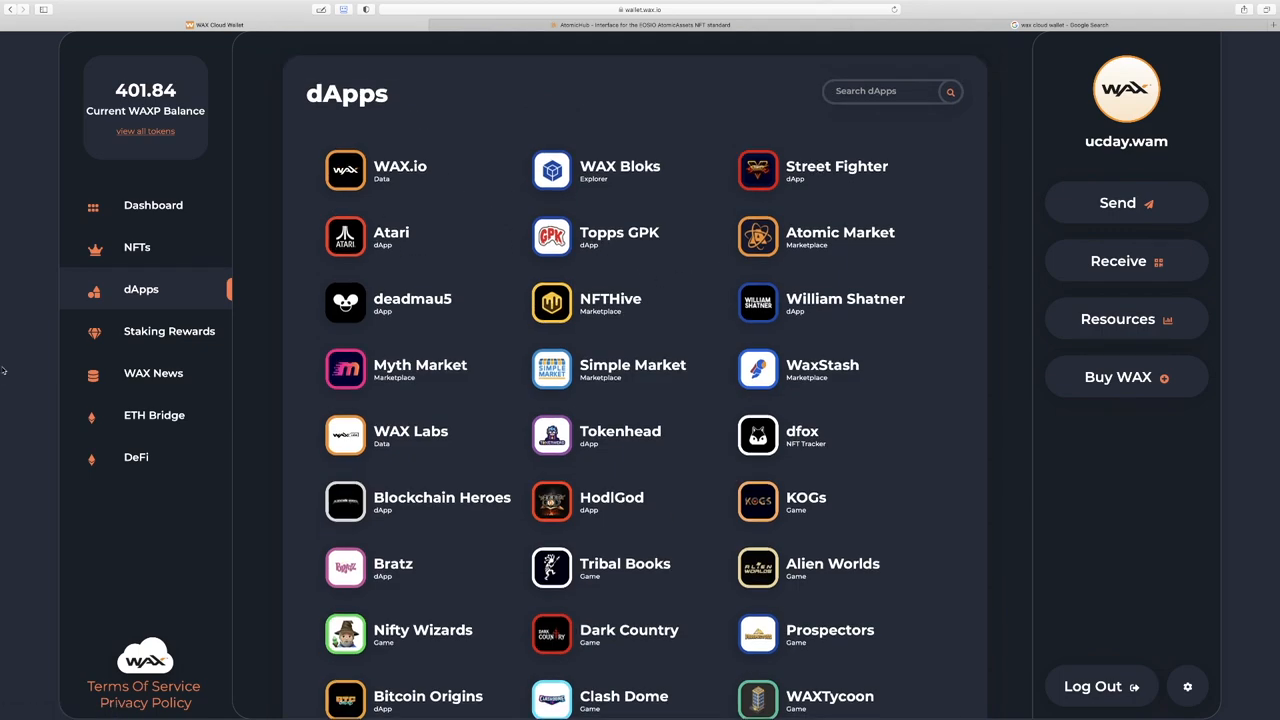
Step: Open the ucday.wam inventory on AtomicHub listing both owned cards
{"action": "left_click", "coordinate": [640, 24]}
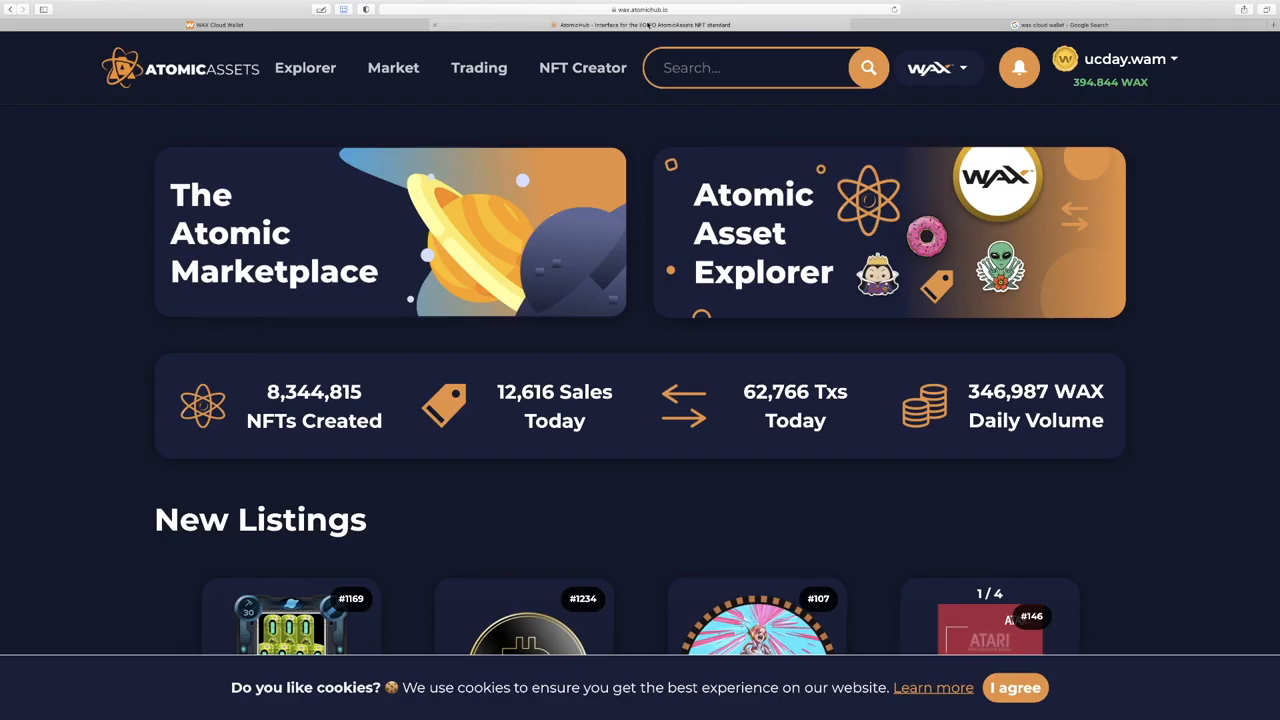
{"action": "left_click", "coordinate": [1124, 60]}
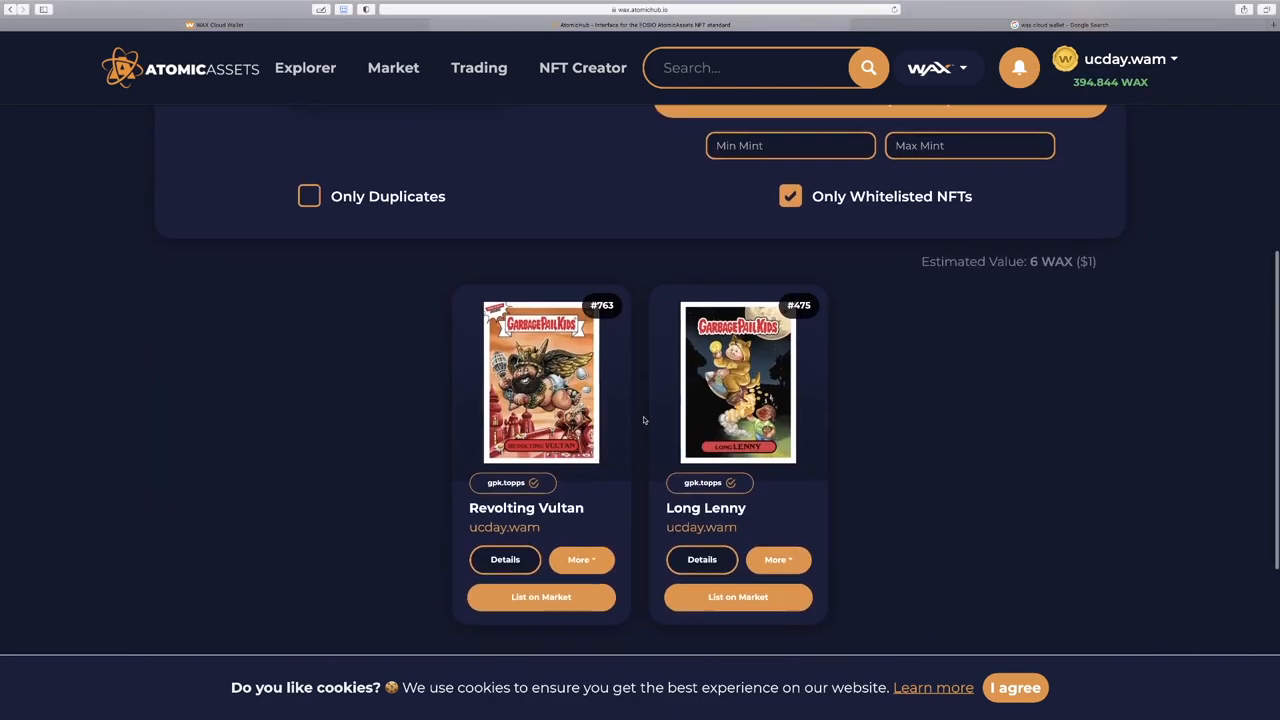
{"action": "scroll", "scroll_direction": "down", "scroll_amount": 3}
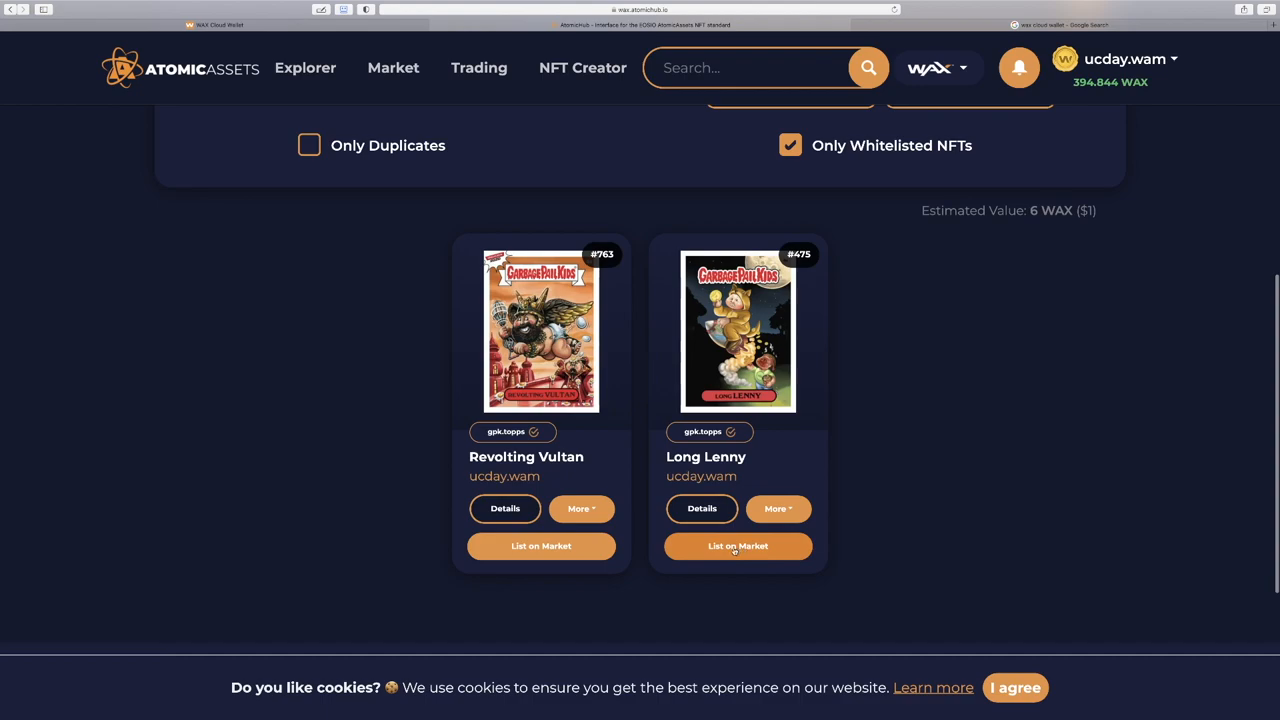
Step: List Long Lenny as a fixed-price Sale at 10 WAX and confirm the listing
{"action": "left_click", "coordinate": [738, 546]}
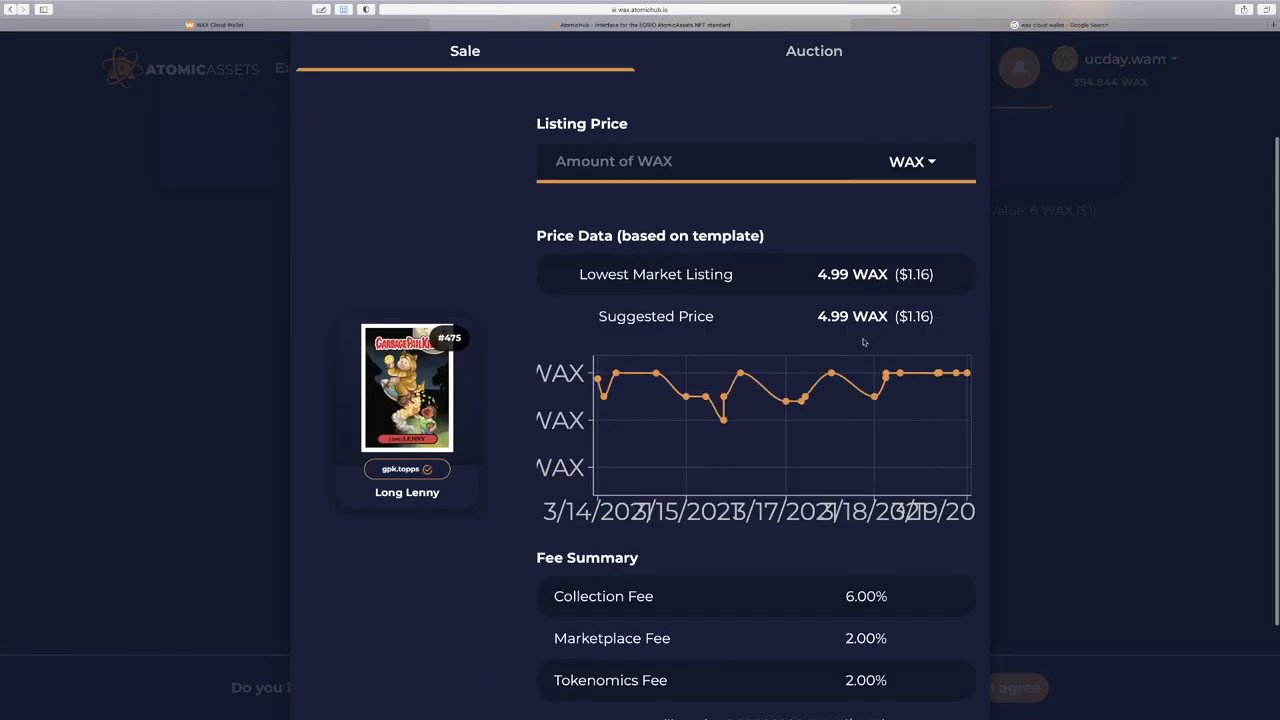
{"action": "type", "text": "10"}
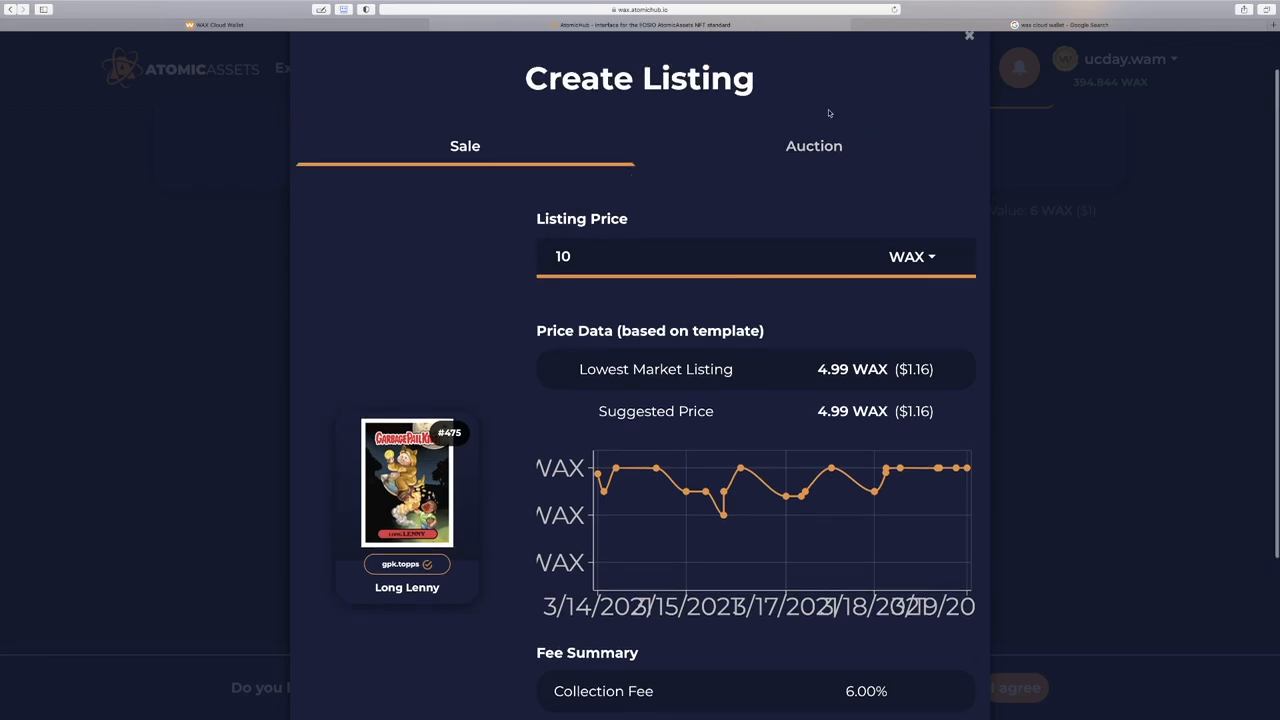
{"action": "left_click", "coordinate": [812, 144]}
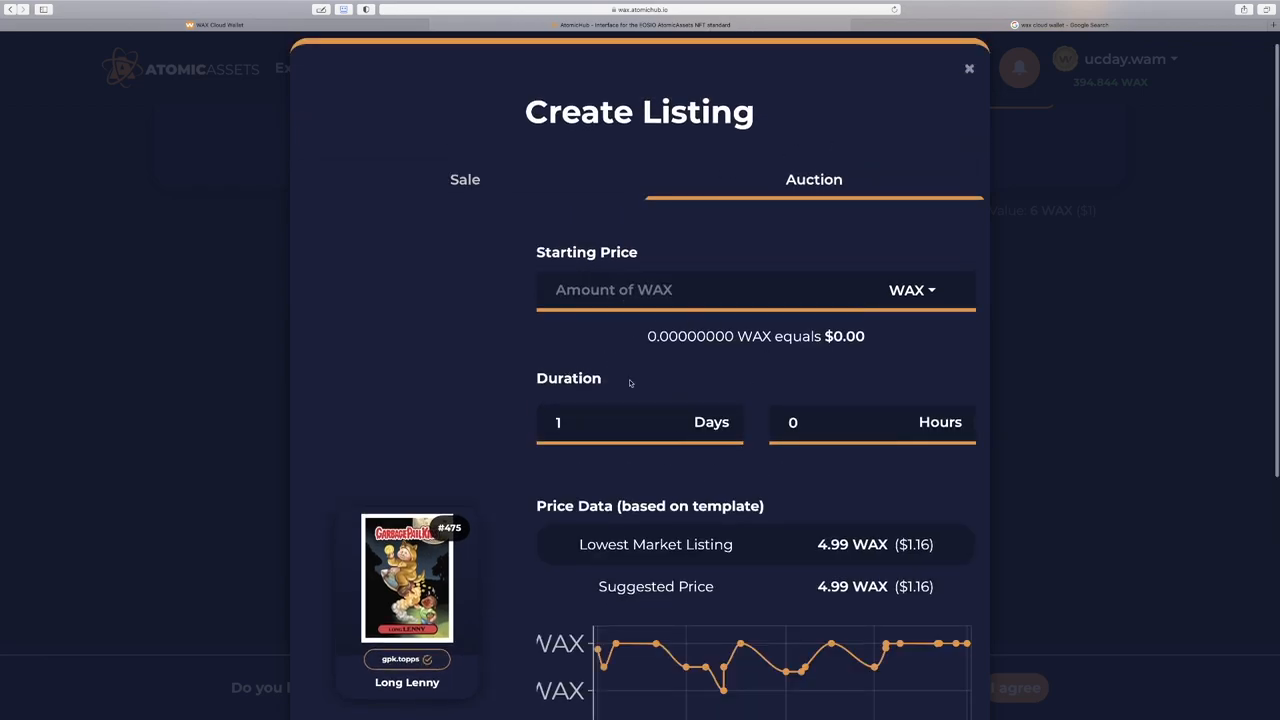
{"action": "left_click", "coordinate": [464, 180]}
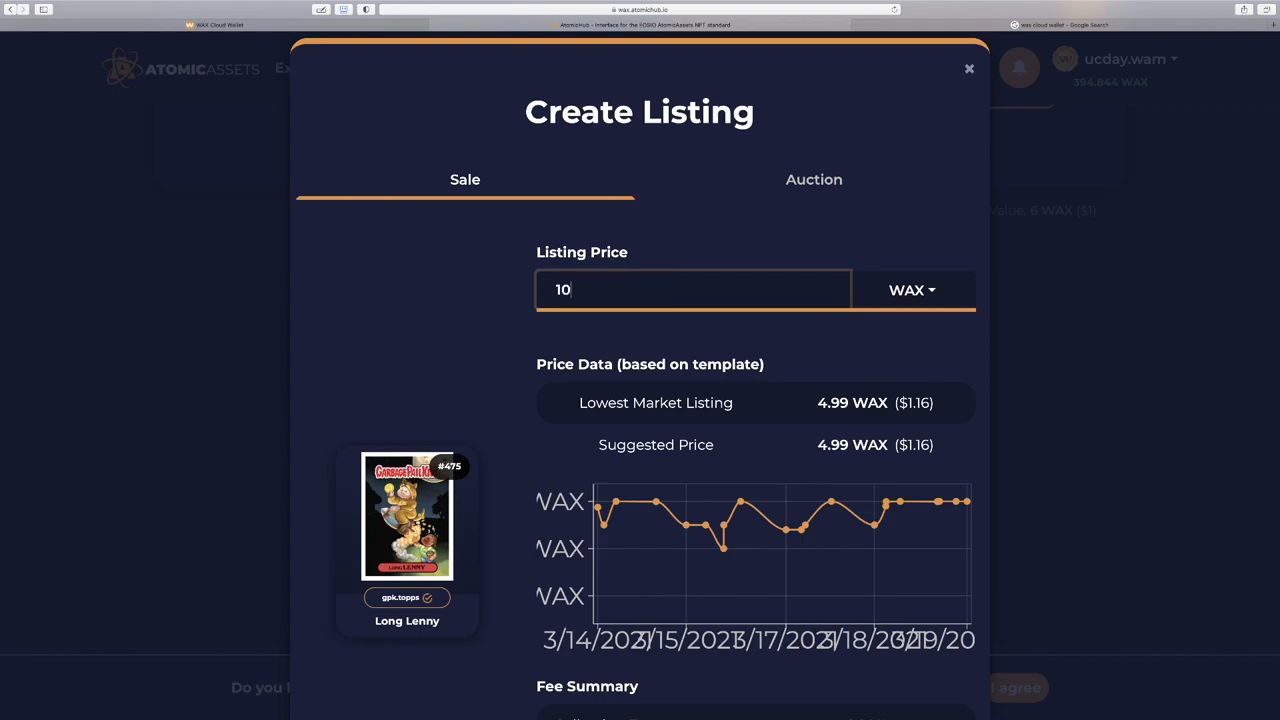
{"action": "scroll", "scroll_direction": "down", "scroll_amount": 3}
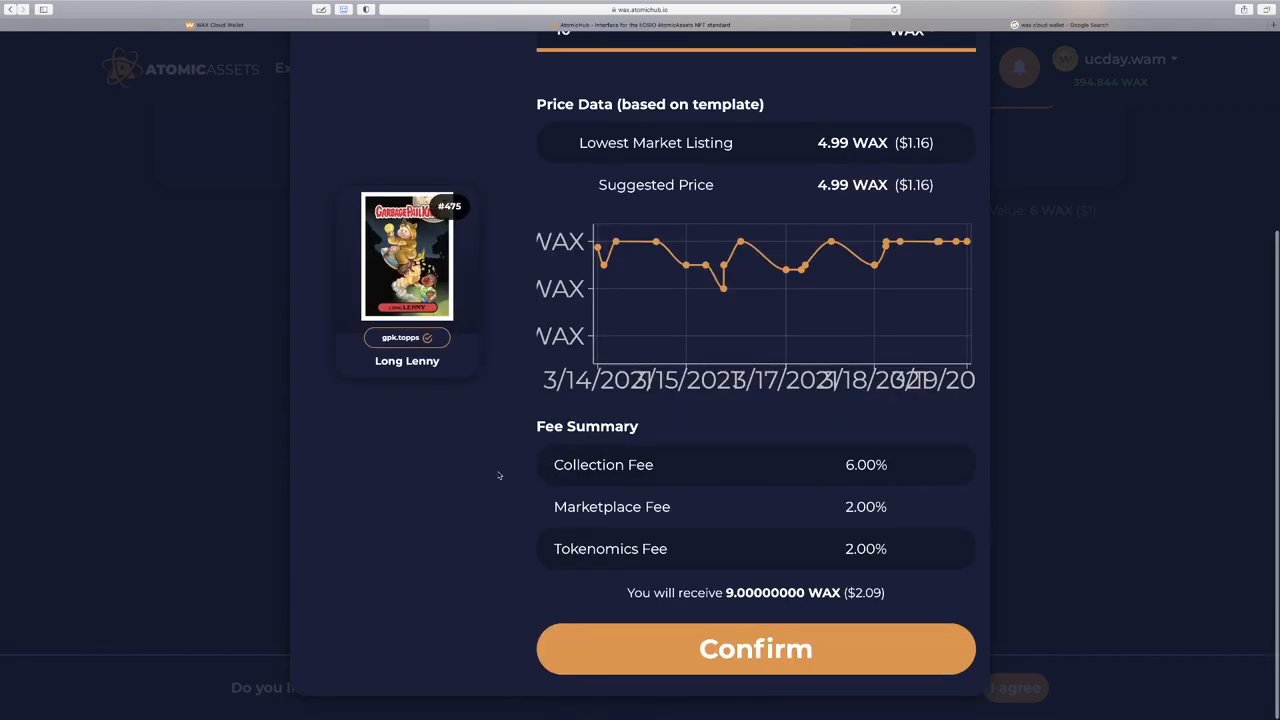
{"action": "mouse_move", "coordinate": [440, 488]}
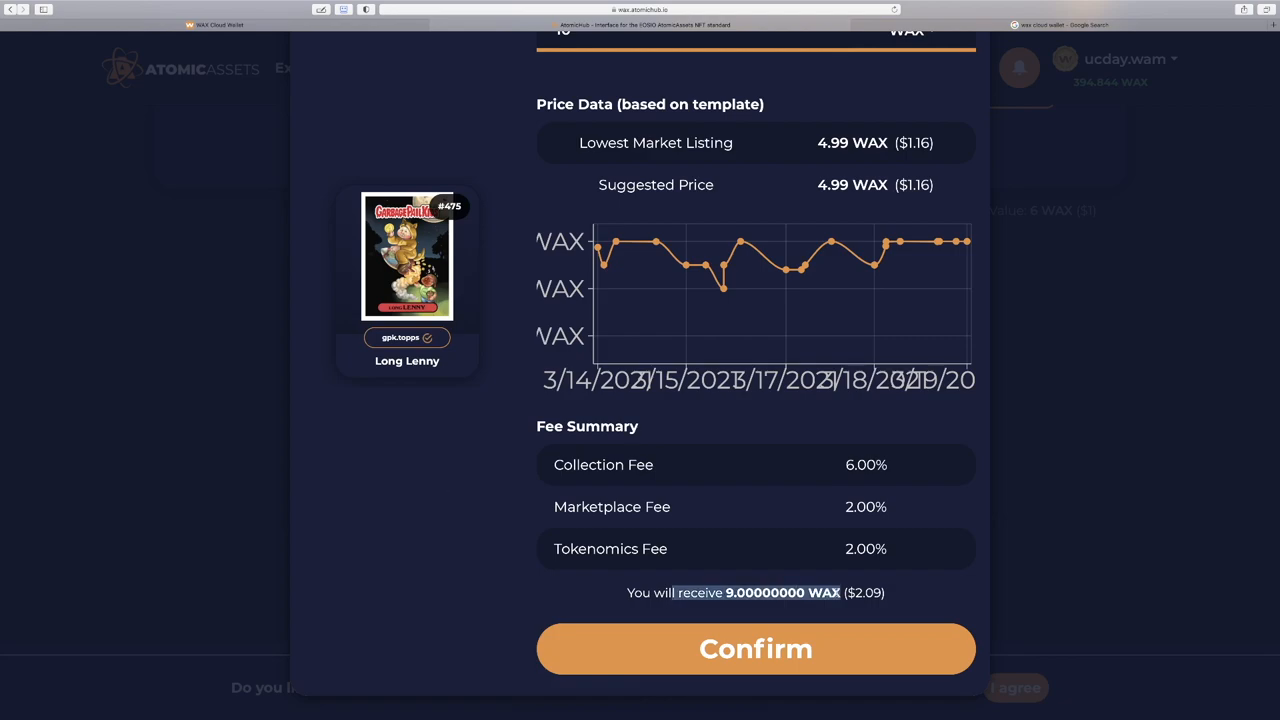
{"action": "left_click", "coordinate": [756, 648]}
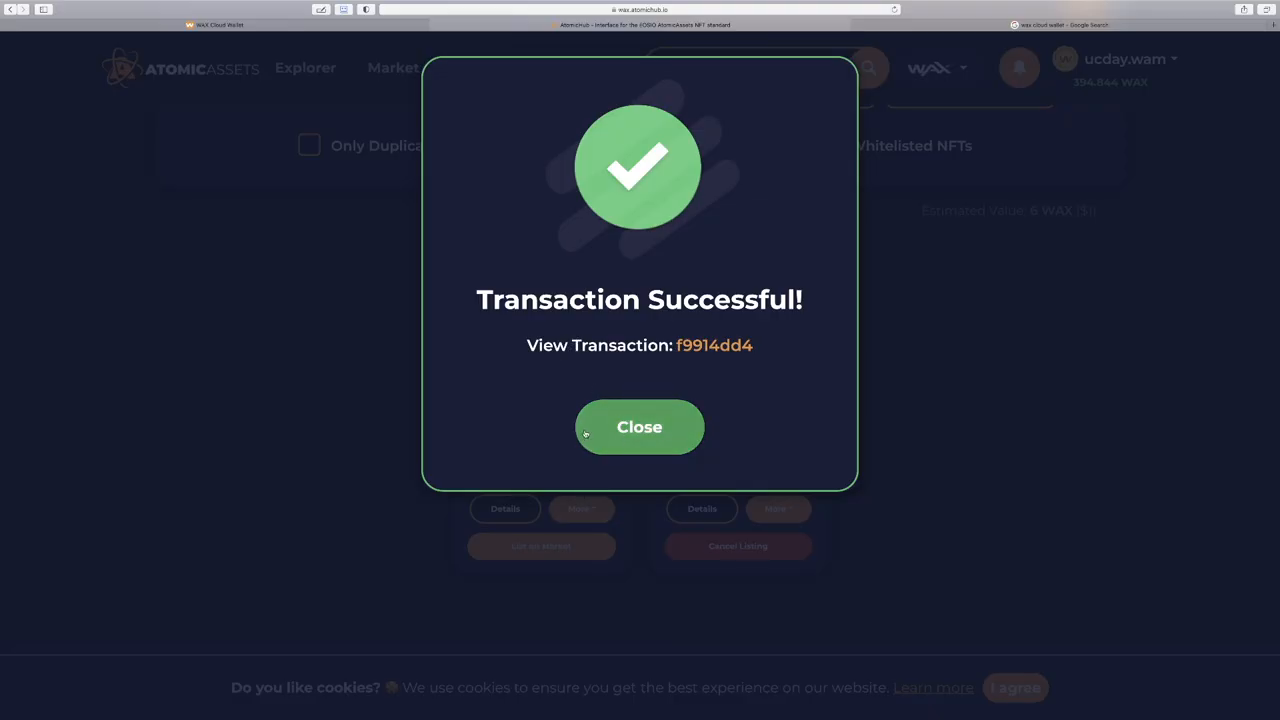
Step: Close the Transaction Successful dialog to return to the wallet dashboard
{"action": "left_click", "coordinate": [640, 428]}
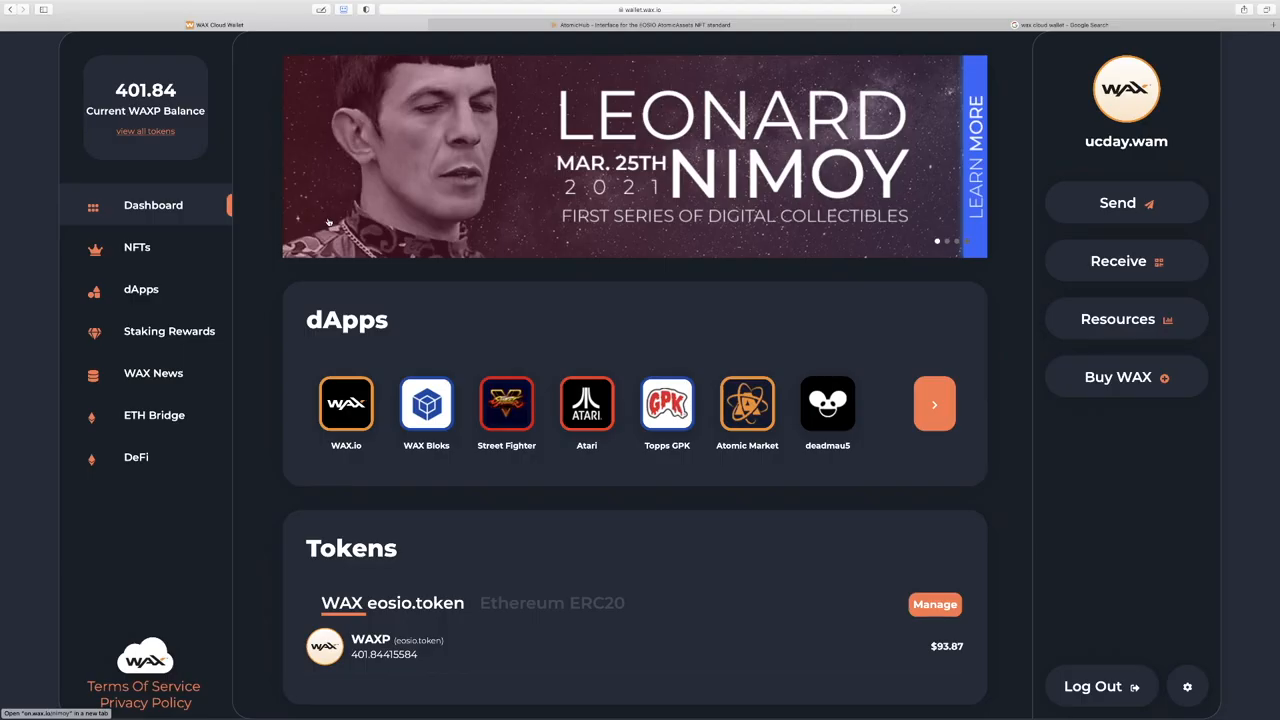
{"action": "mouse_move", "coordinate": [160, 164]}
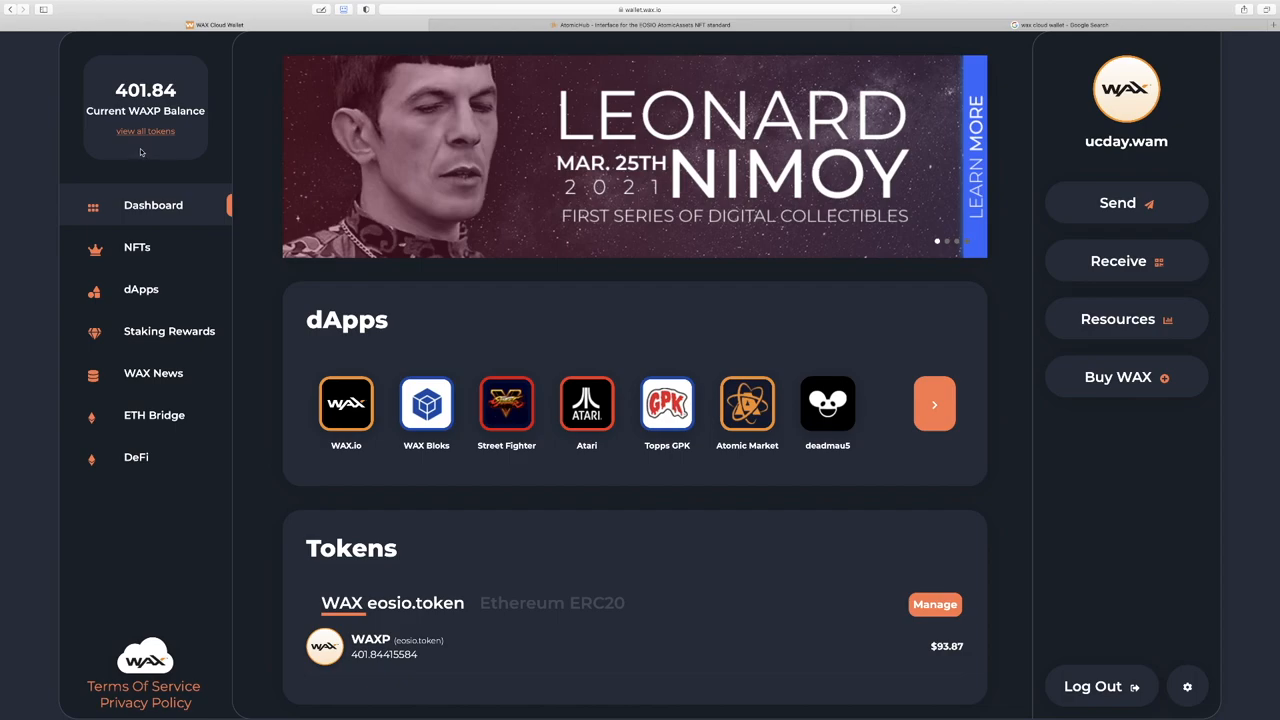
{"action": "mouse_move", "coordinate": [348, 124]}
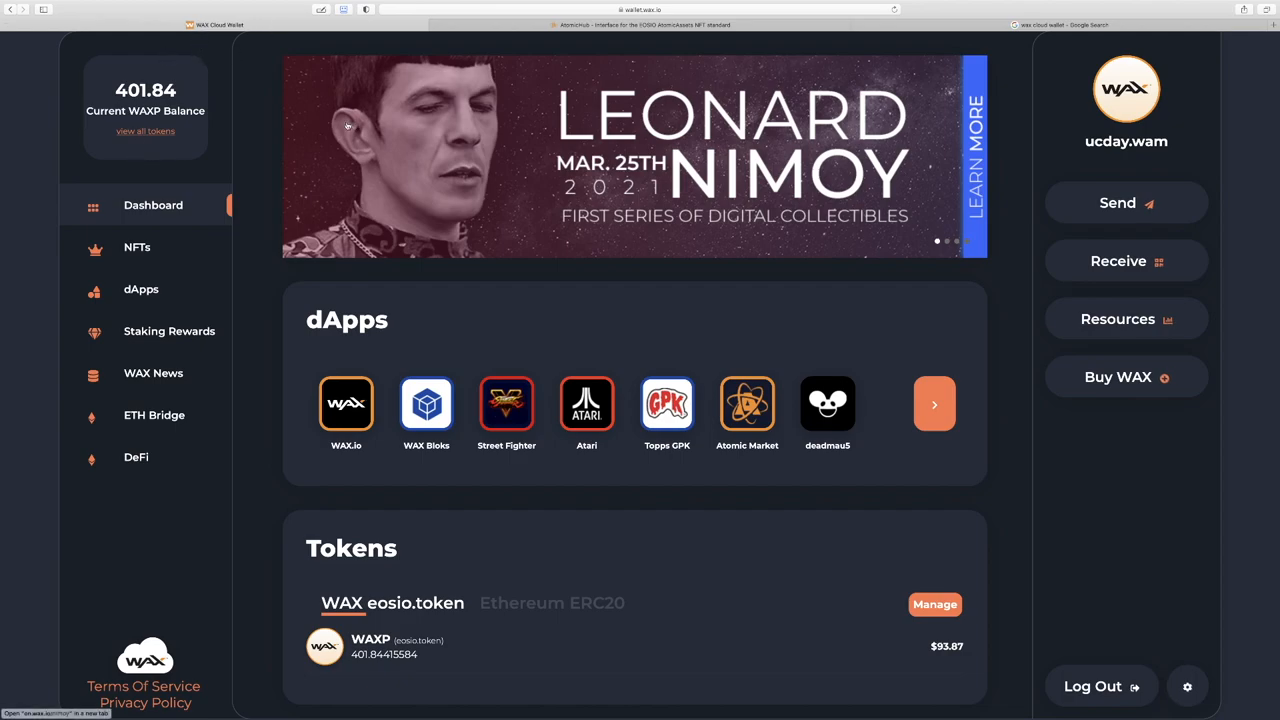
{"action": "mouse_move", "coordinate": [1132, 400]}
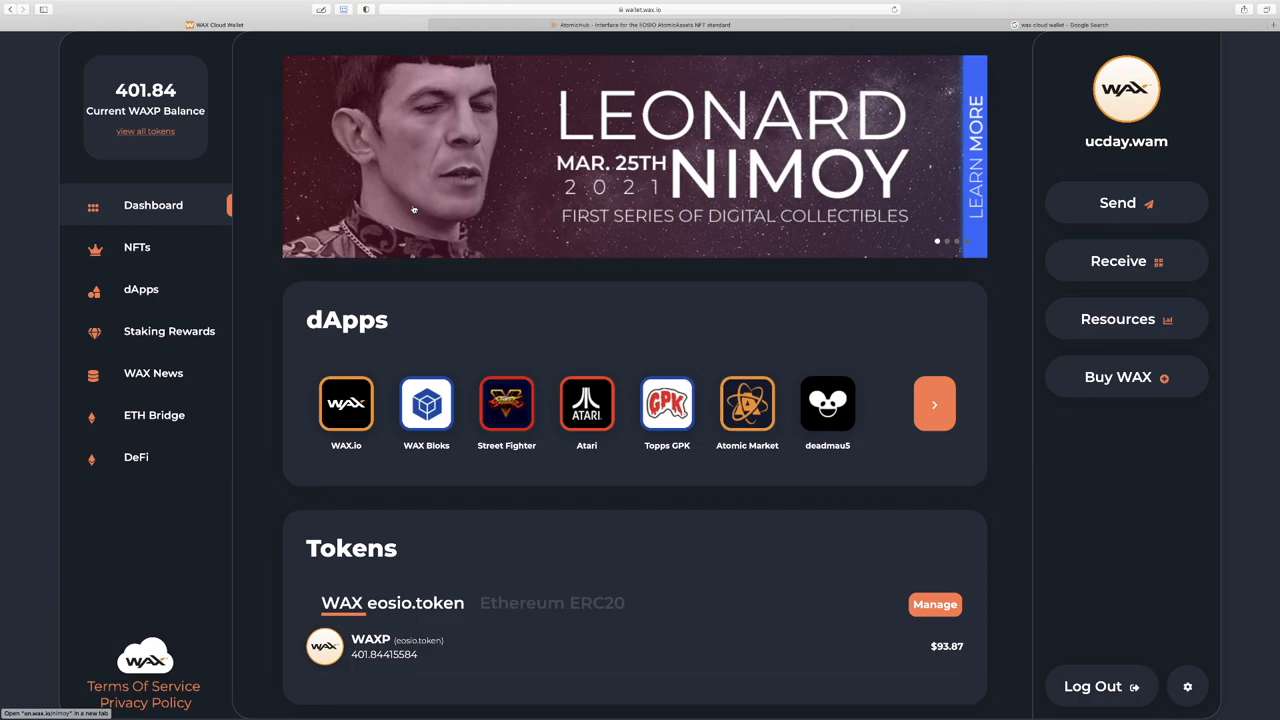
{"action": "mouse_move", "coordinate": [90, 316]}
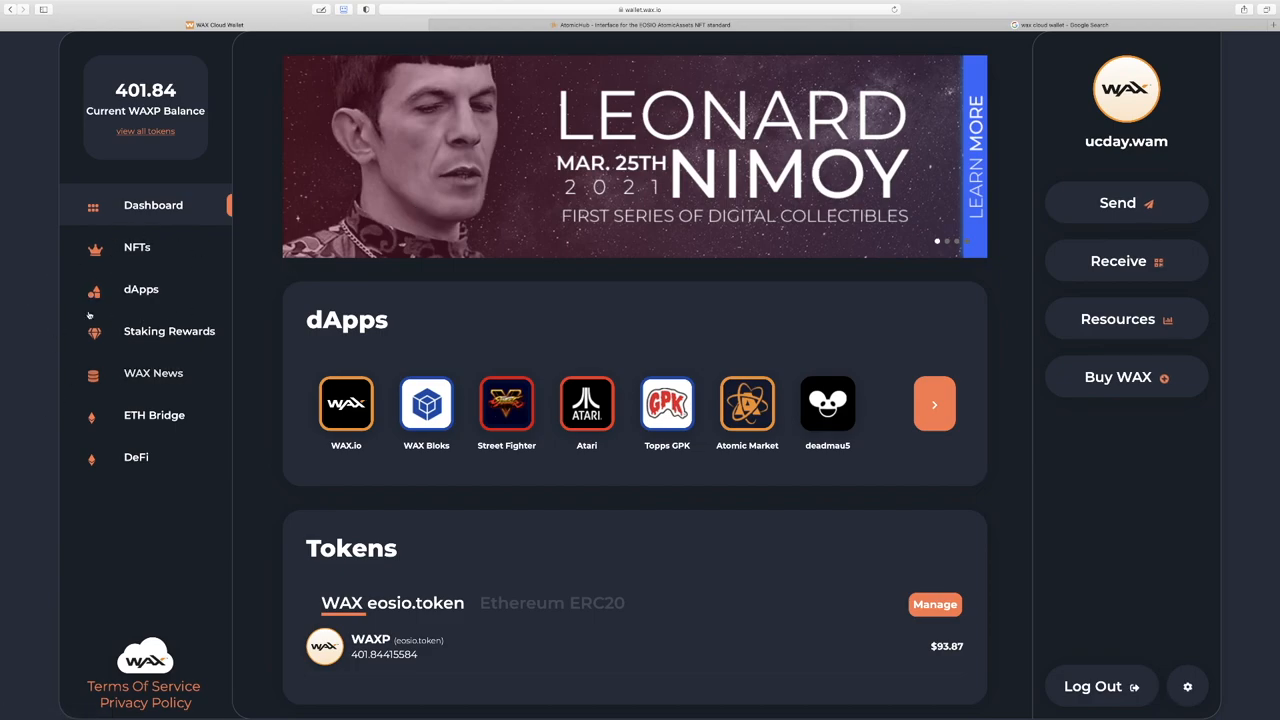